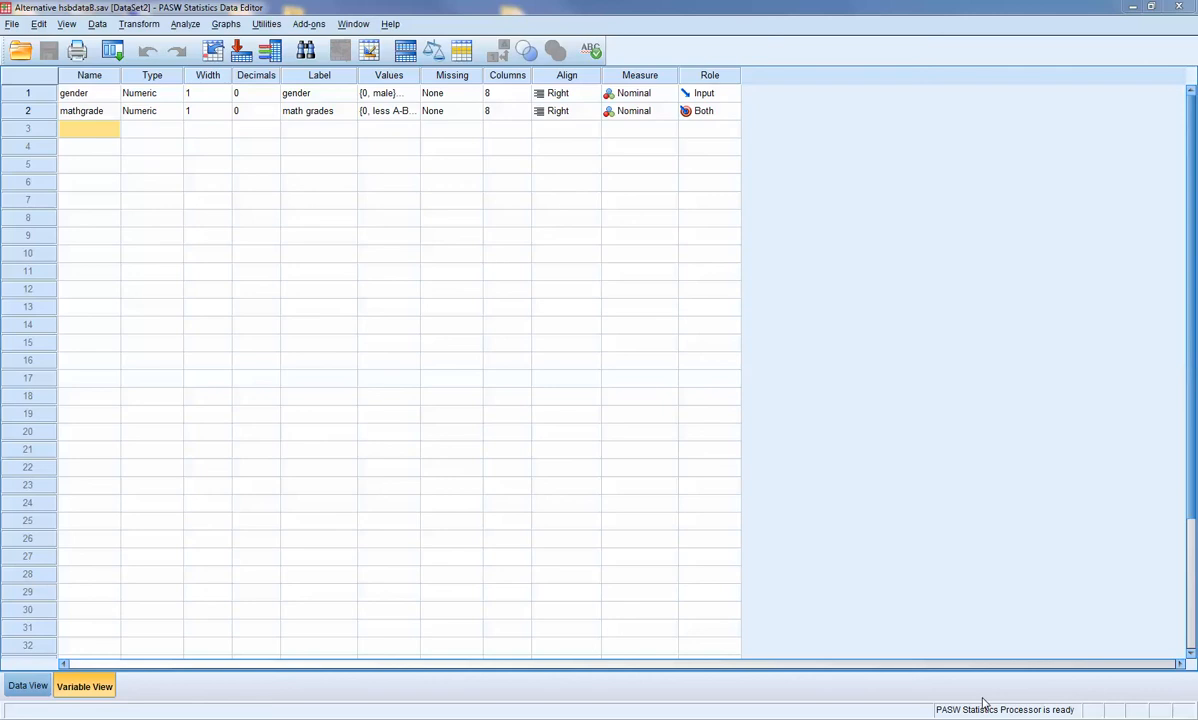
{"action": "mouse_move", "coordinate": [800, 548]}
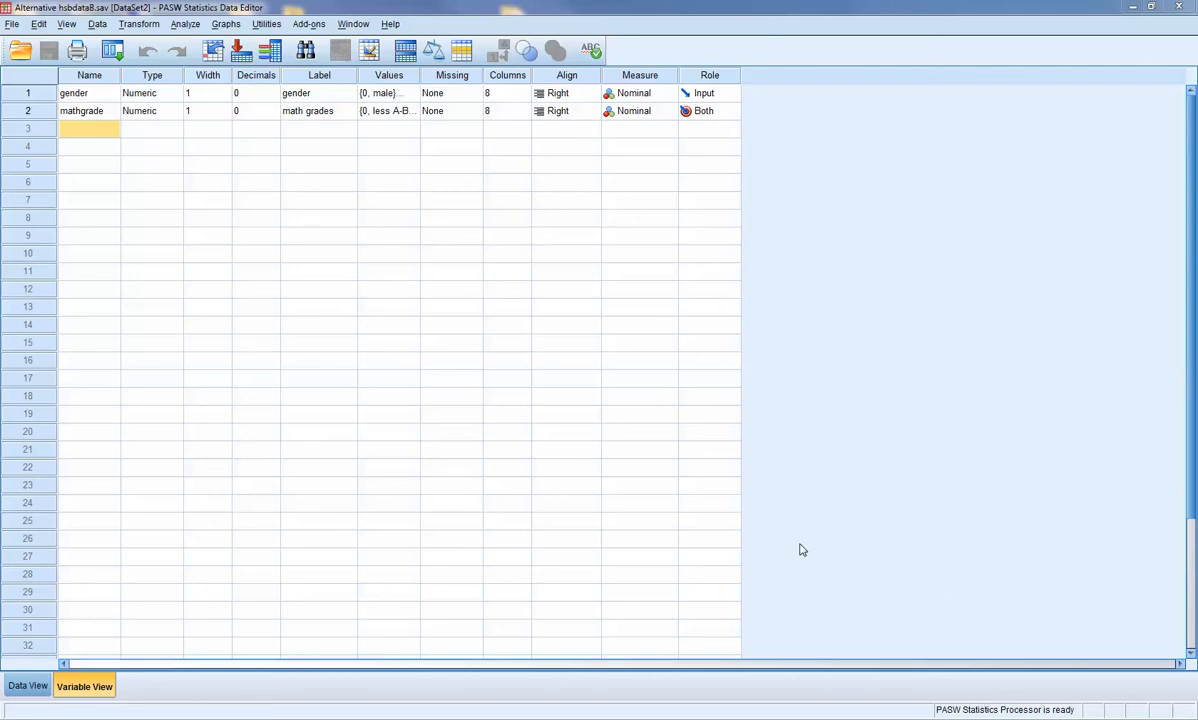
{"action": "mouse_move", "coordinate": [112, 252]}
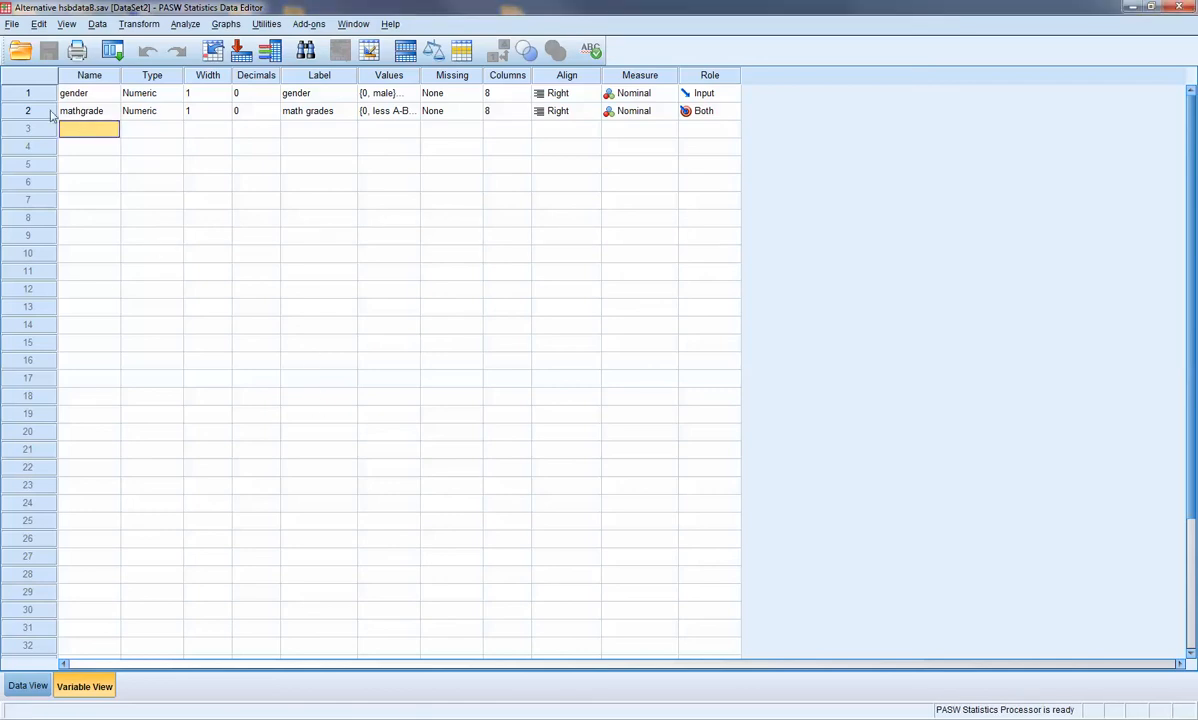
- Highlight the research question's males/females, math grades and 'relationship between' phrases in the notes
{"action": "left_click", "coordinate": [88, 76]}
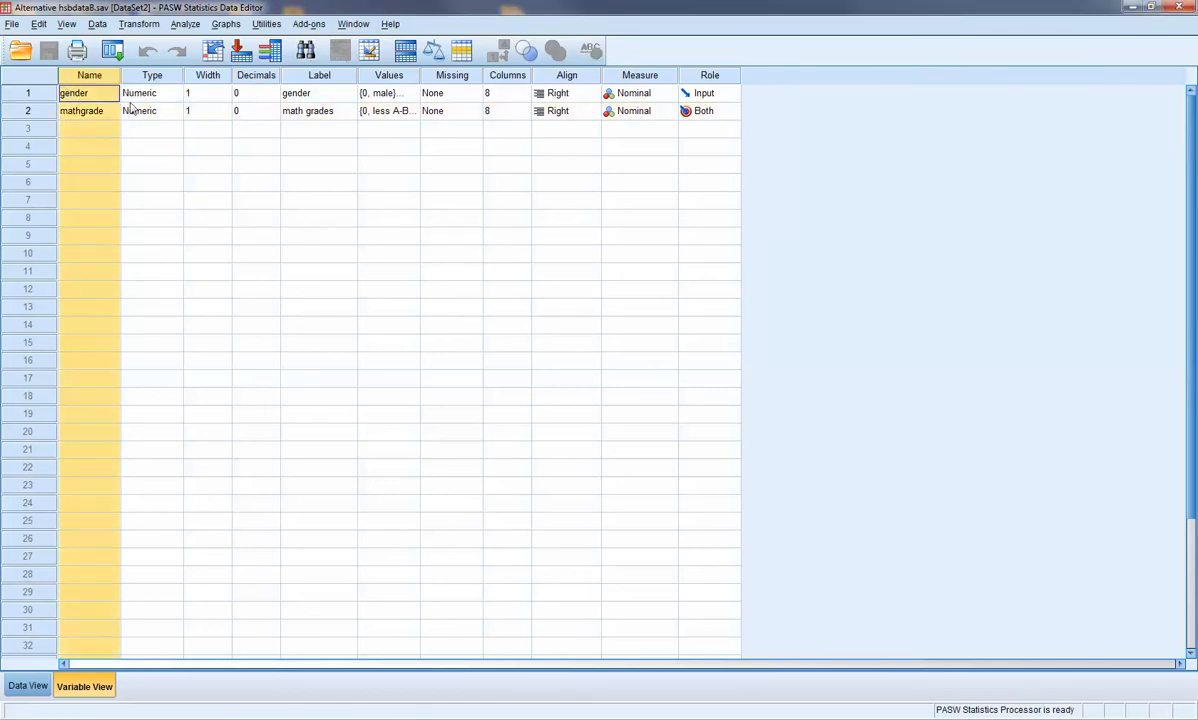
{"action": "left_click", "coordinate": [152, 92]}
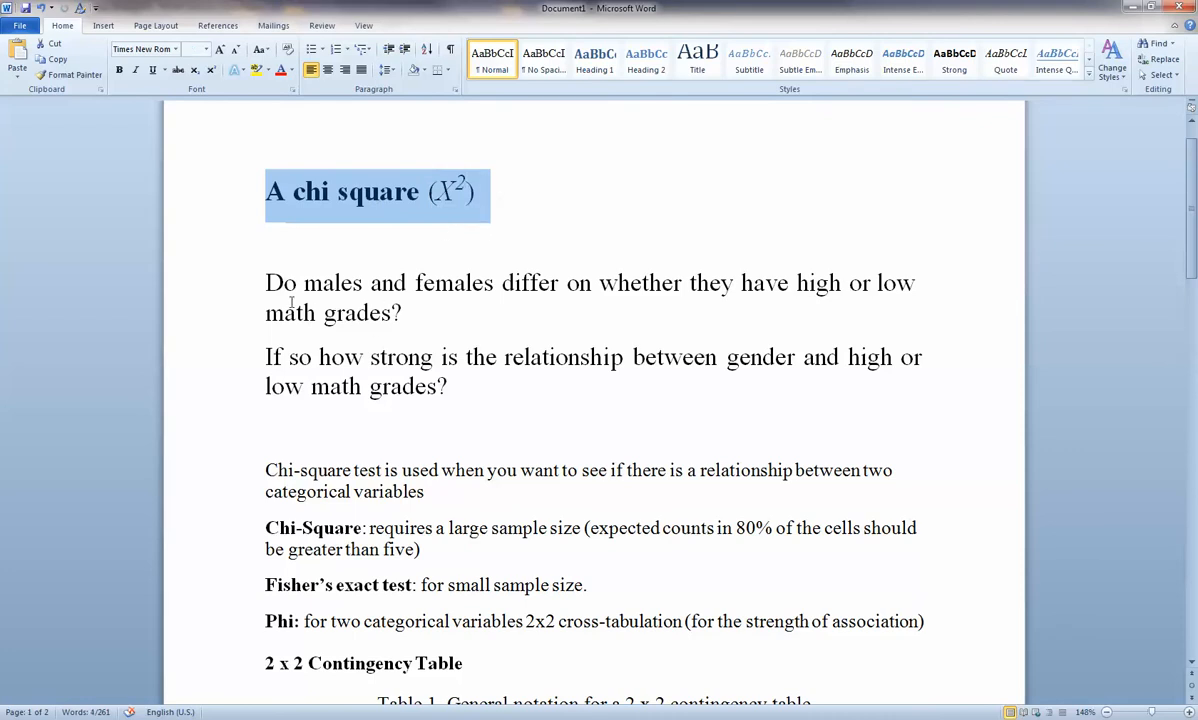
{"action": "left_click_drag", "start_coordinate": [264, 284], "coordinate": [402, 312]}
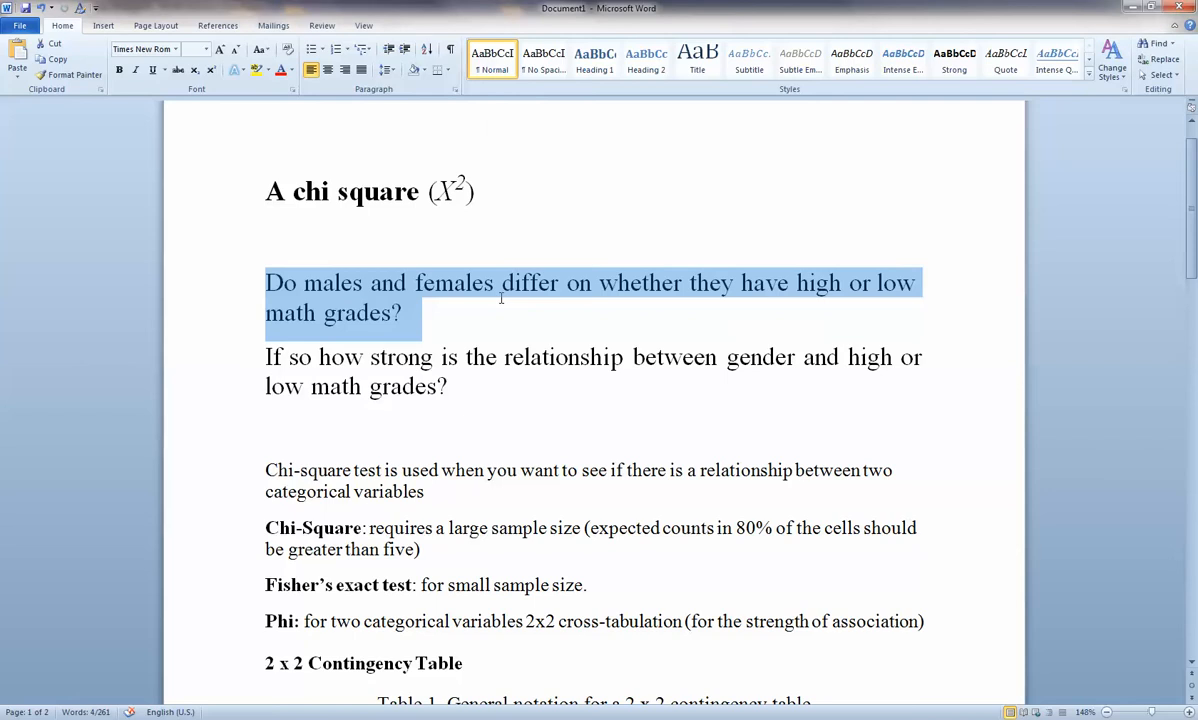
{"action": "left_click", "coordinate": [190, 48]}
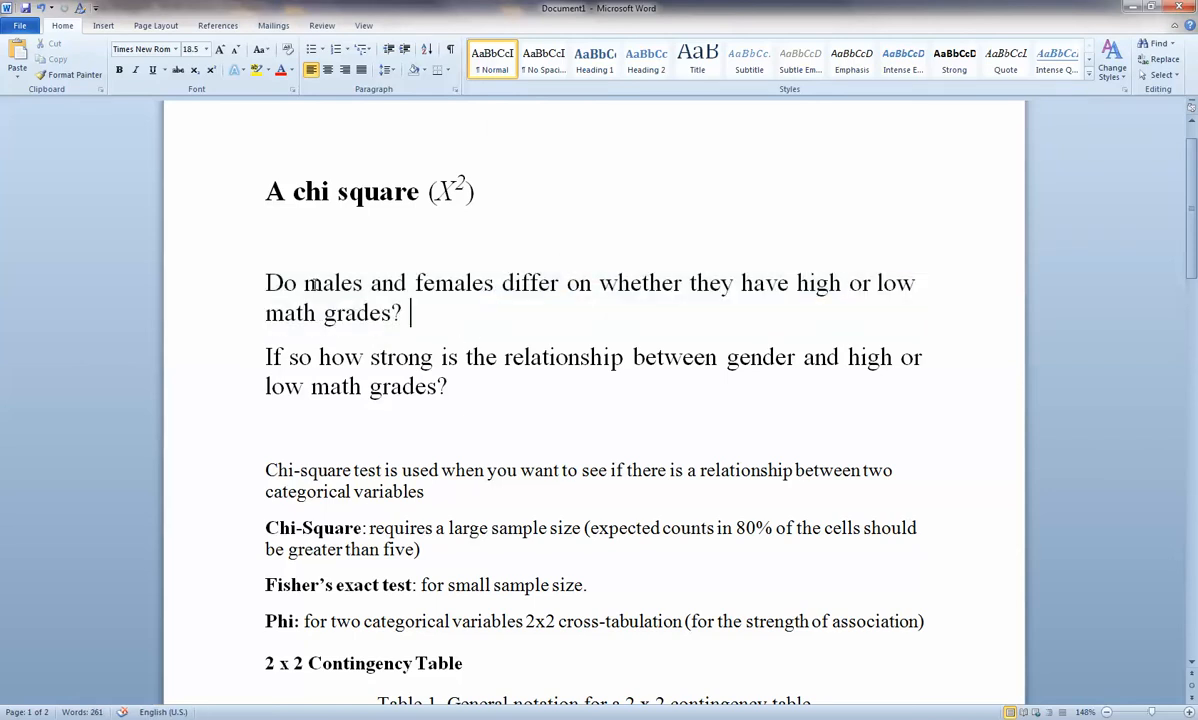
{"action": "left_click_drag", "start_coordinate": [304, 284], "coordinate": [492, 284]}
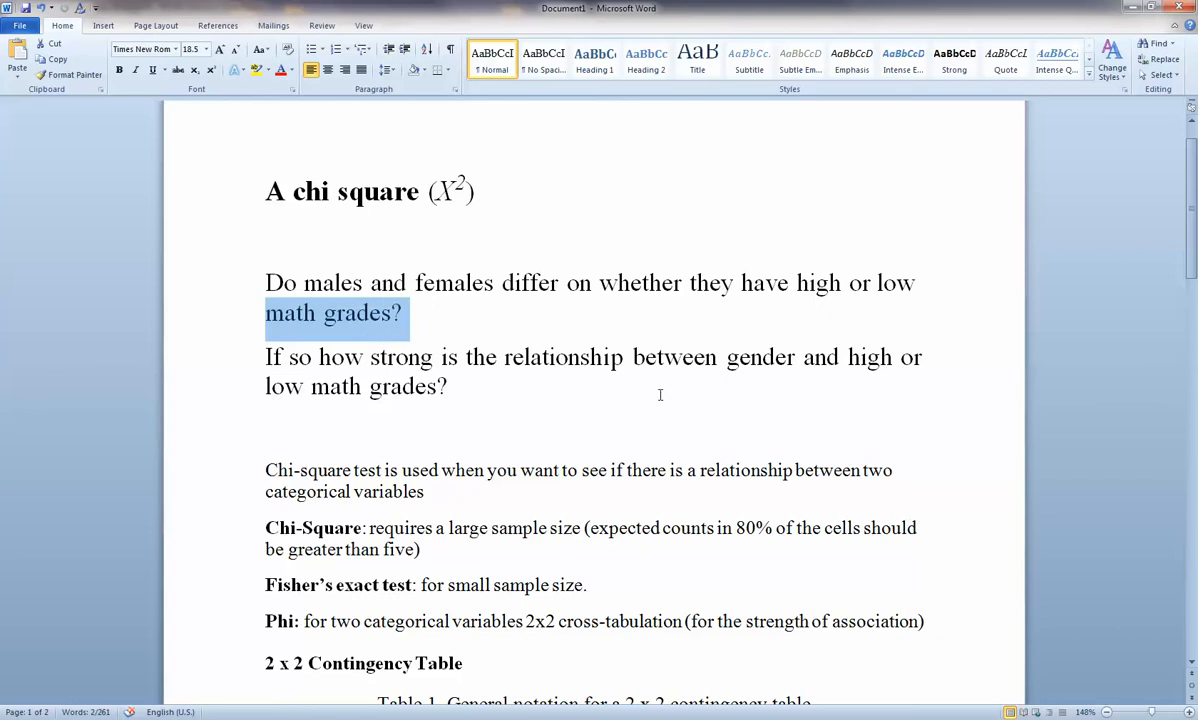
{"action": "left_click", "coordinate": [448, 388]}
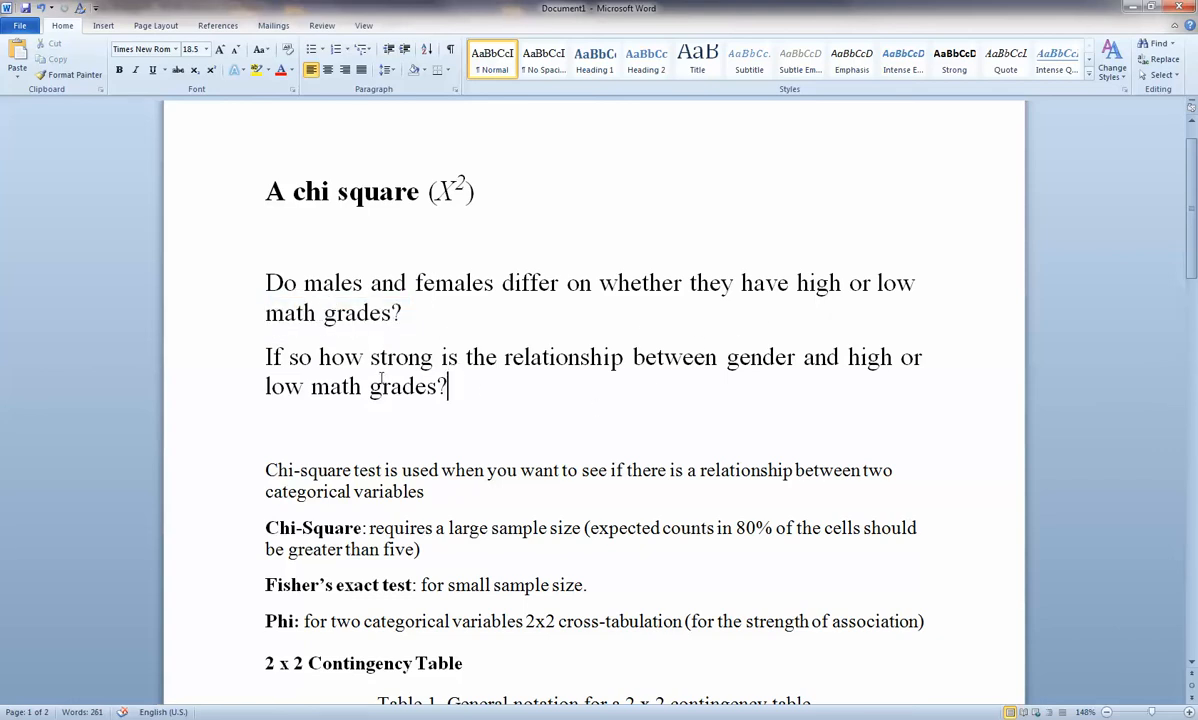
{"action": "left_click_drag", "start_coordinate": [466, 356], "coordinate": [718, 356]}
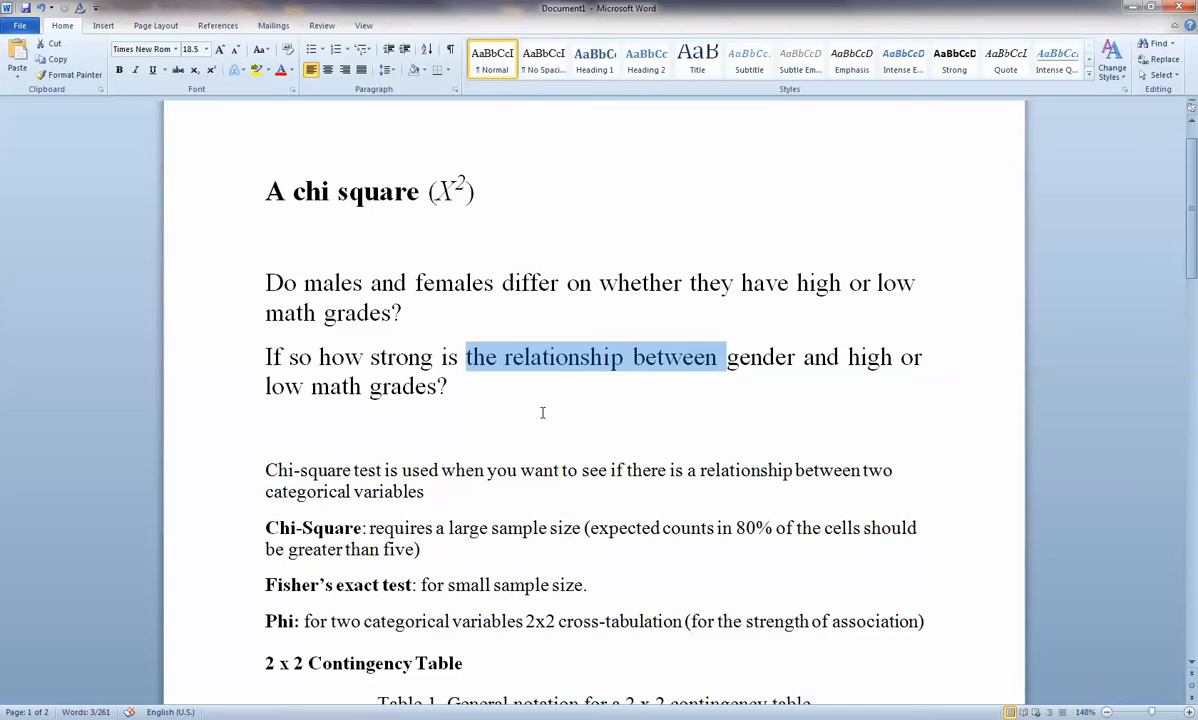
{"action": "mouse_move", "coordinate": [472, 424]}
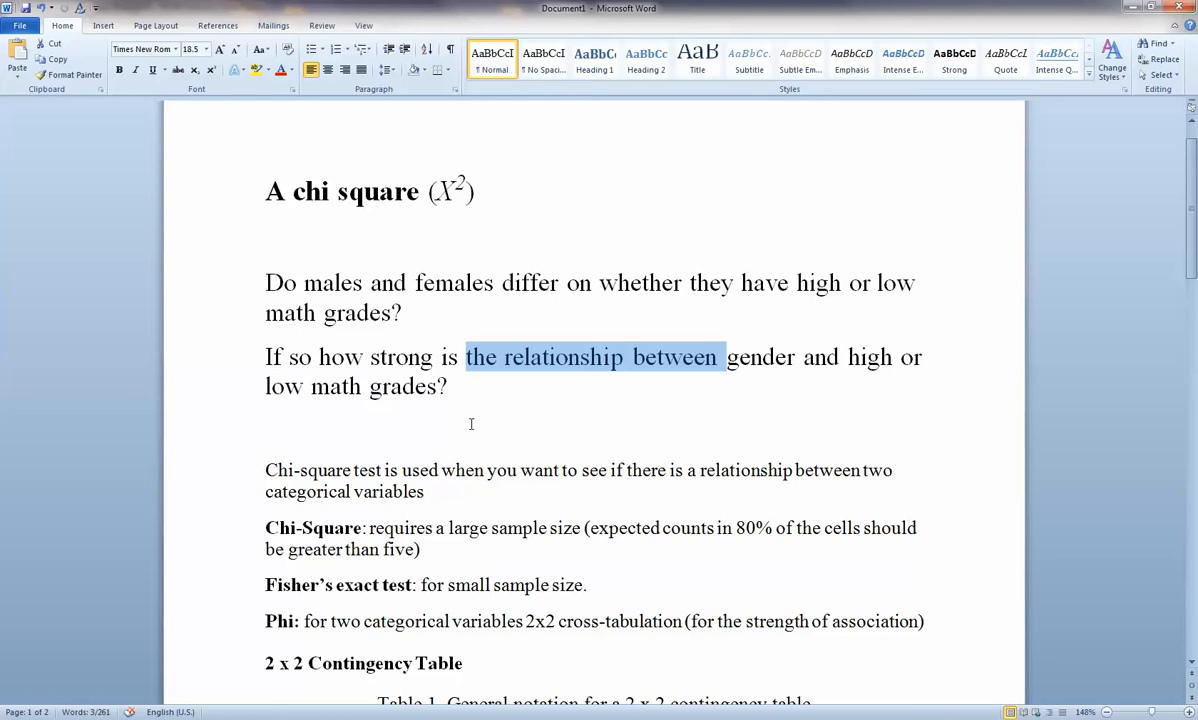
{"action": "left_click", "coordinate": [268, 430]}
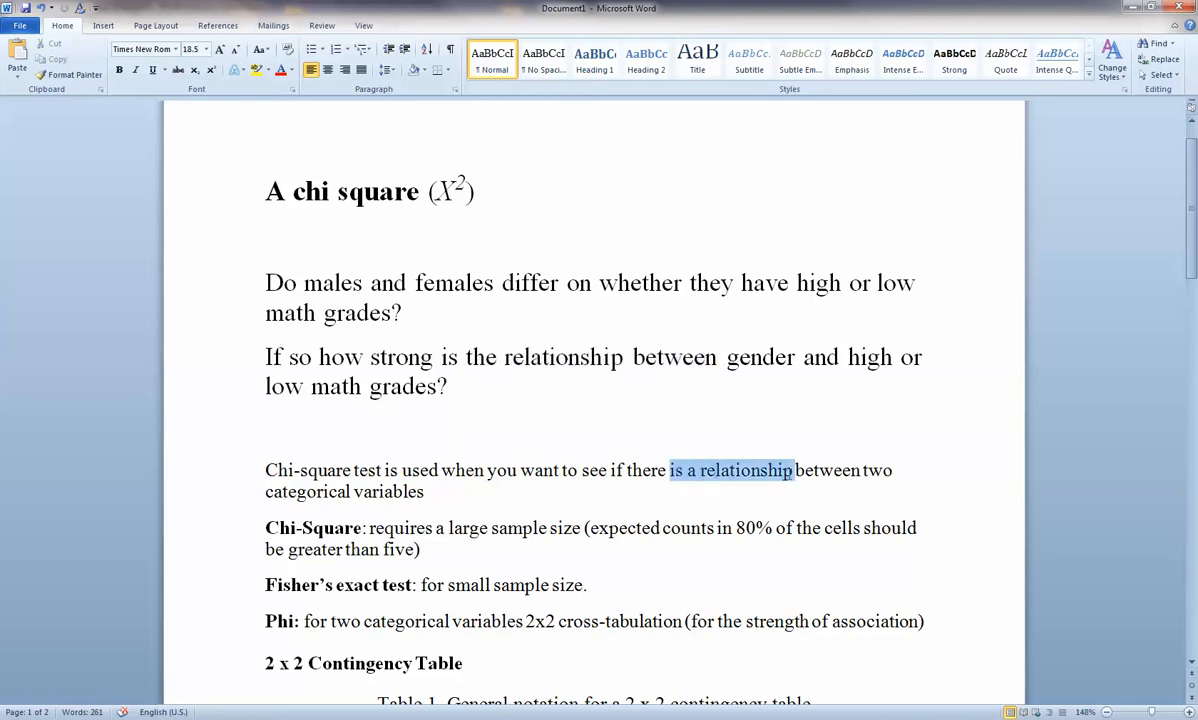
{"action": "left_click_drag", "start_coordinate": [792, 470], "coordinate": [858, 470]}
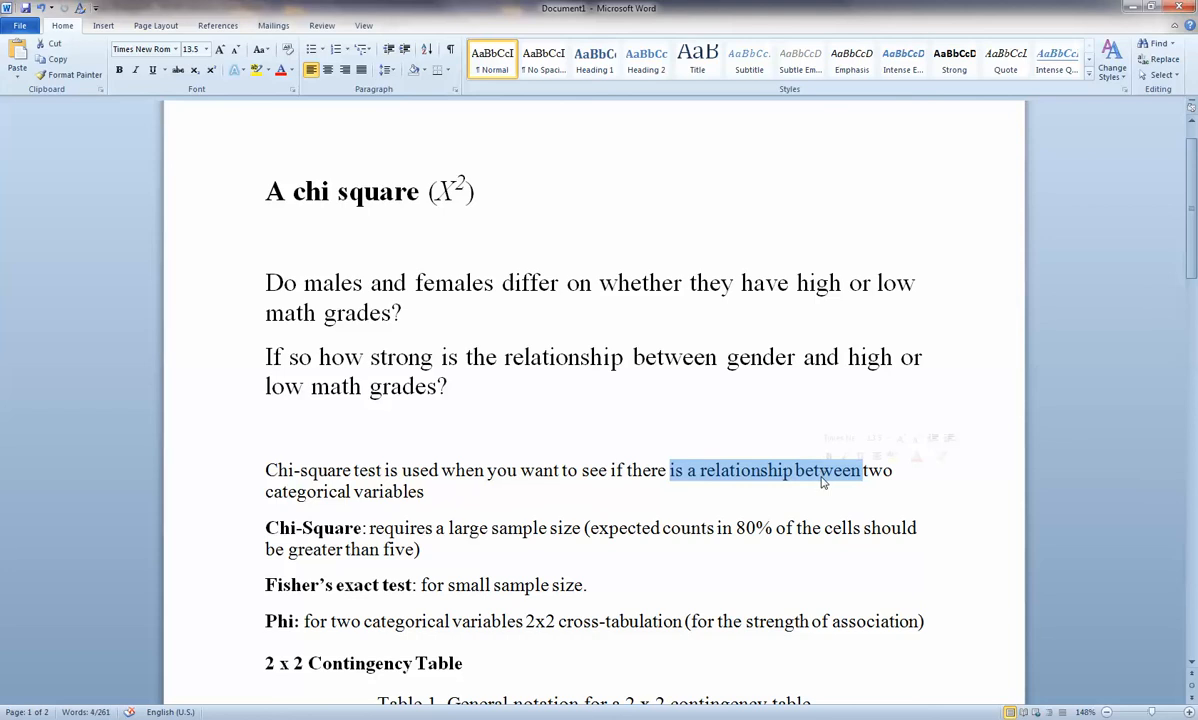
{"action": "mouse_move", "coordinate": [428, 508]}
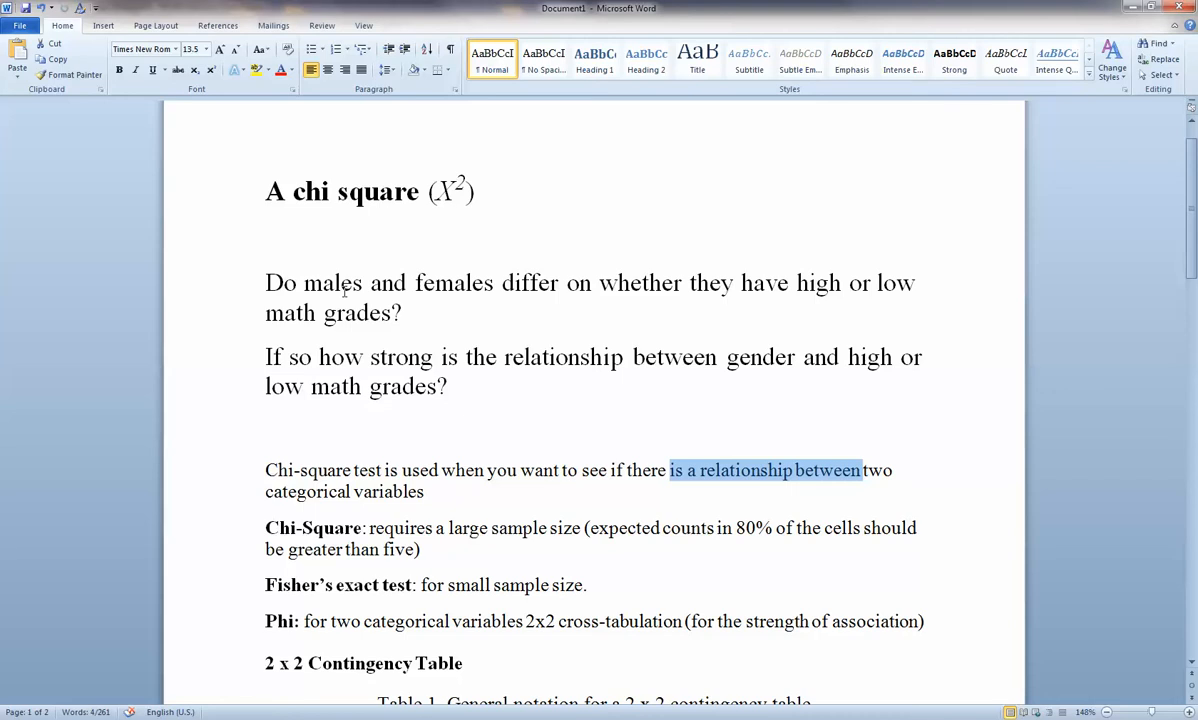
- Scroll to the 2x2 table and highlight its Category 1, a, Category 2 and d entries
{"action": "scroll", "scroll_direction": "down", "scroll_amount": 3}
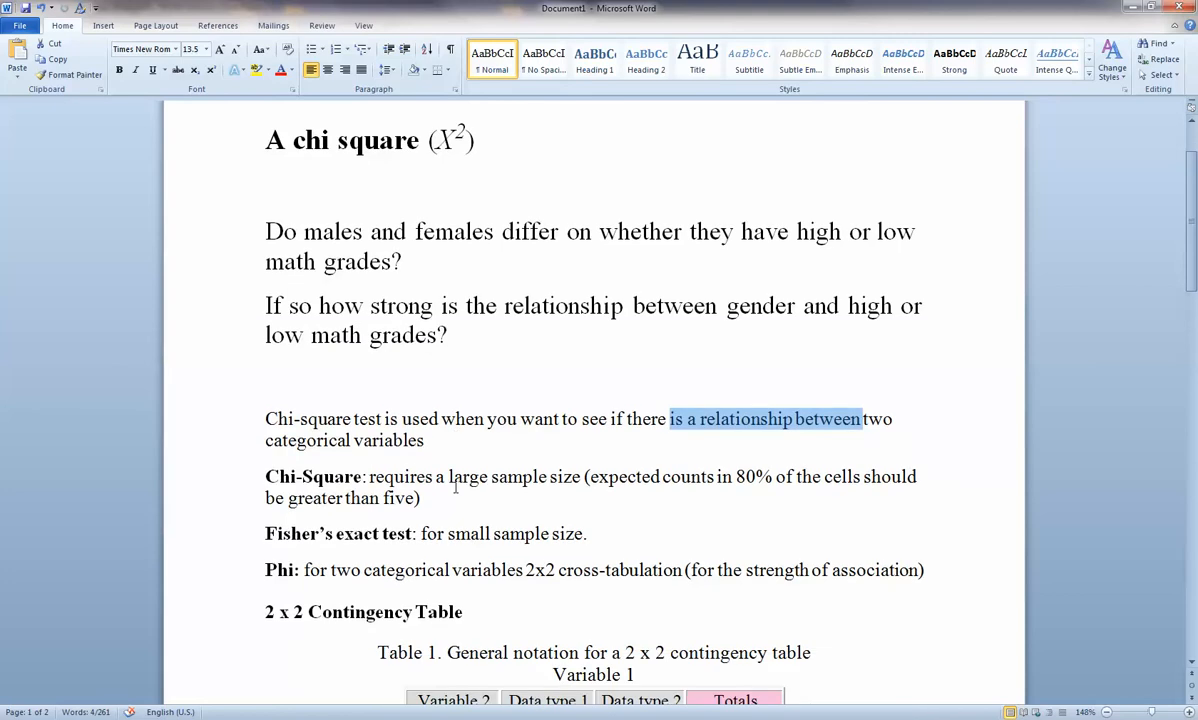
{"action": "scroll", "scroll_direction": "down", "scroll_amount": 3}
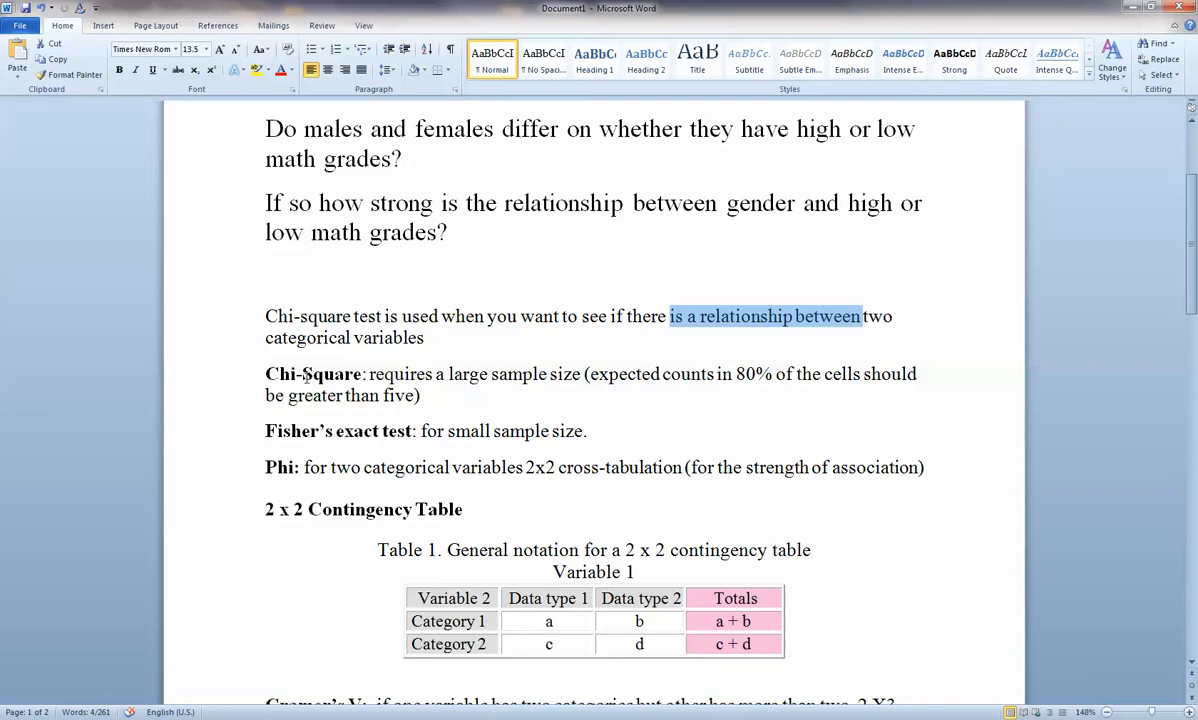
{"action": "mouse_move", "coordinate": [724, 396]}
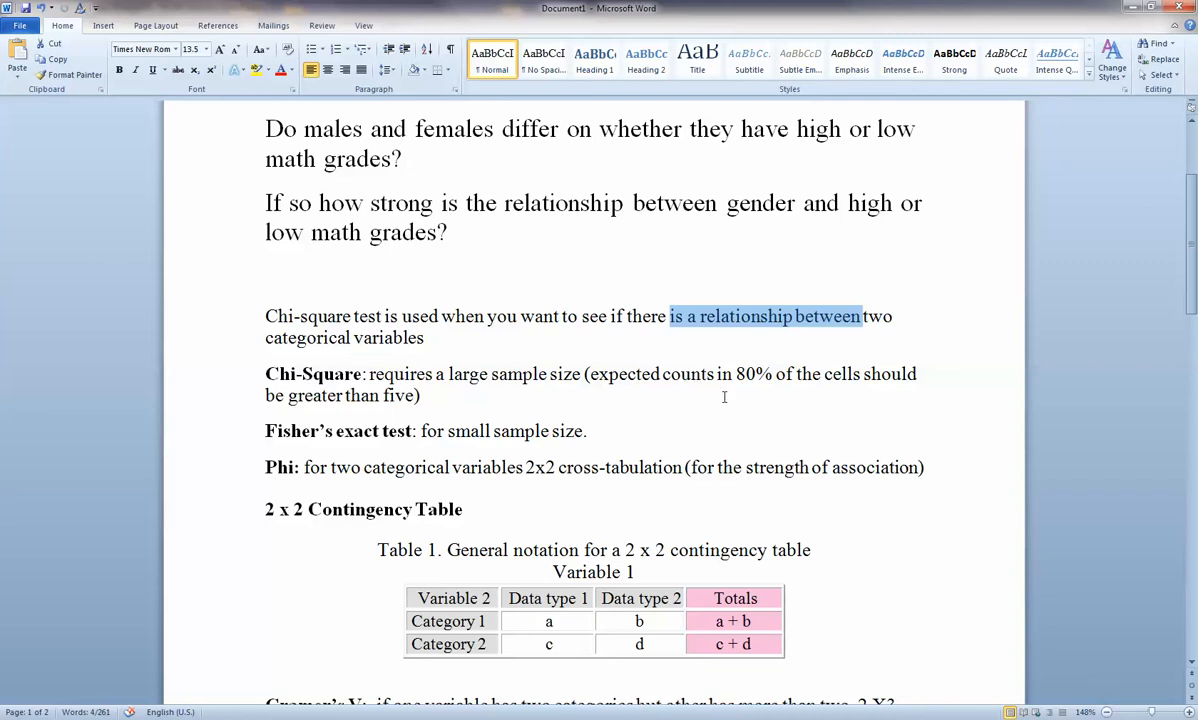
{"action": "mouse_move", "coordinate": [700, 390]}
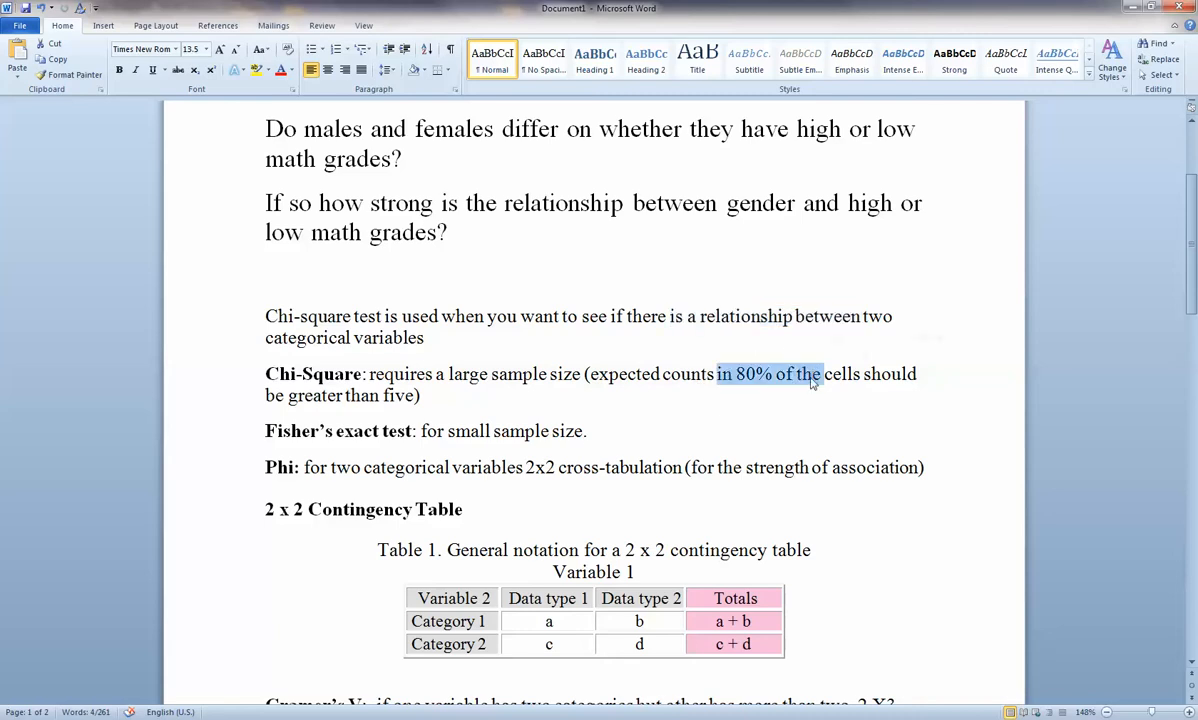
{"action": "mouse_move", "coordinate": [588, 432]}
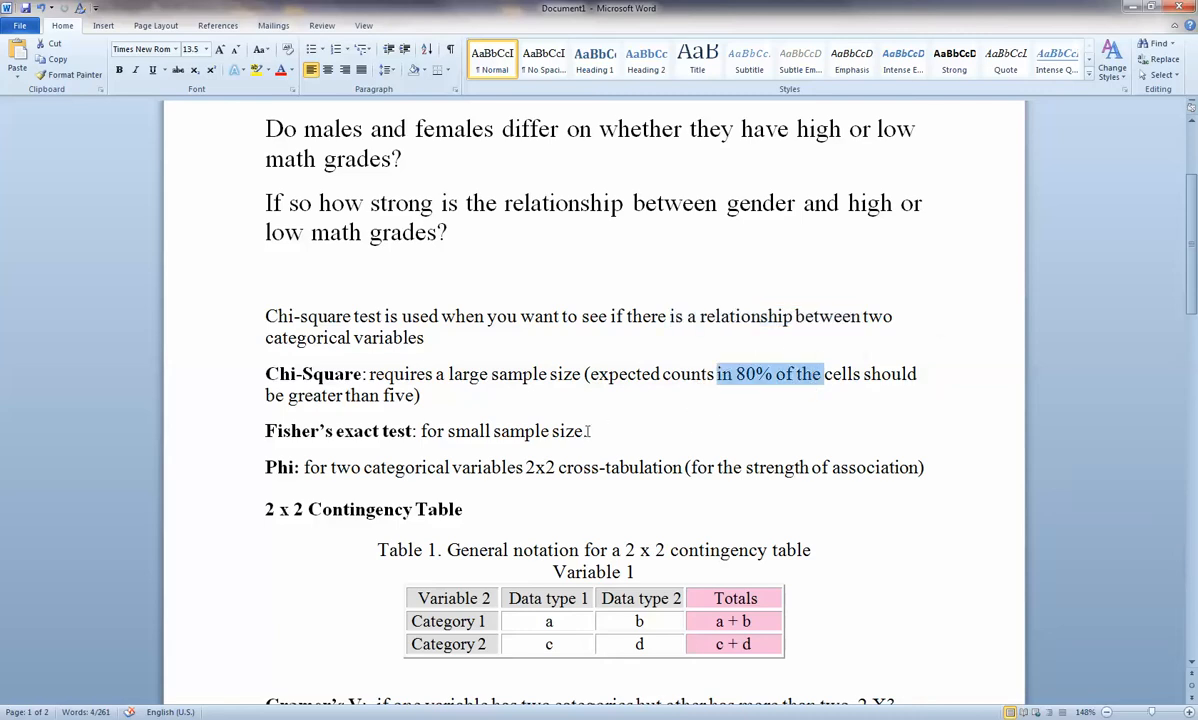
{"action": "mouse_move", "coordinate": [488, 432]}
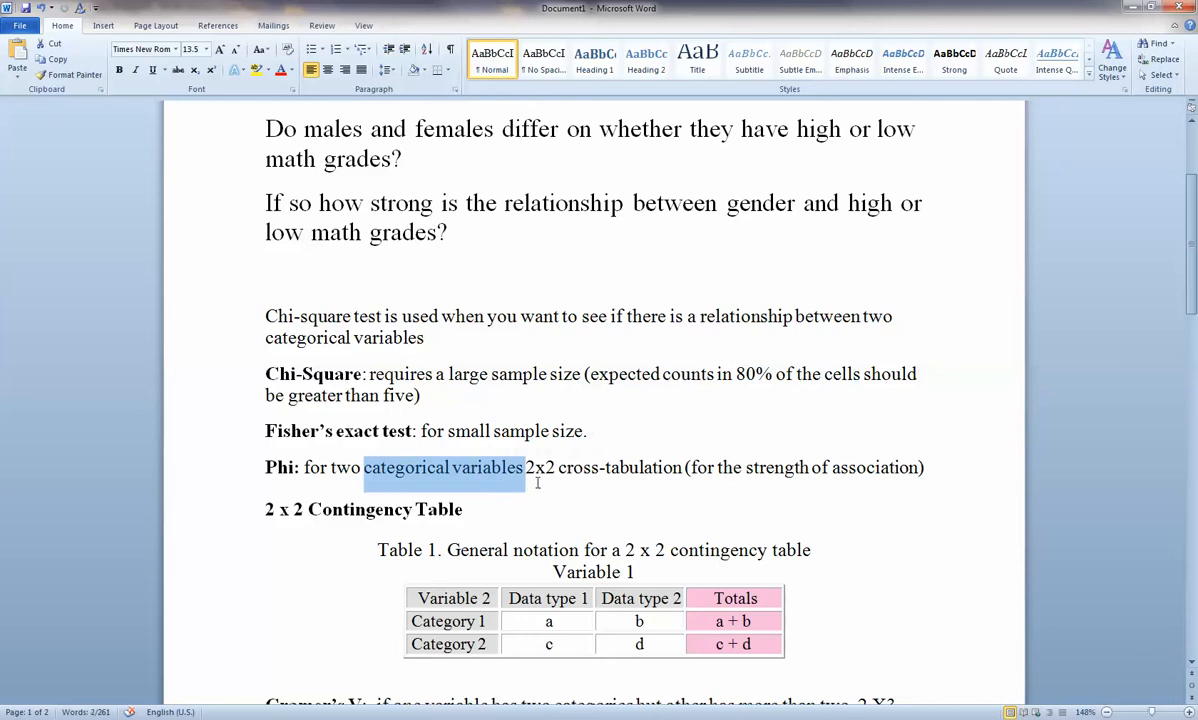
{"action": "scroll", "scroll_direction": "down", "scroll_amount": 3}
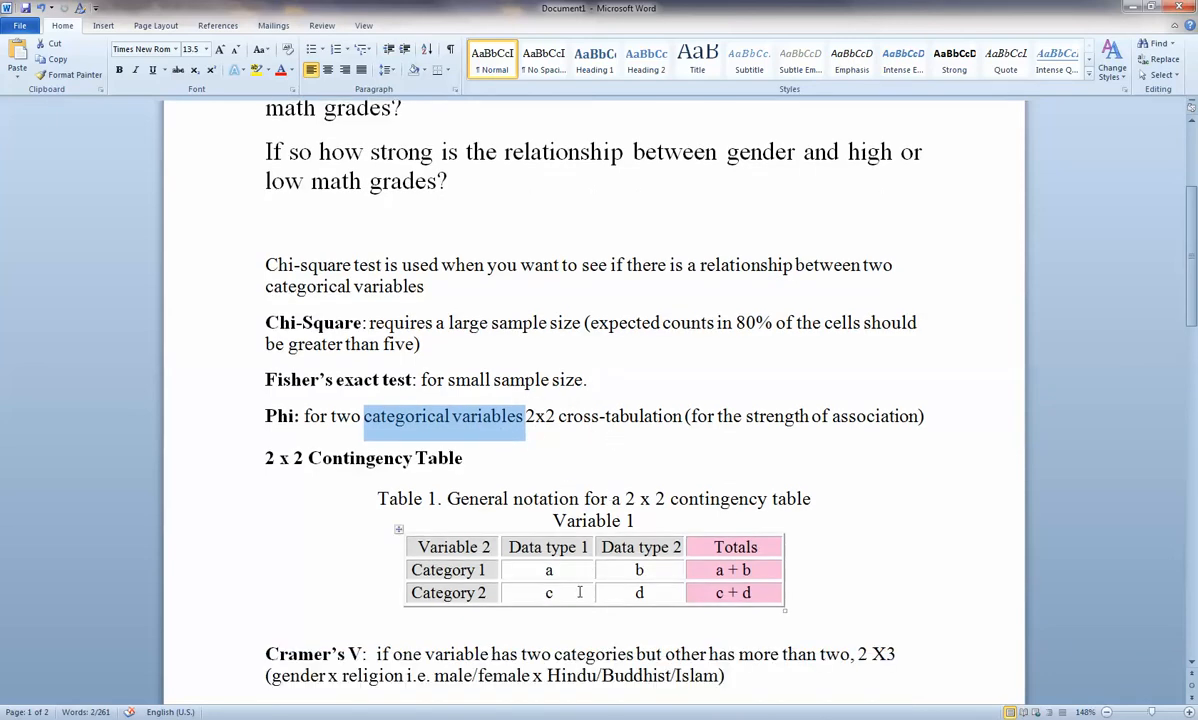
{"action": "scroll", "scroll_direction": "down", "scroll_amount": 3}
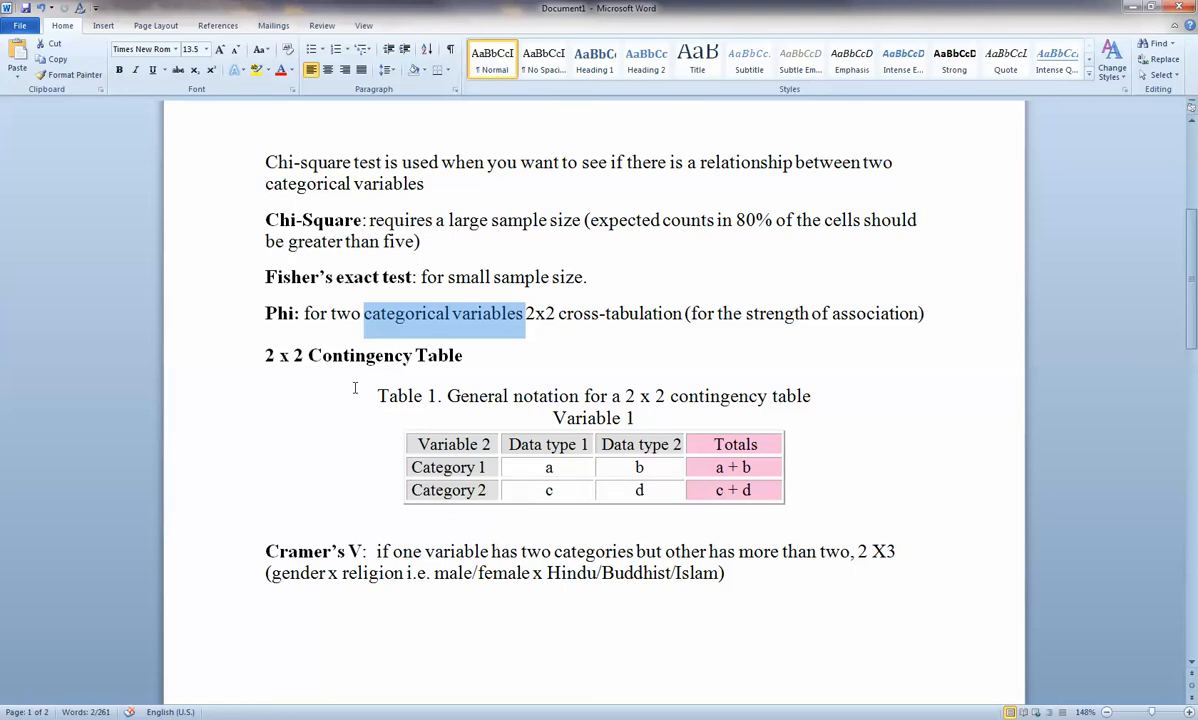
{"action": "mouse_move", "coordinate": [388, 472]}
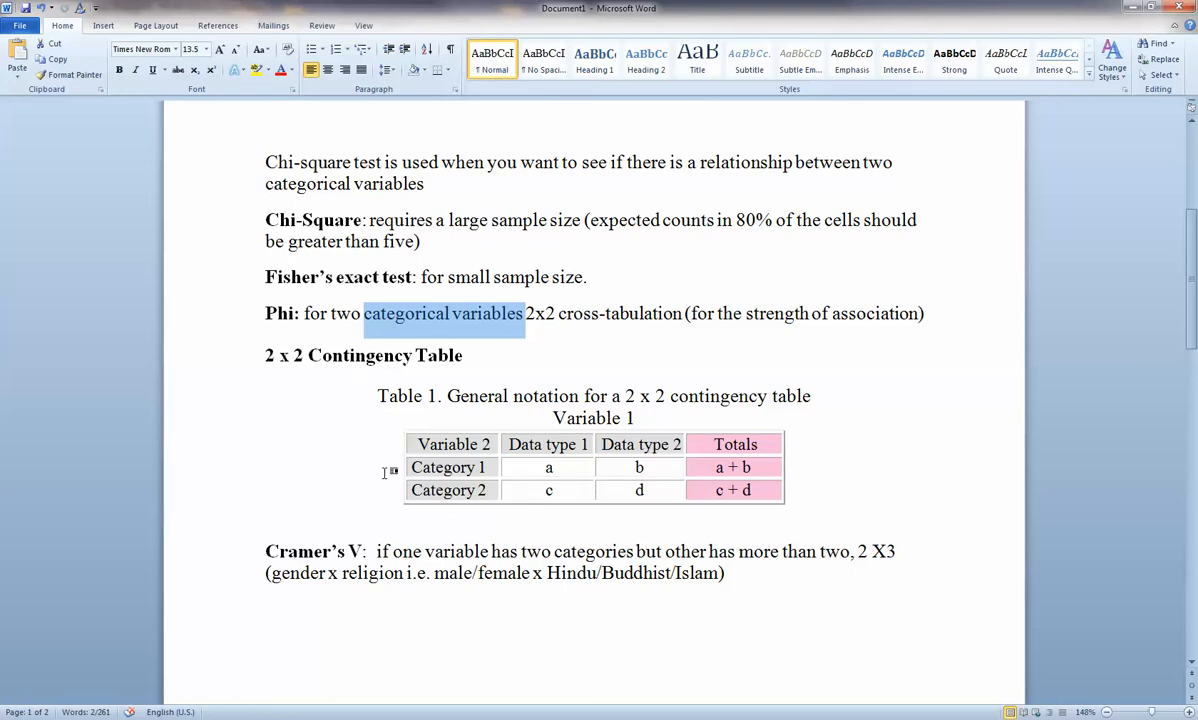
{"action": "left_click", "coordinate": [448, 468]}
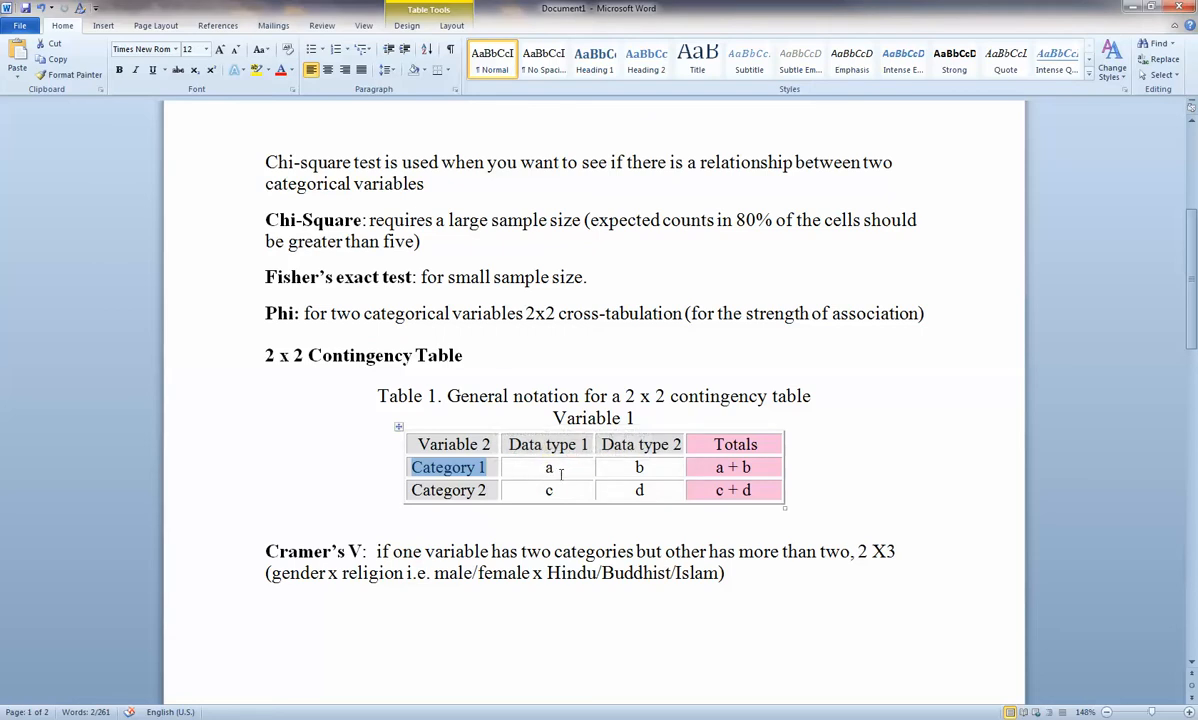
{"action": "left_click", "coordinate": [548, 468]}
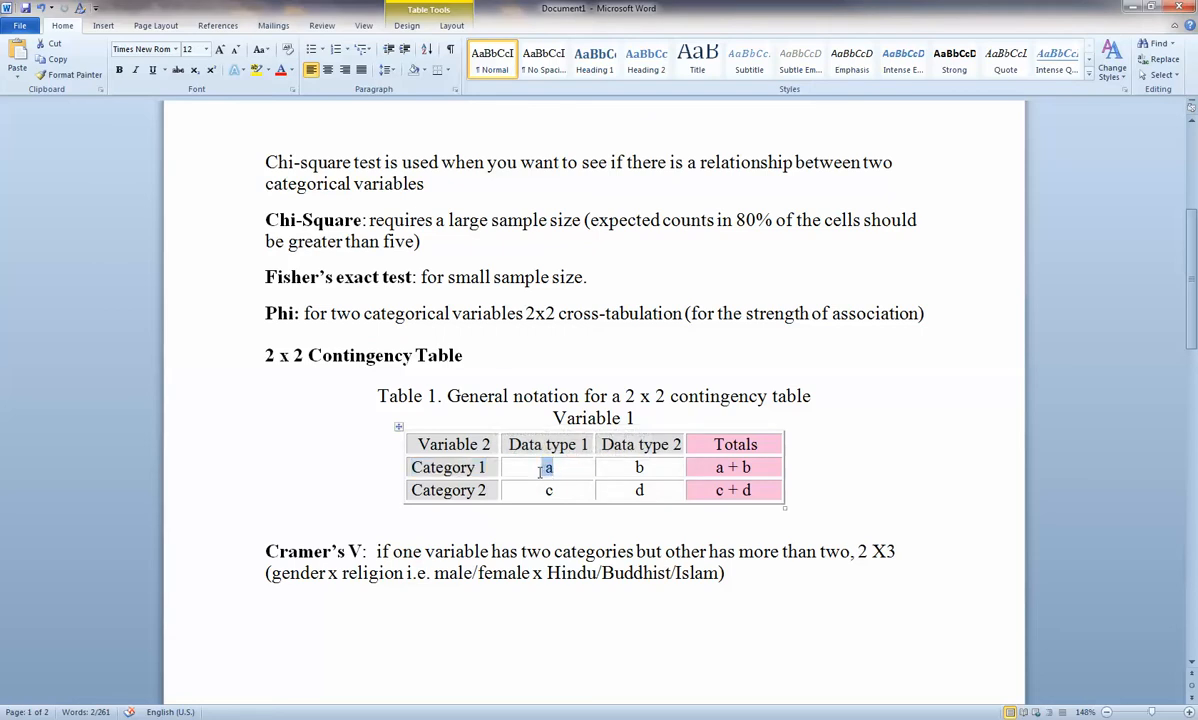
{"action": "left_click", "coordinate": [640, 468]}
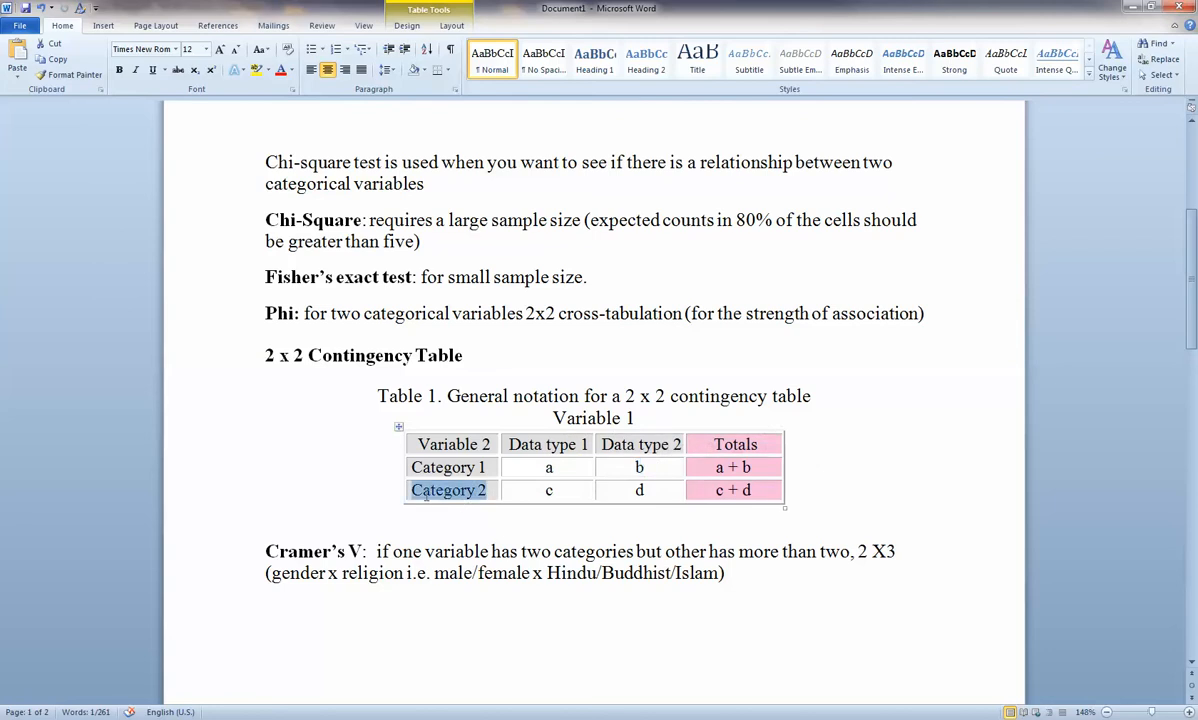
{"action": "left_click", "coordinate": [548, 490]}
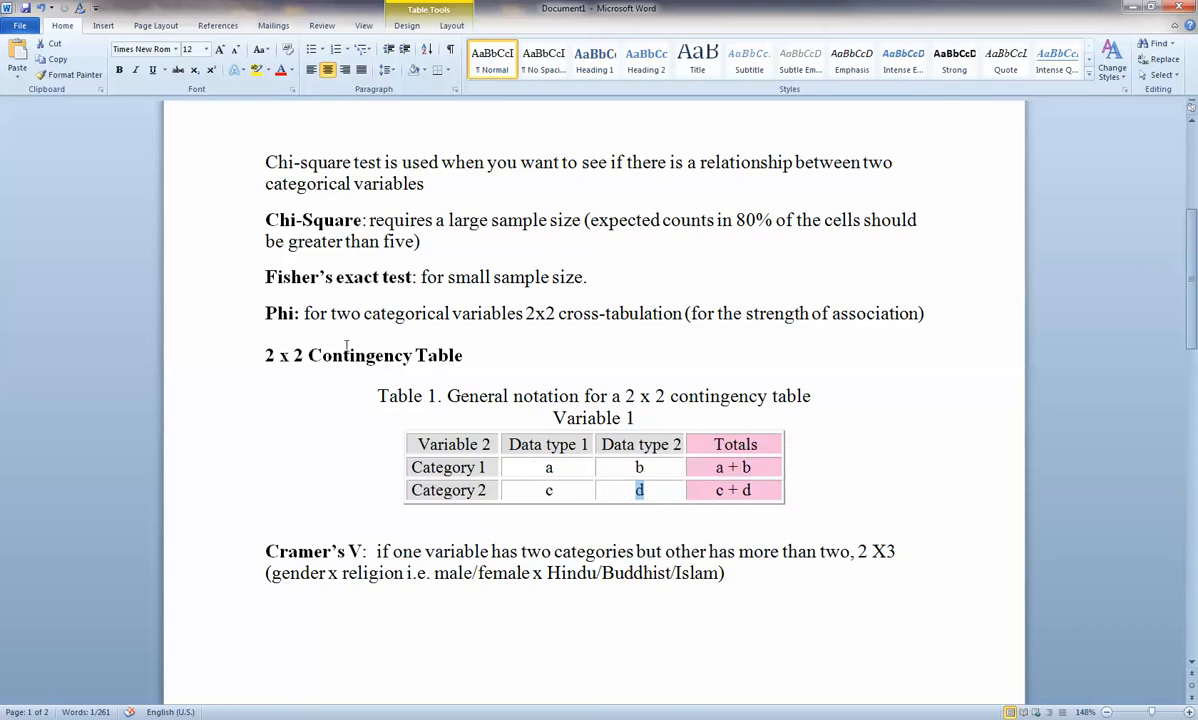
{"action": "mouse_move", "coordinate": [564, 366]}
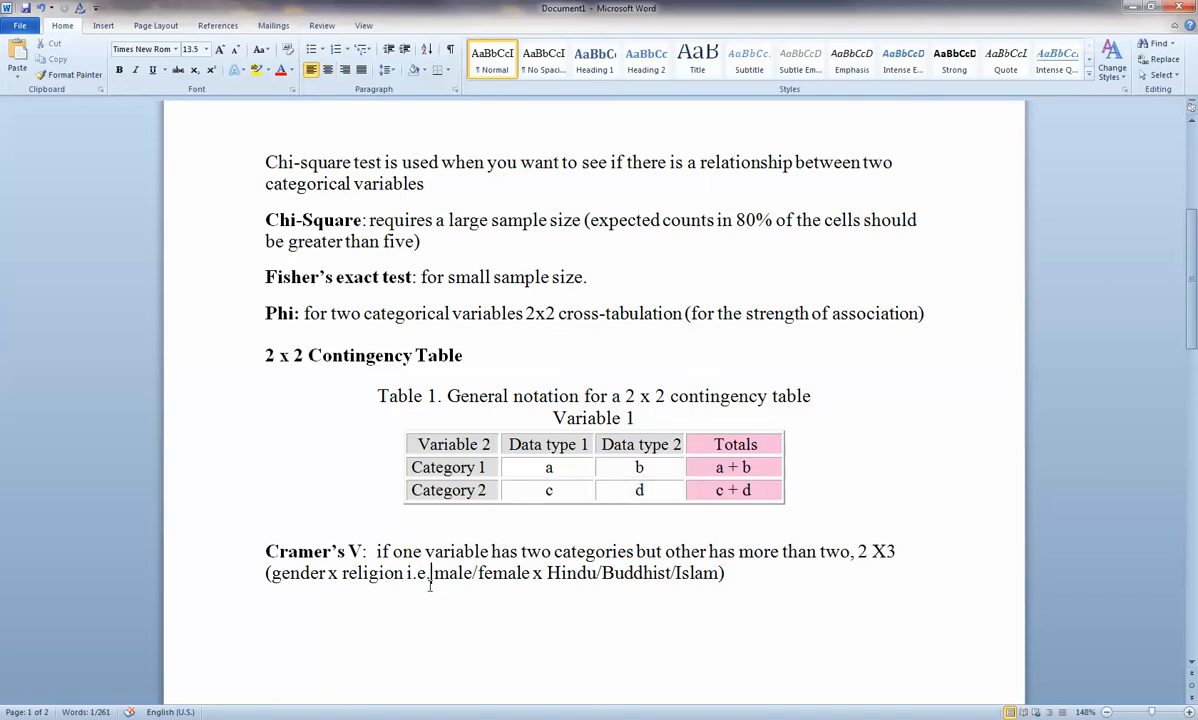
- Review the Cramer's V example, highlighting the word gender
{"action": "scroll", "scroll_direction": "up", "scroll_amount": 3}
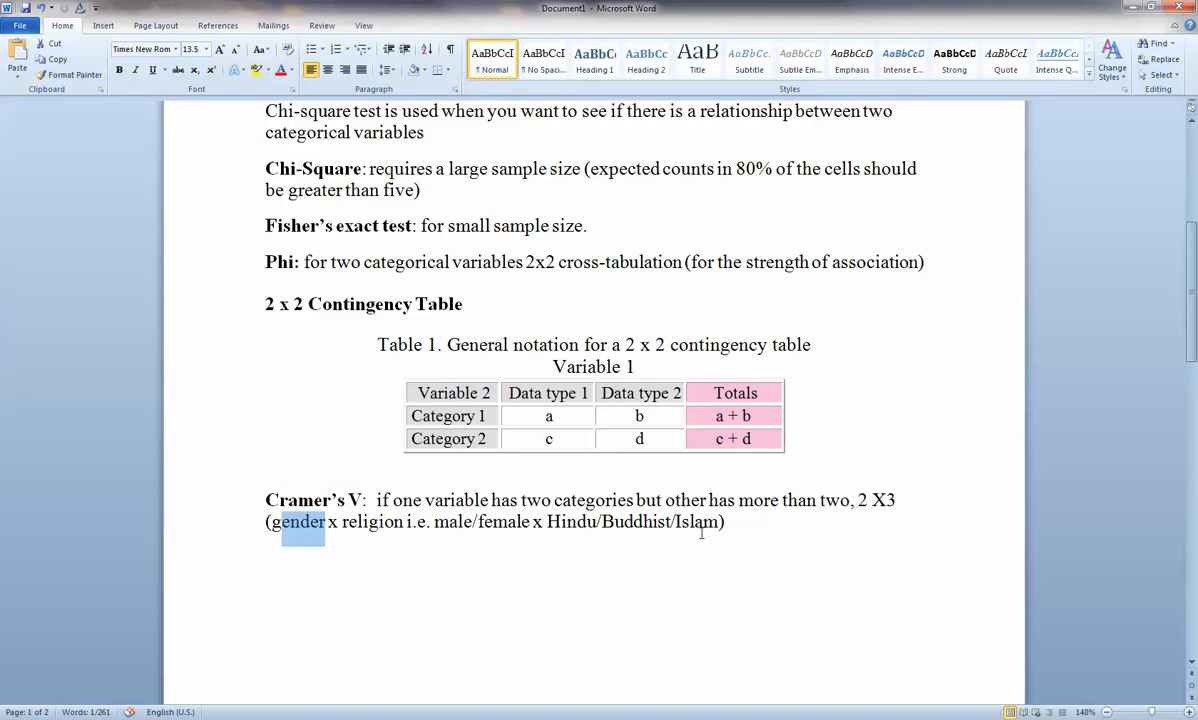
{"action": "double_click", "coordinate": [632, 520]}
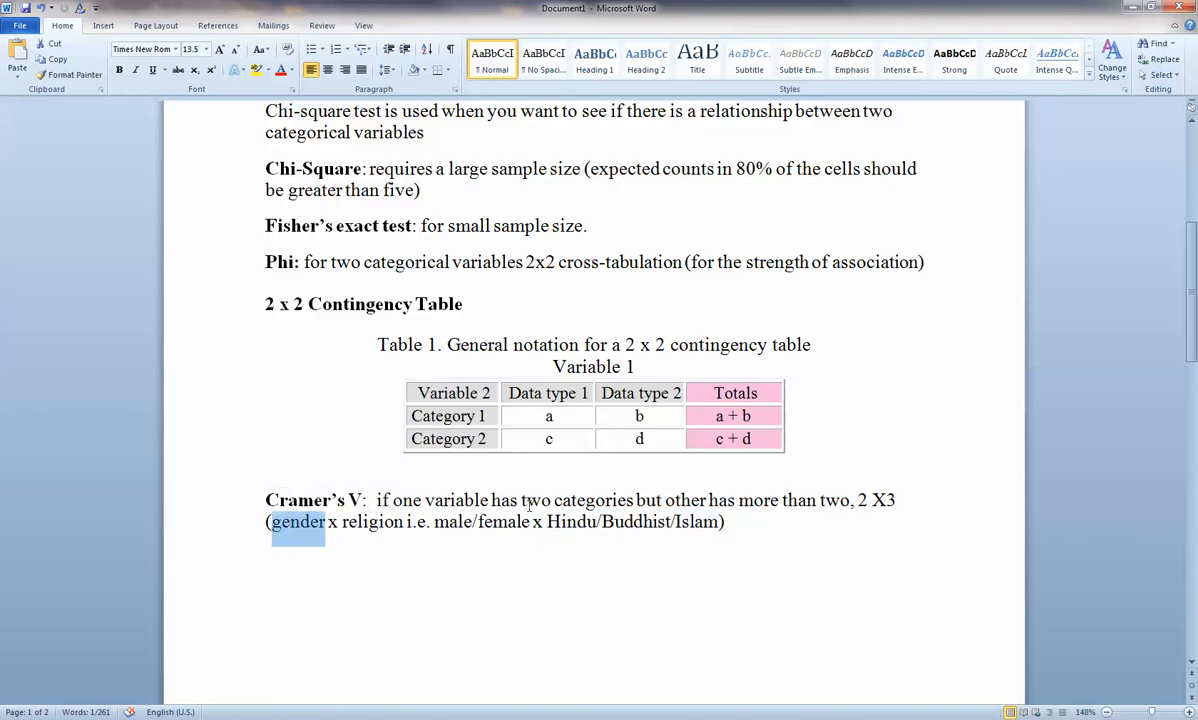
{"action": "mouse_move", "coordinate": [436, 548]}
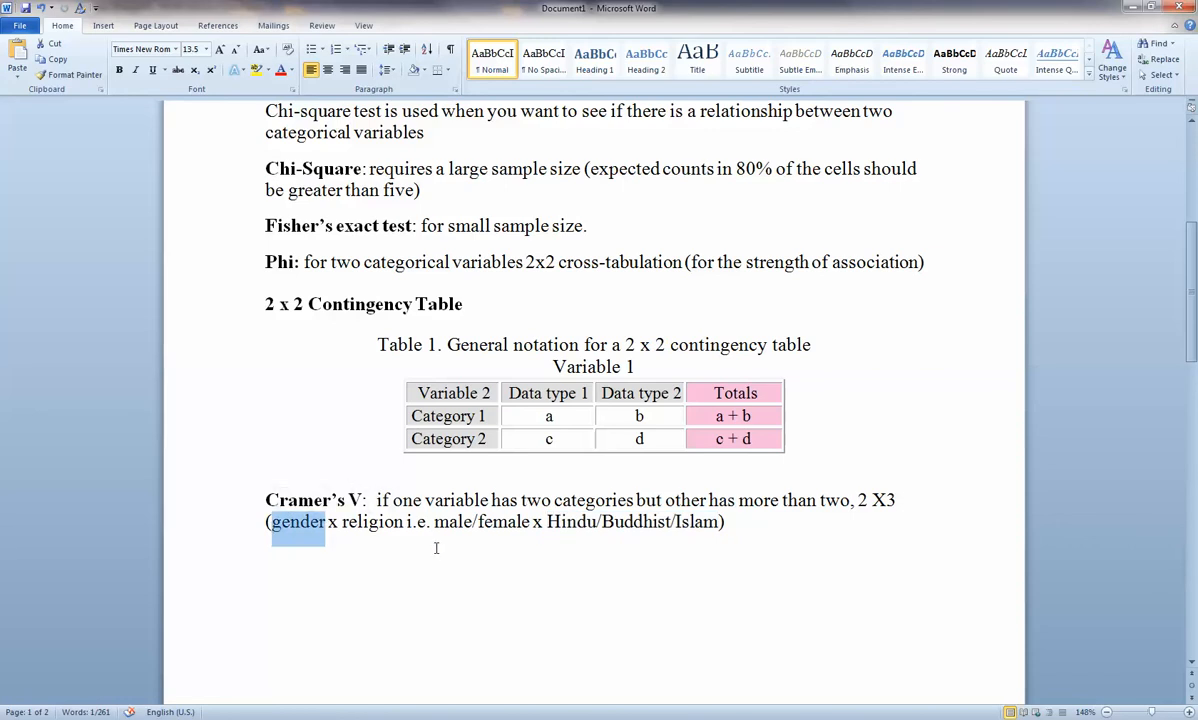
{"action": "scroll", "scroll_direction": "up", "scroll_amount": 3}
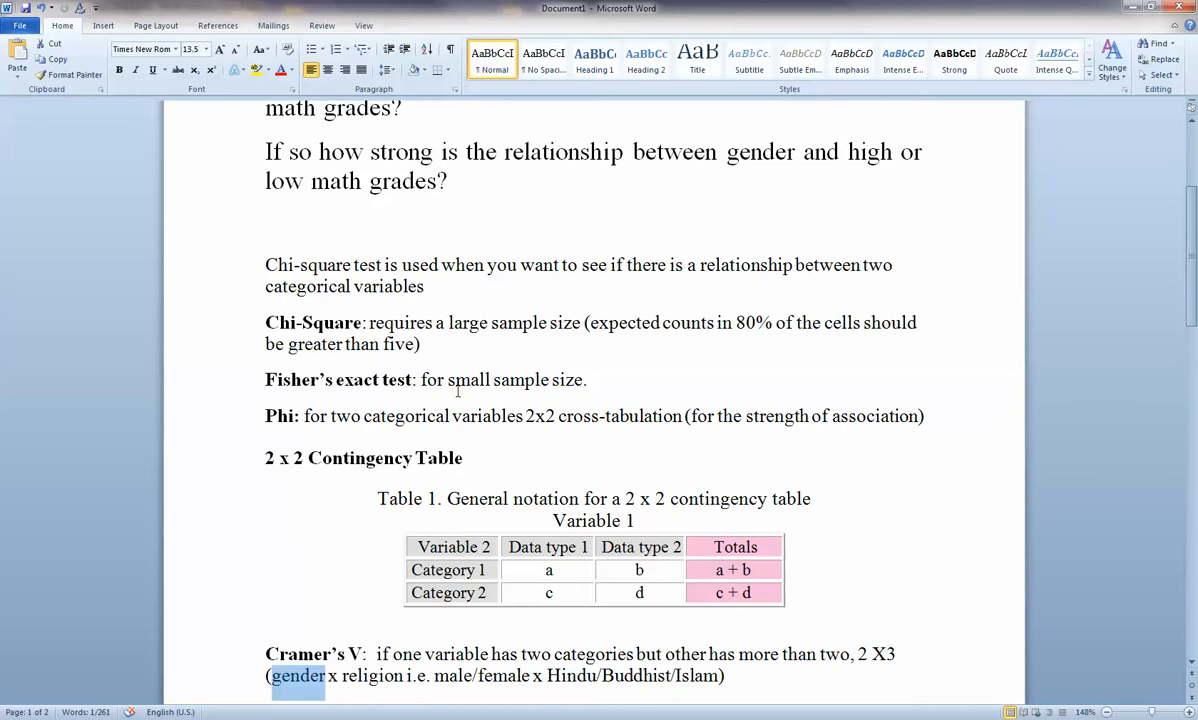
{"action": "scroll", "scroll_direction": "down", "scroll_amount": 3}
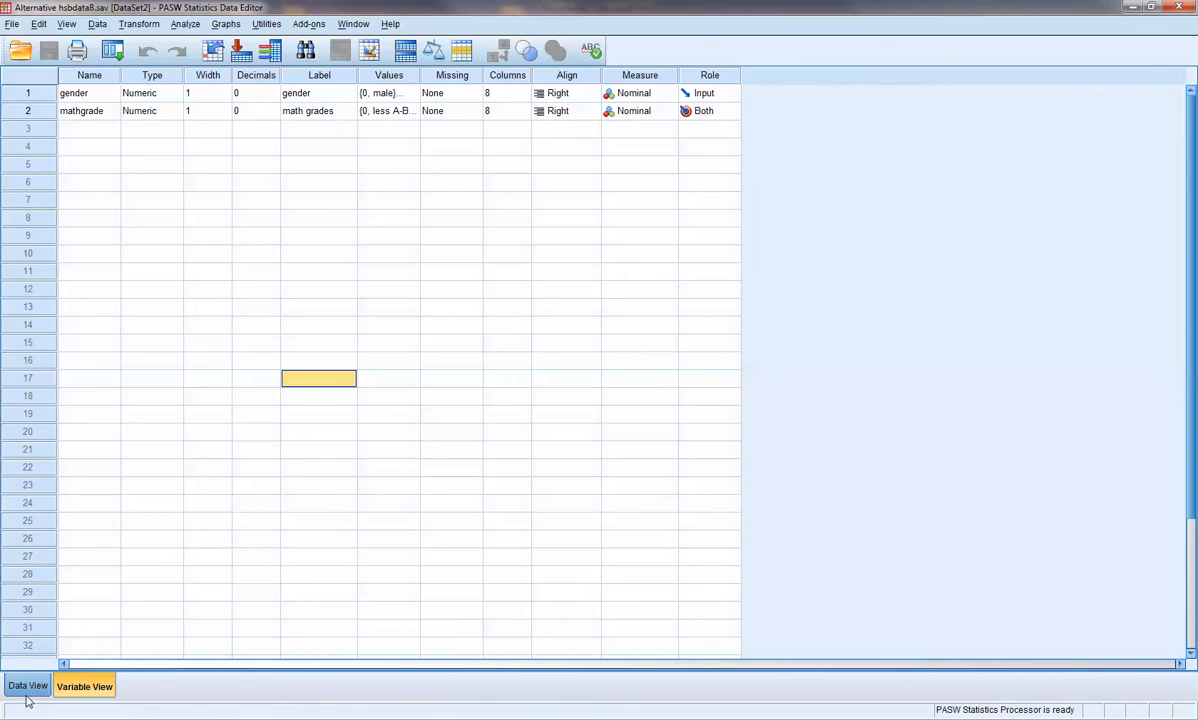
- Check in Data View that the last case is row 75, then return to Variable View
{"action": "left_click", "coordinate": [28, 684]}
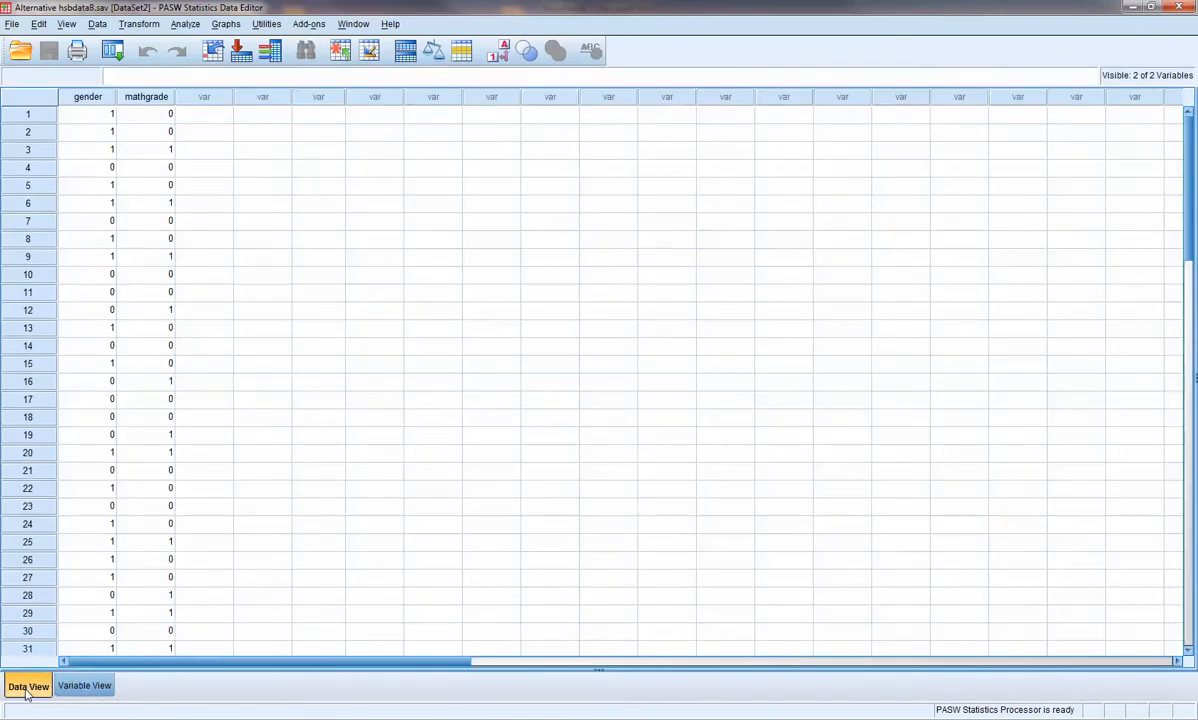
{"action": "scroll", "scroll_direction": "down", "scroll_amount": 3}
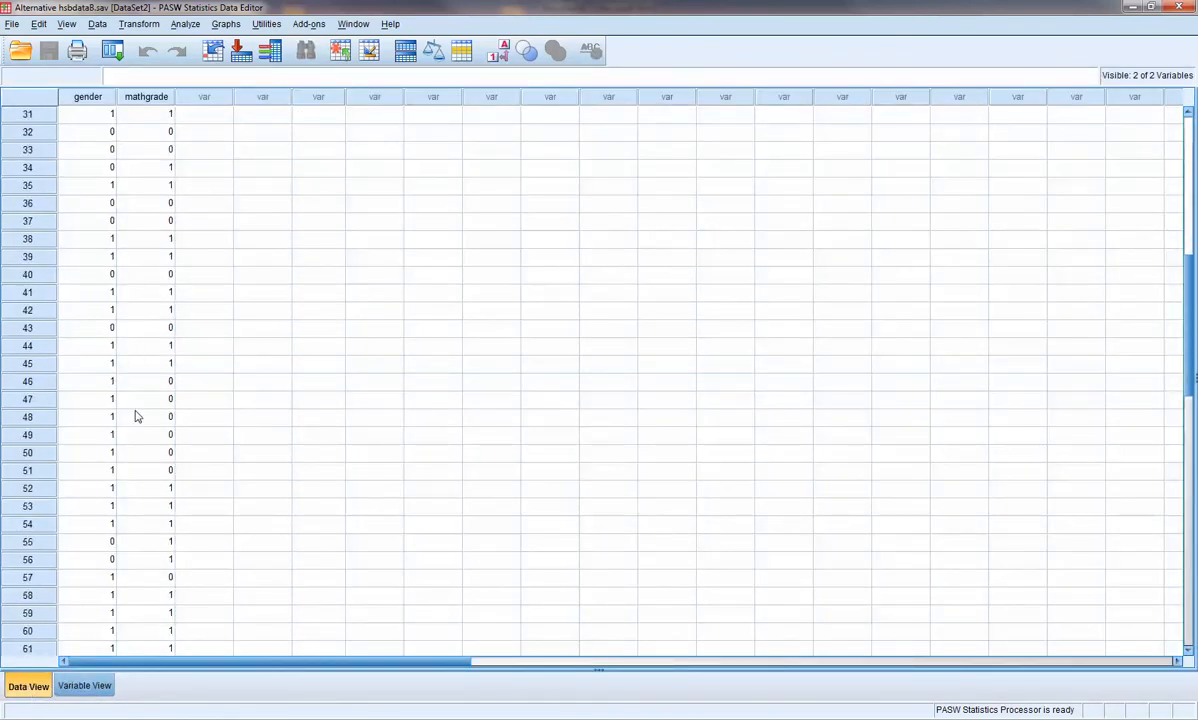
{"action": "left_click", "coordinate": [88, 364]}
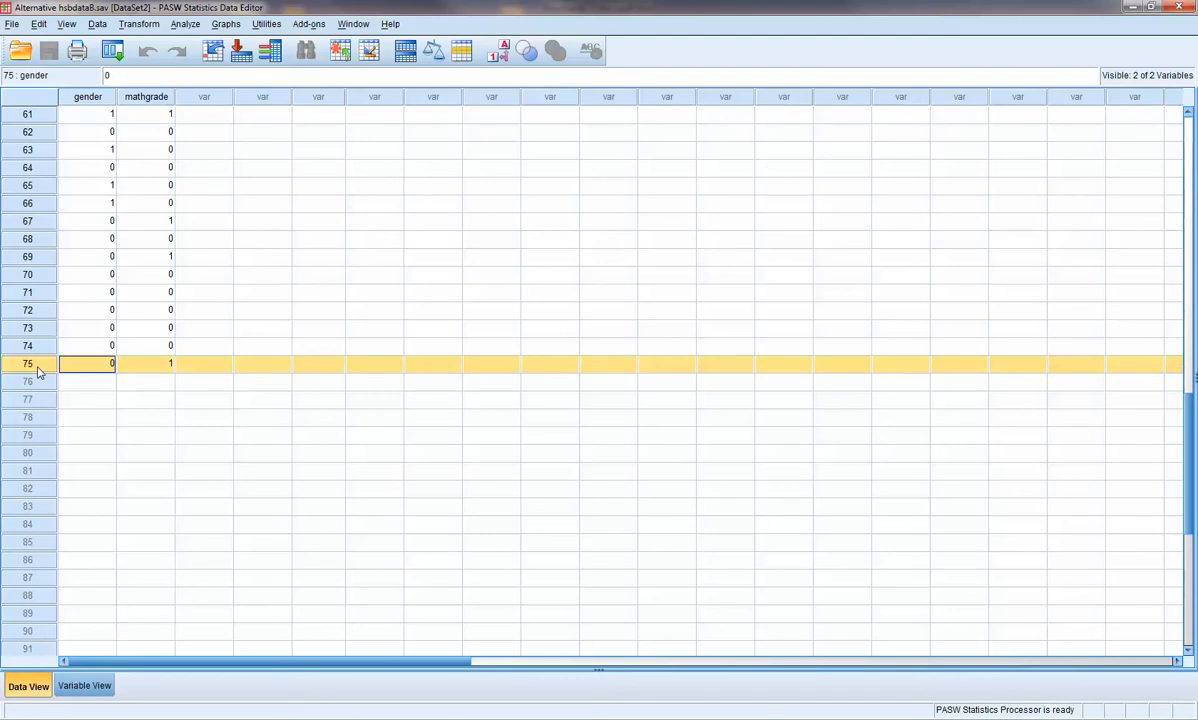
{"action": "left_click", "coordinate": [84, 684]}
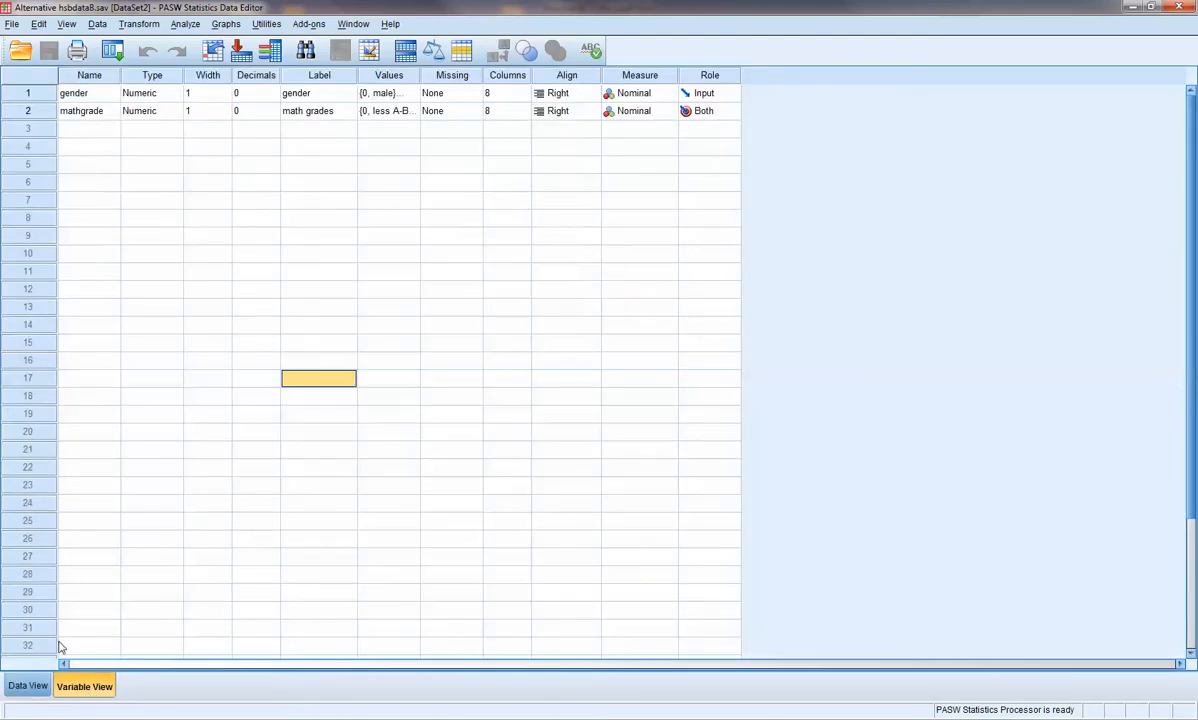
{"action": "mouse_move", "coordinate": [120, 76]}
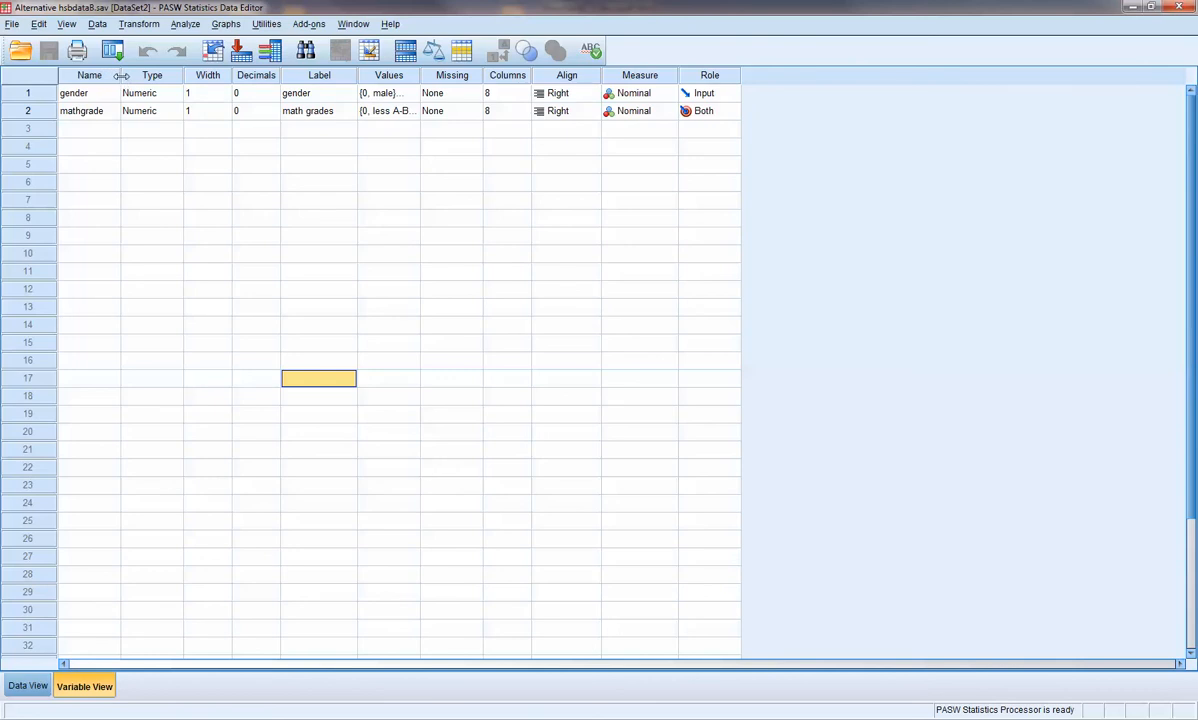
- Widen the Name column and review value labels: gender 0 male/1 female, mathgrade 0 less A-B/1 most A-B
{"action": "left_click", "coordinate": [72, 94]}
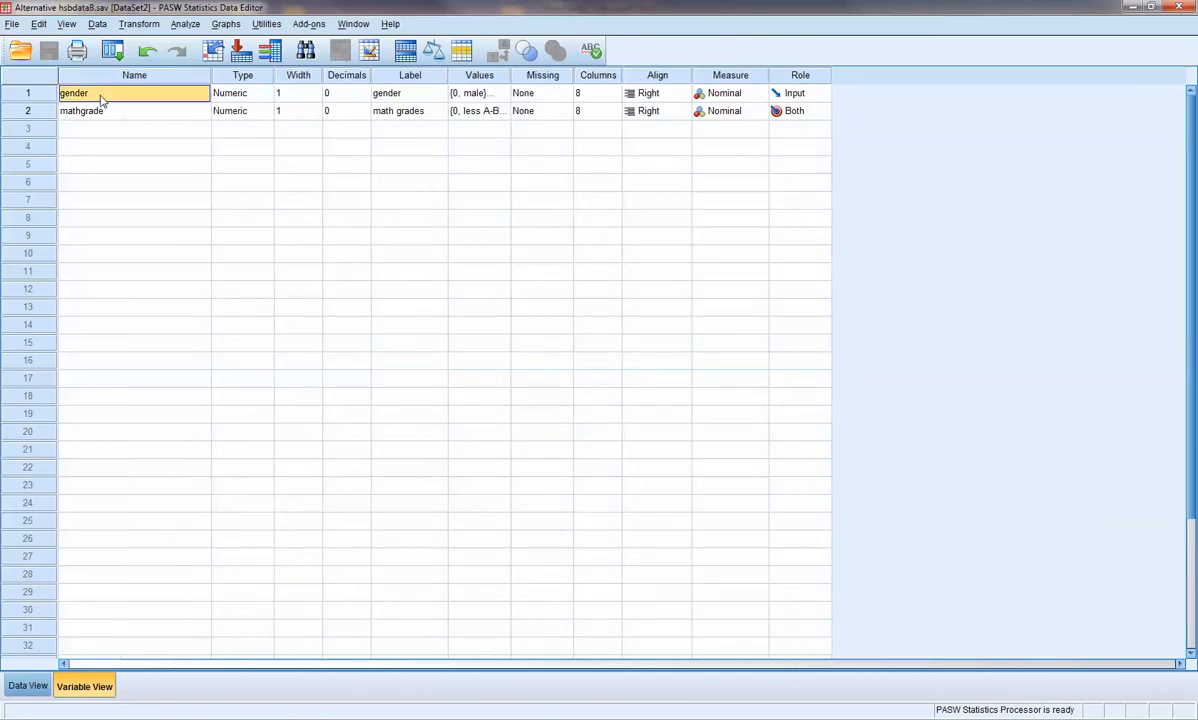
{"action": "left_click", "coordinate": [100, 110]}
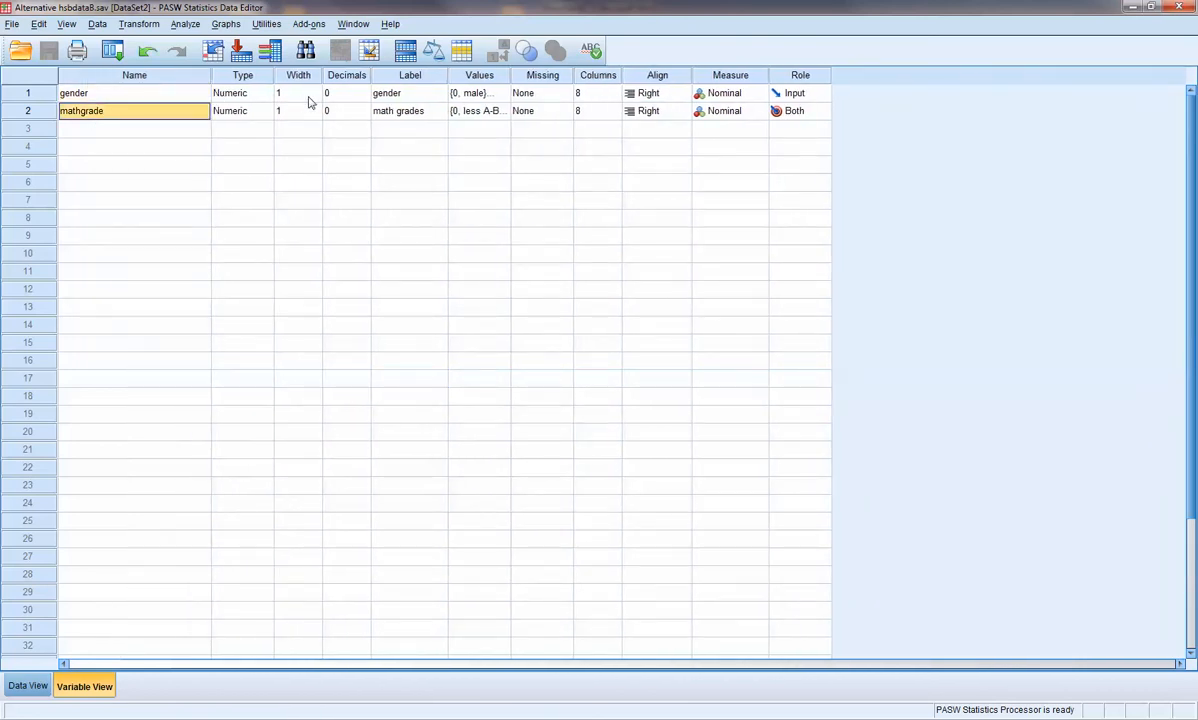
{"action": "left_click", "coordinate": [504, 94]}
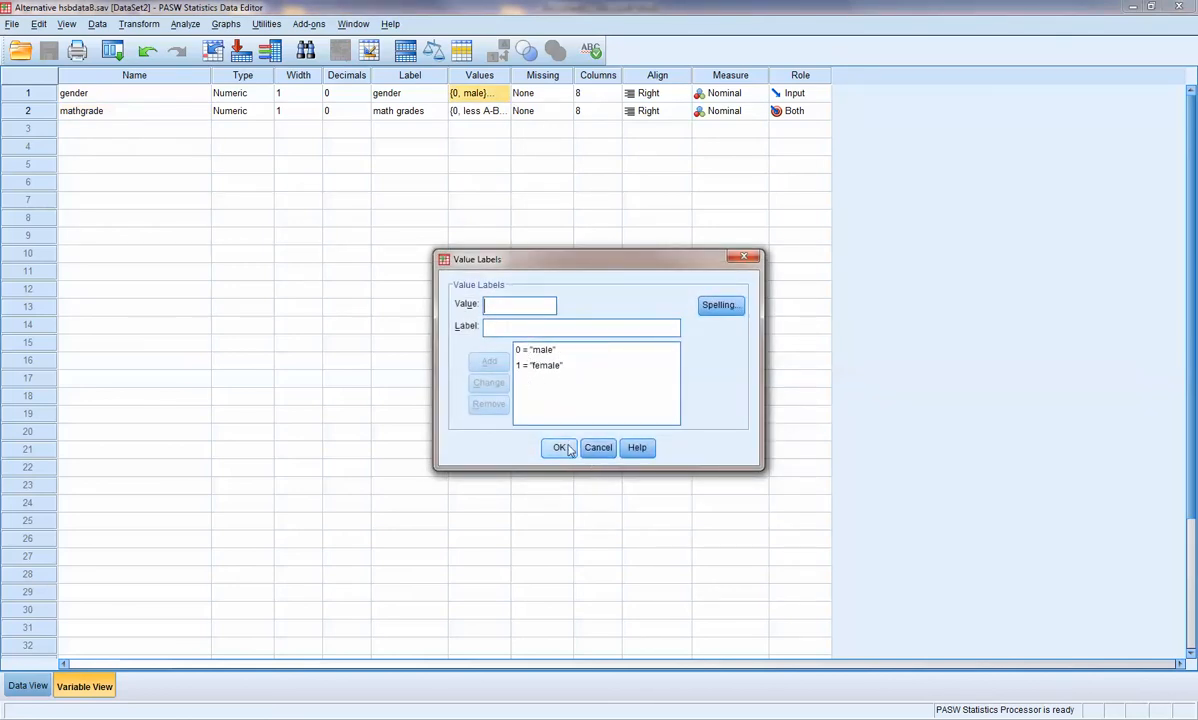
{"action": "left_click", "coordinate": [560, 448]}
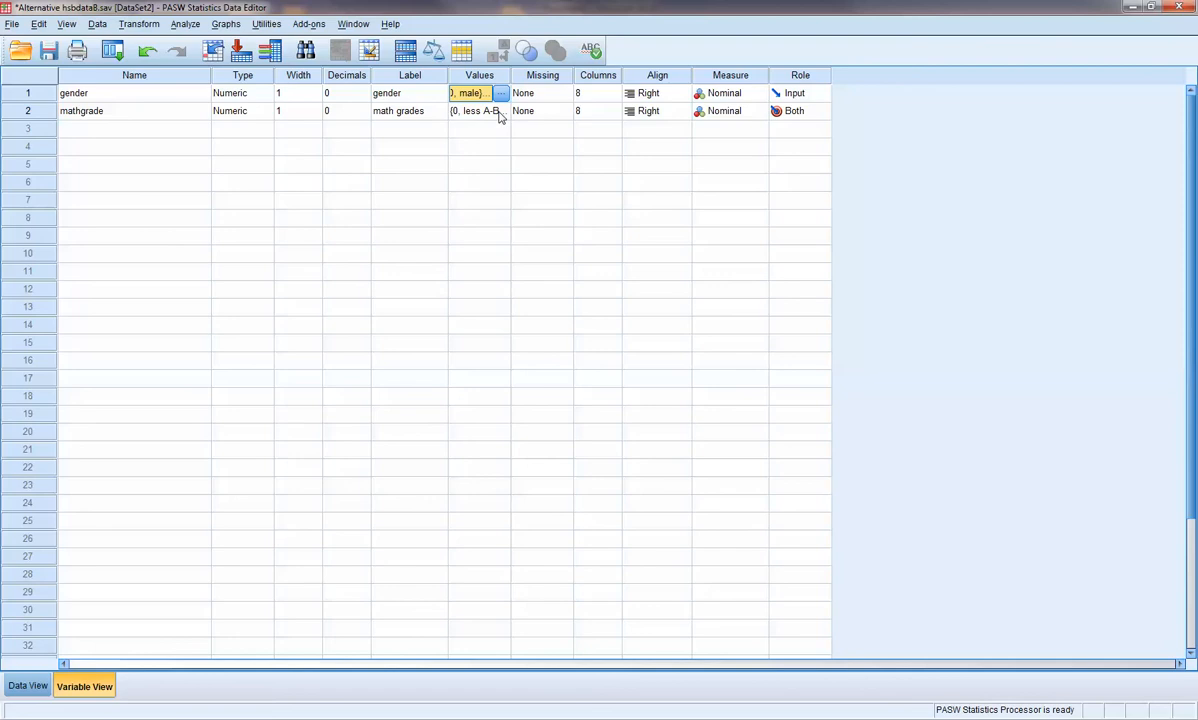
{"action": "left_click", "coordinate": [500, 110]}
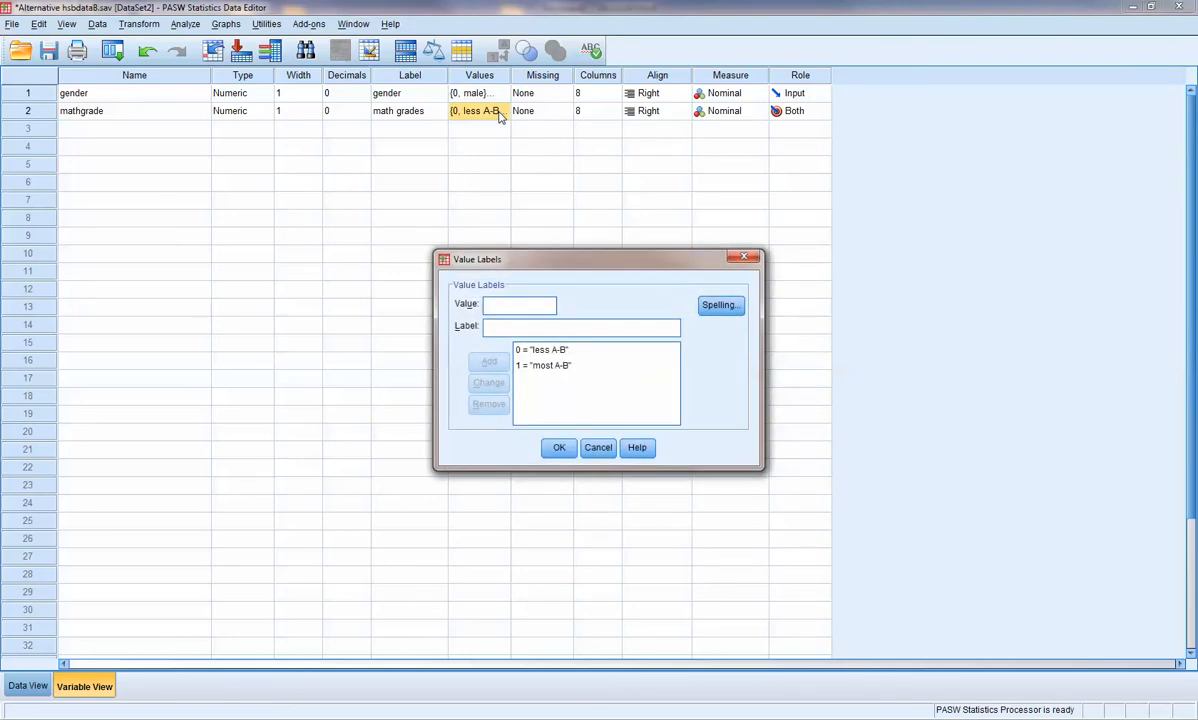
{"action": "left_click", "coordinate": [540, 348]}
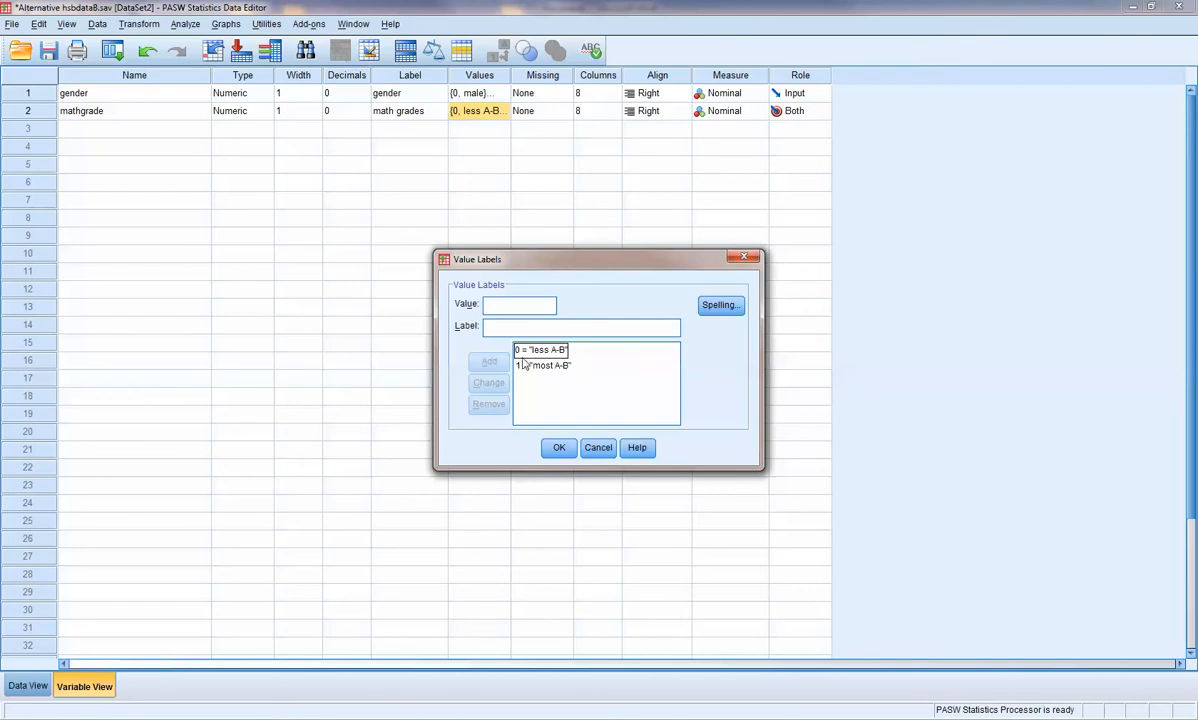
{"action": "left_click", "coordinate": [544, 364]}
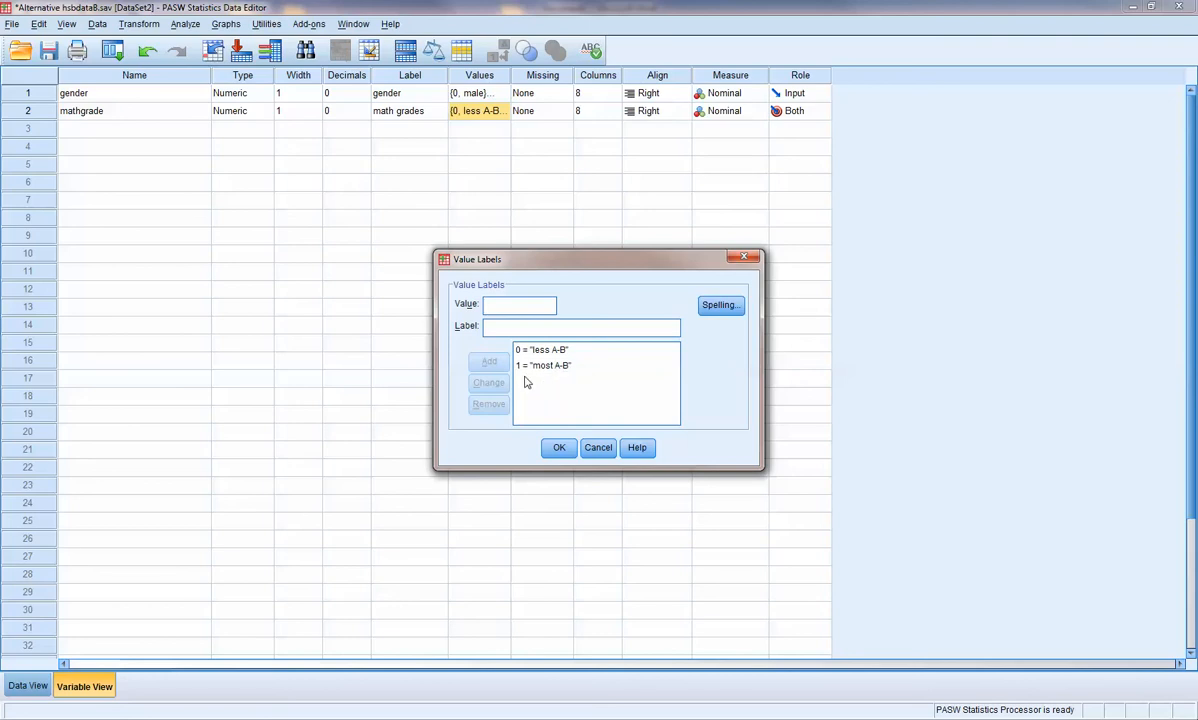
{"action": "mouse_move", "coordinate": [532, 402]}
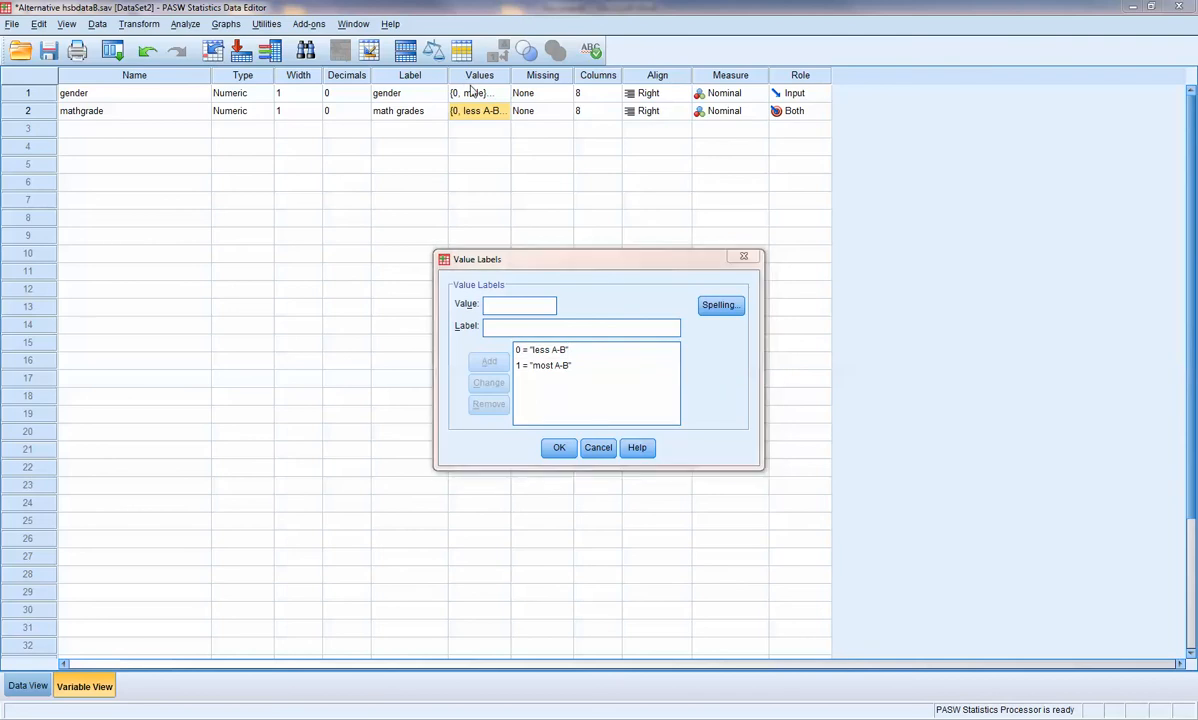
- Close the mathgrade Value Labels dialog and bring up the Analyze menu
{"action": "left_click", "coordinate": [560, 448]}
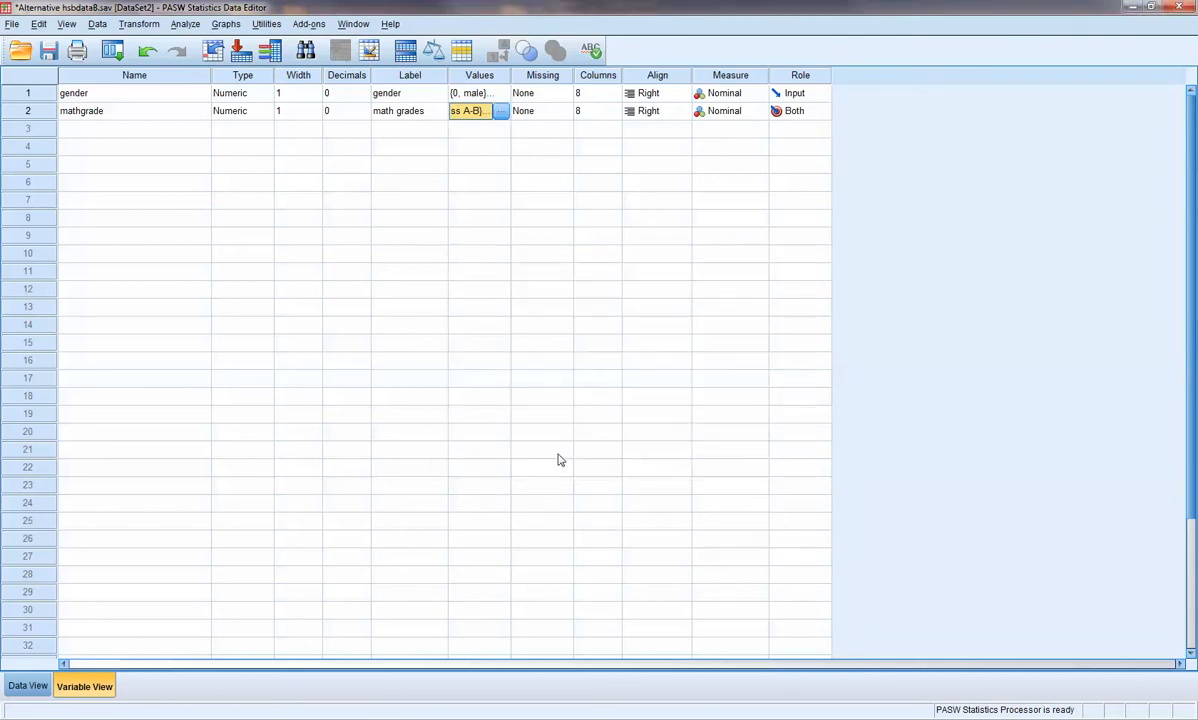
{"action": "mouse_move", "coordinate": [272, 150]}
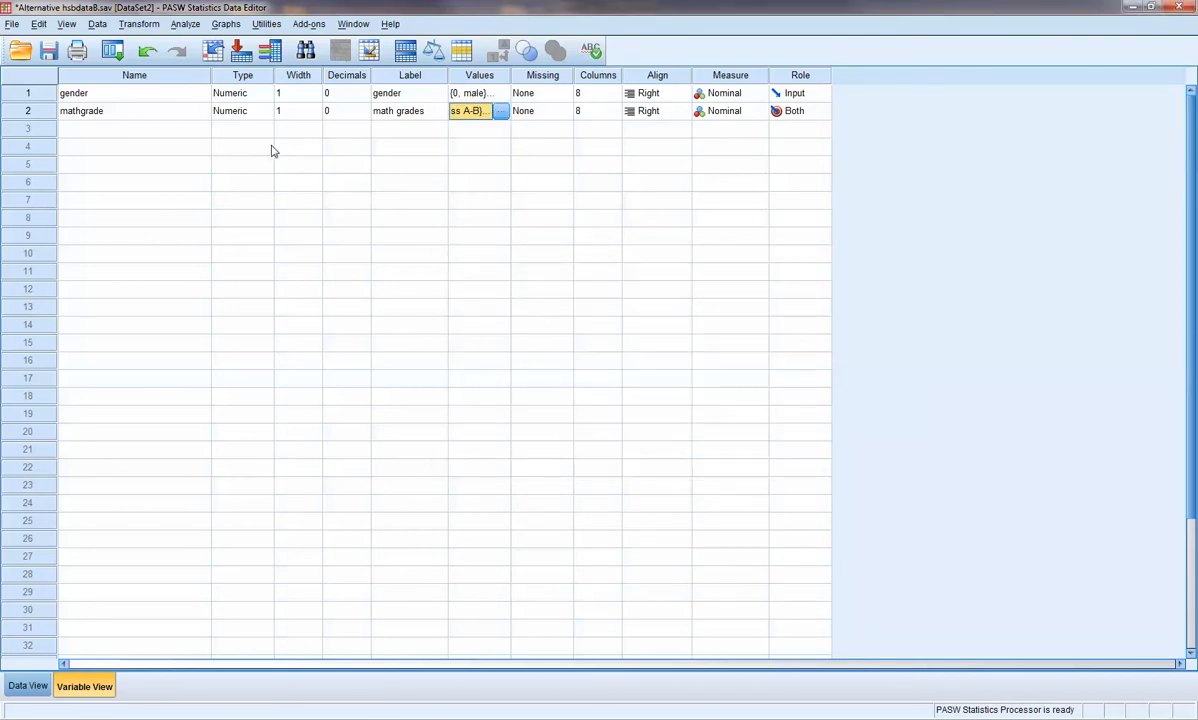
{"action": "mouse_move", "coordinate": [290, 244]}
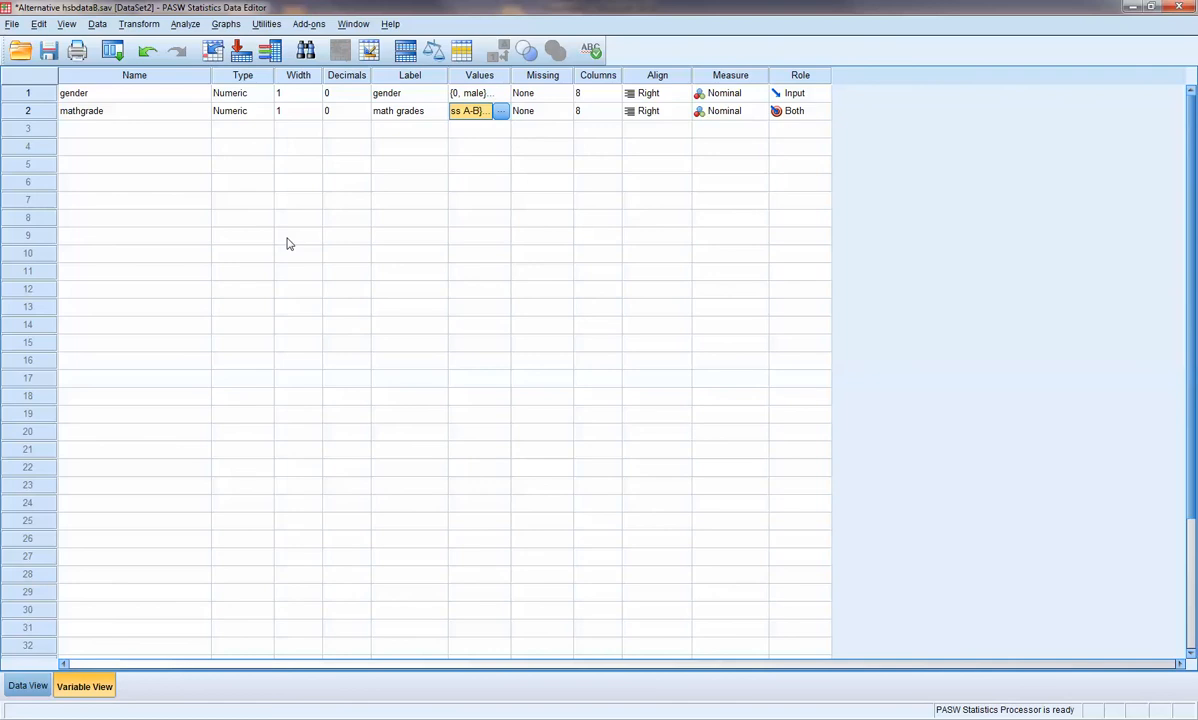
{"action": "mouse_move", "coordinate": [200, 126]}
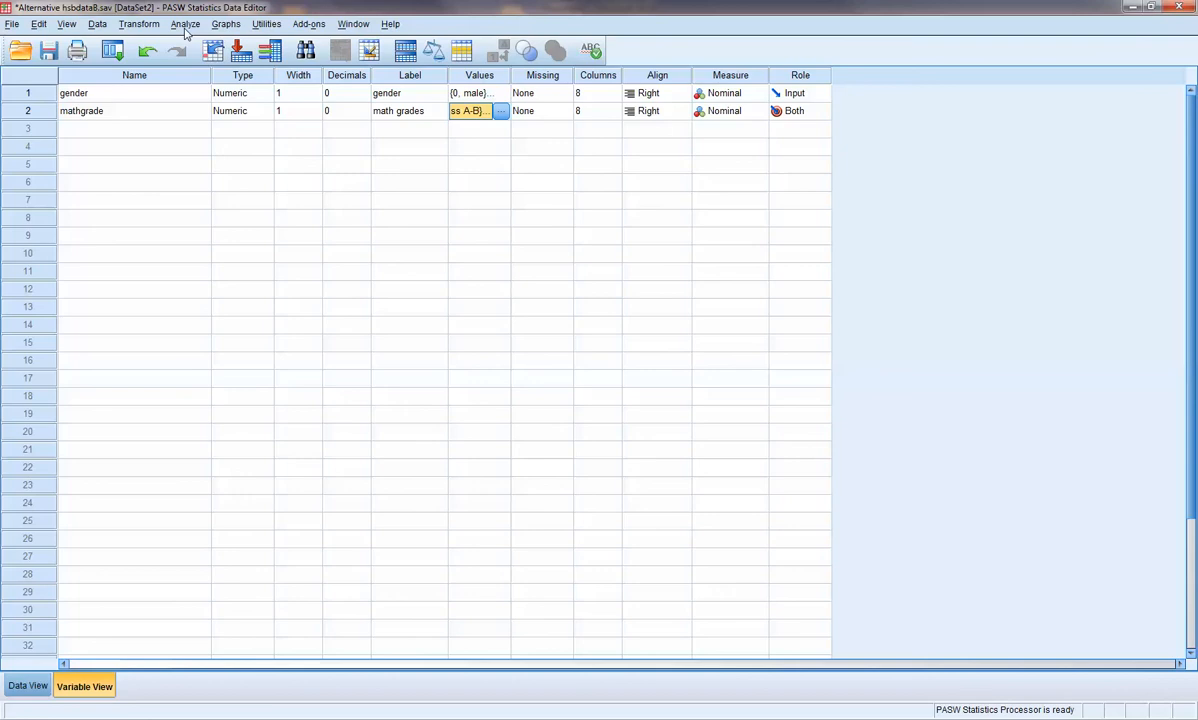
{"action": "left_click", "coordinate": [186, 24]}
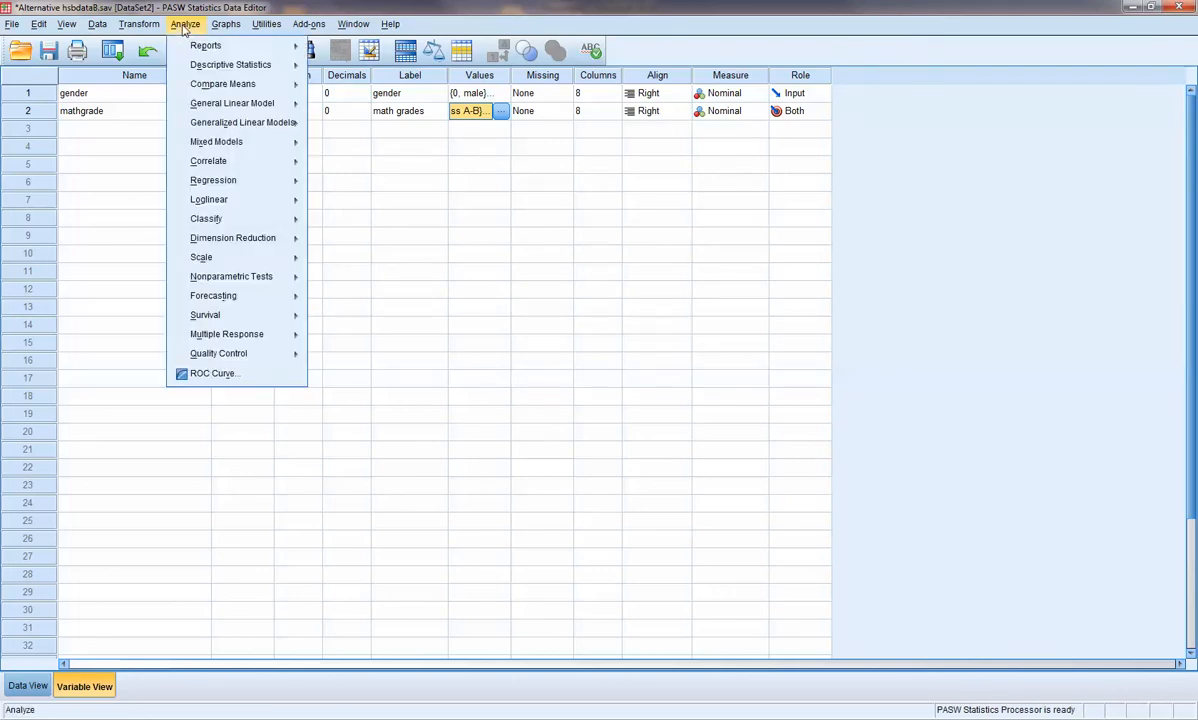
{"action": "mouse_move", "coordinate": [204, 44]}
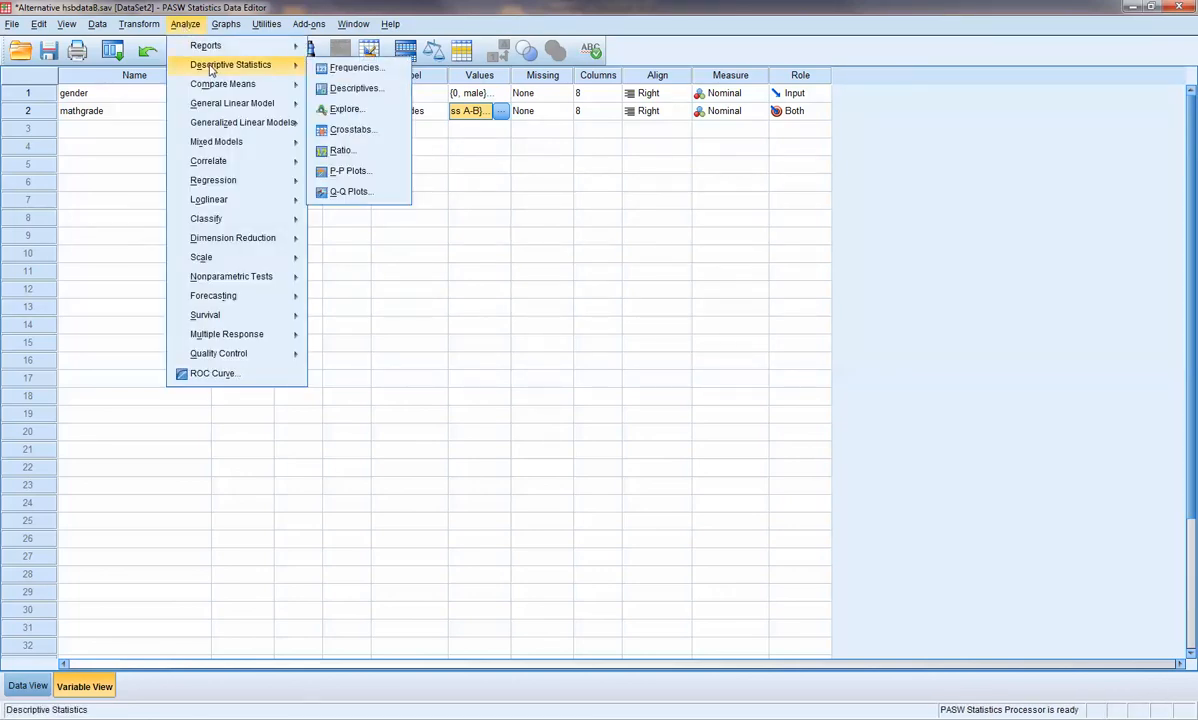
{"action": "mouse_move", "coordinate": [356, 68]}
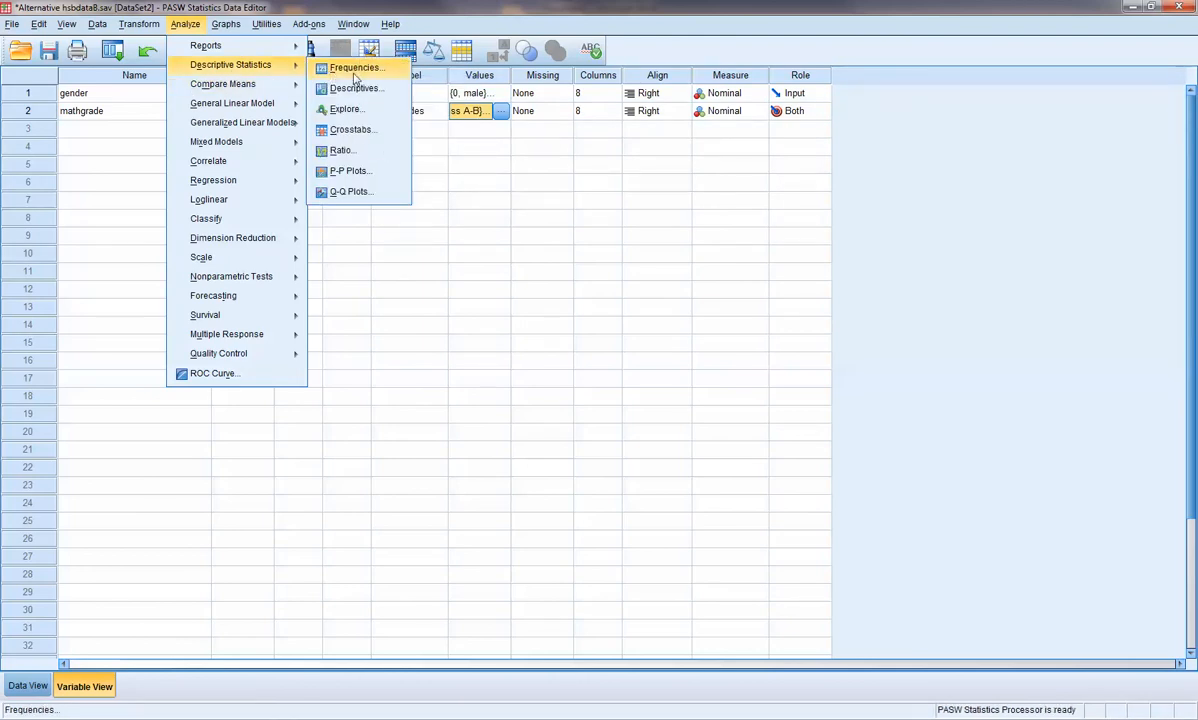
{"action": "mouse_move", "coordinate": [344, 108]}
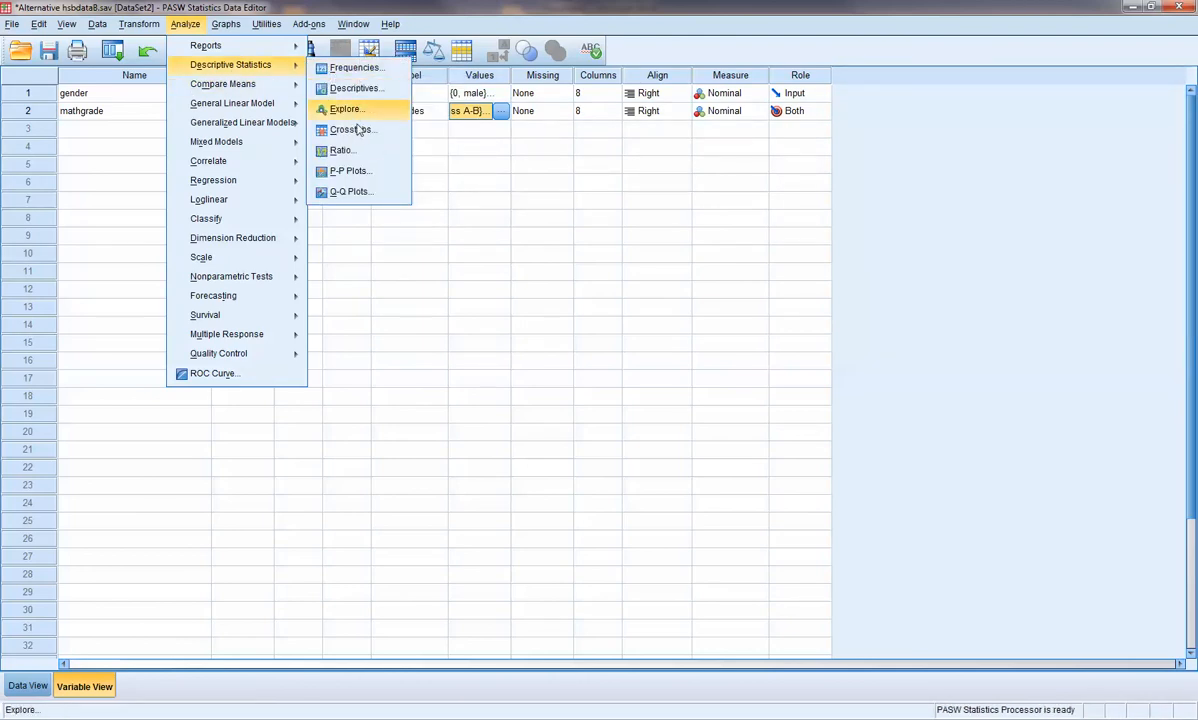
{"action": "mouse_move", "coordinate": [352, 130]}
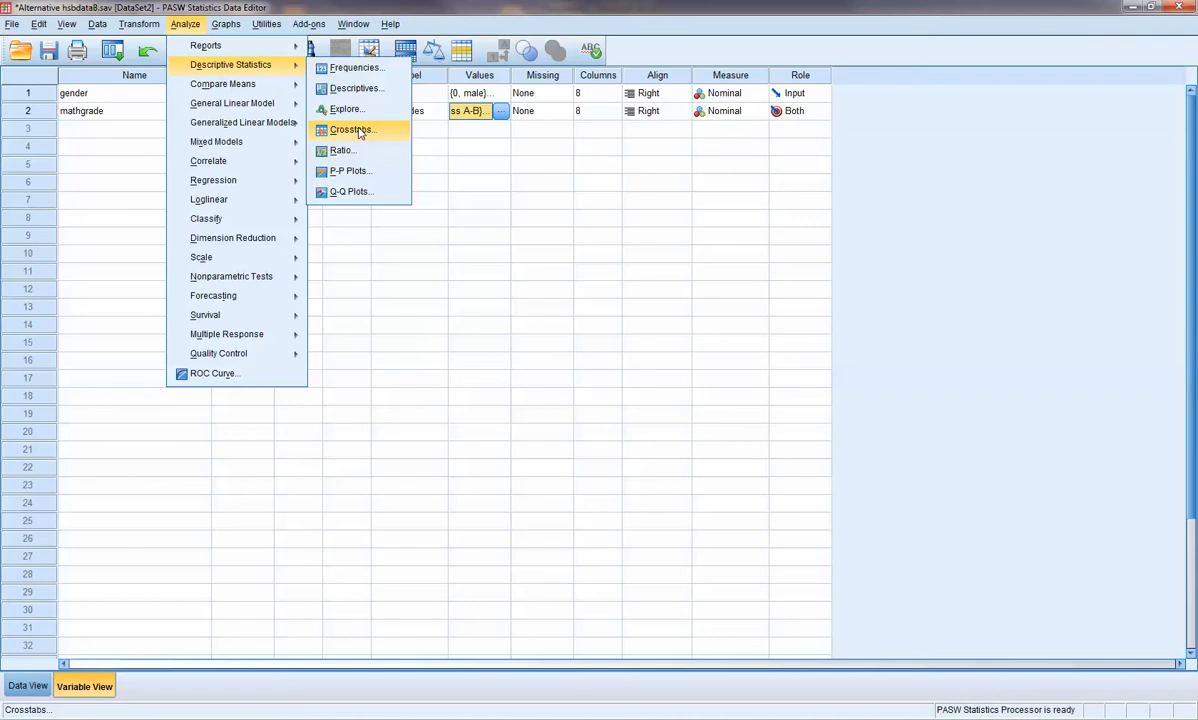
- In Crosstabs, place gender in Row(s) and math grades in Column(s)
{"action": "left_click", "coordinate": [350, 130]}
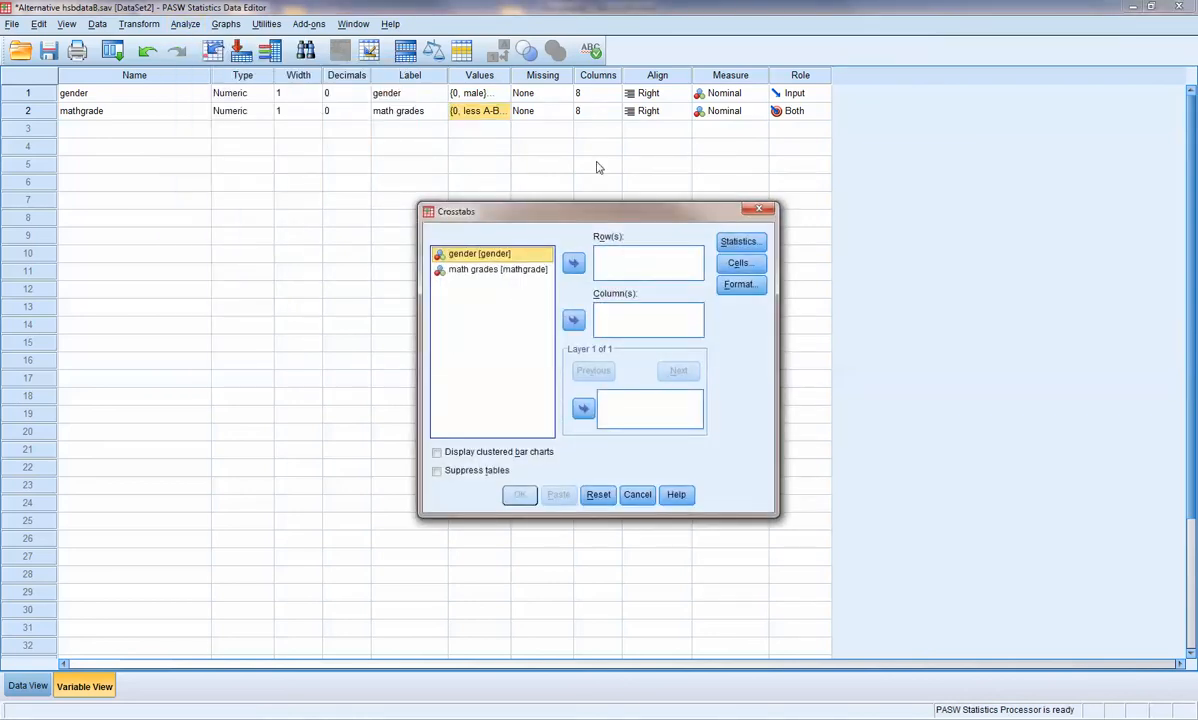
{"action": "mouse_move", "coordinate": [742, 324]}
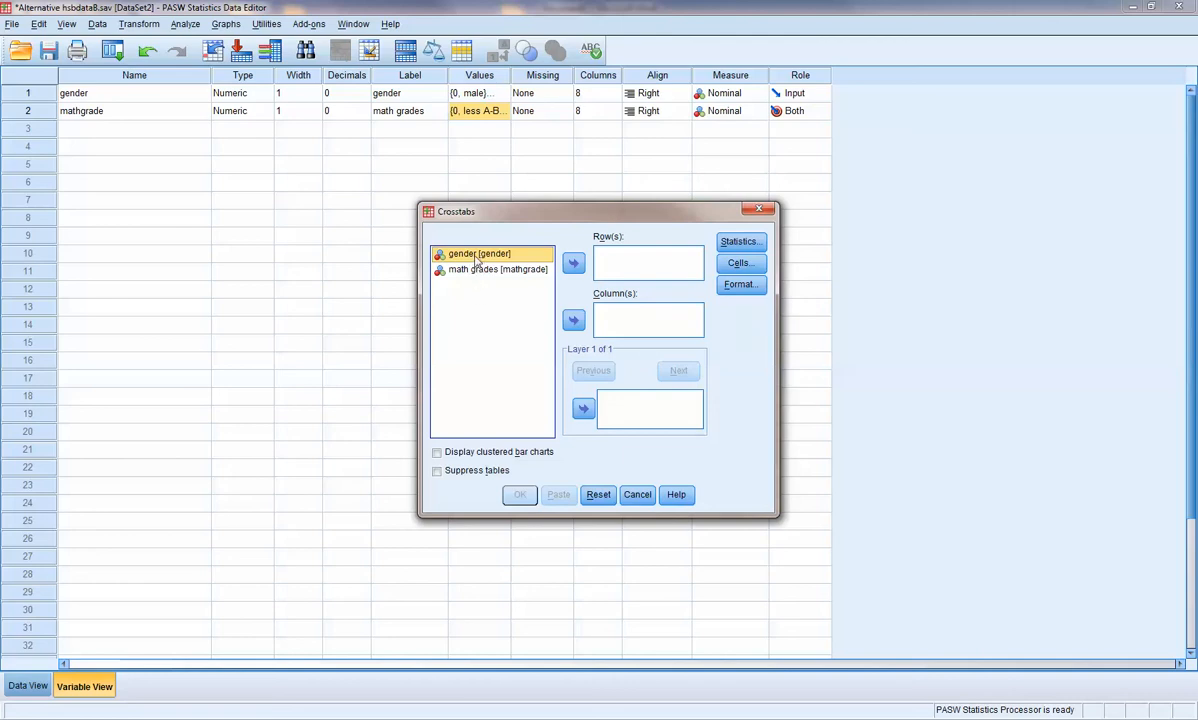
{"action": "left_click", "coordinate": [572, 264]}
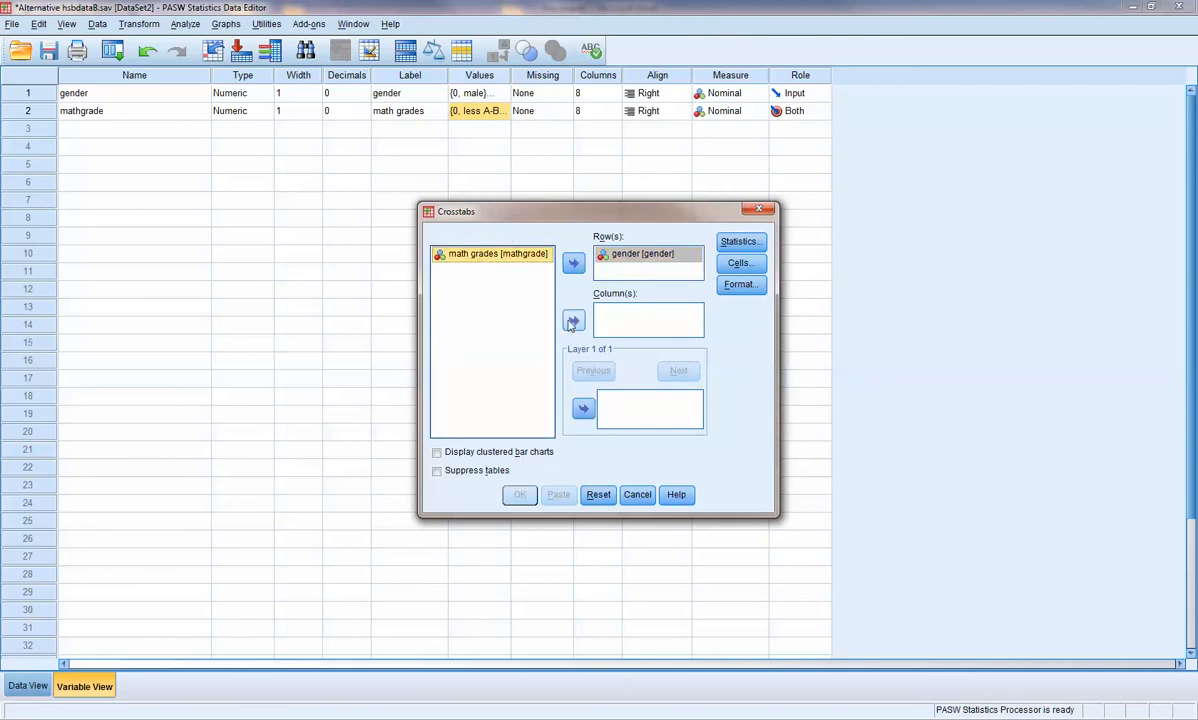
{"action": "left_click", "coordinate": [572, 320]}
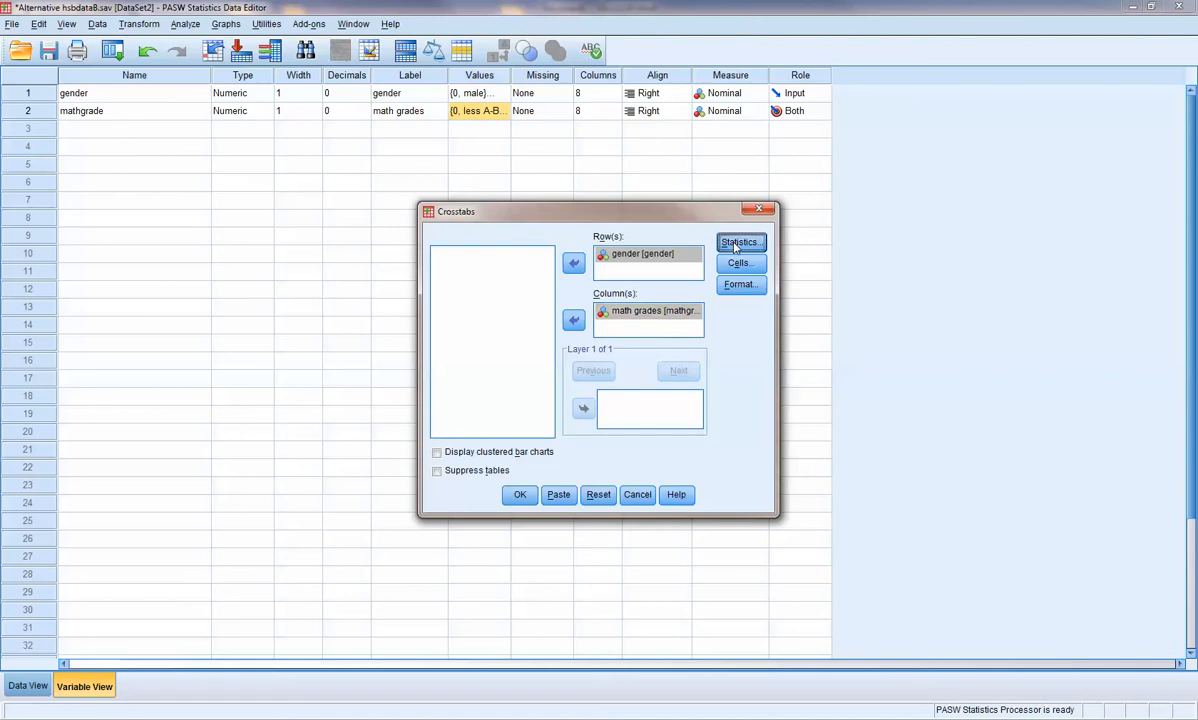
- In Crosstabs Statistics, request Chi-square plus Phi and Cramer's V and continue
{"action": "left_click", "coordinate": [740, 240]}
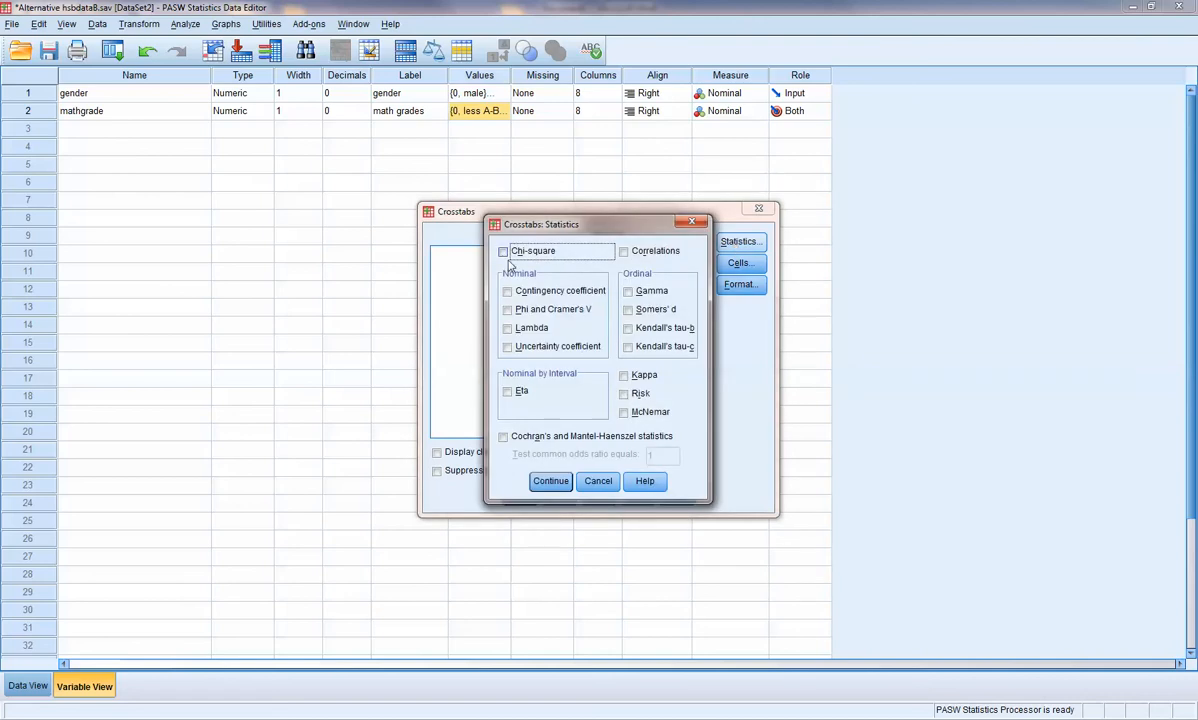
{"action": "left_click", "coordinate": [504, 252]}
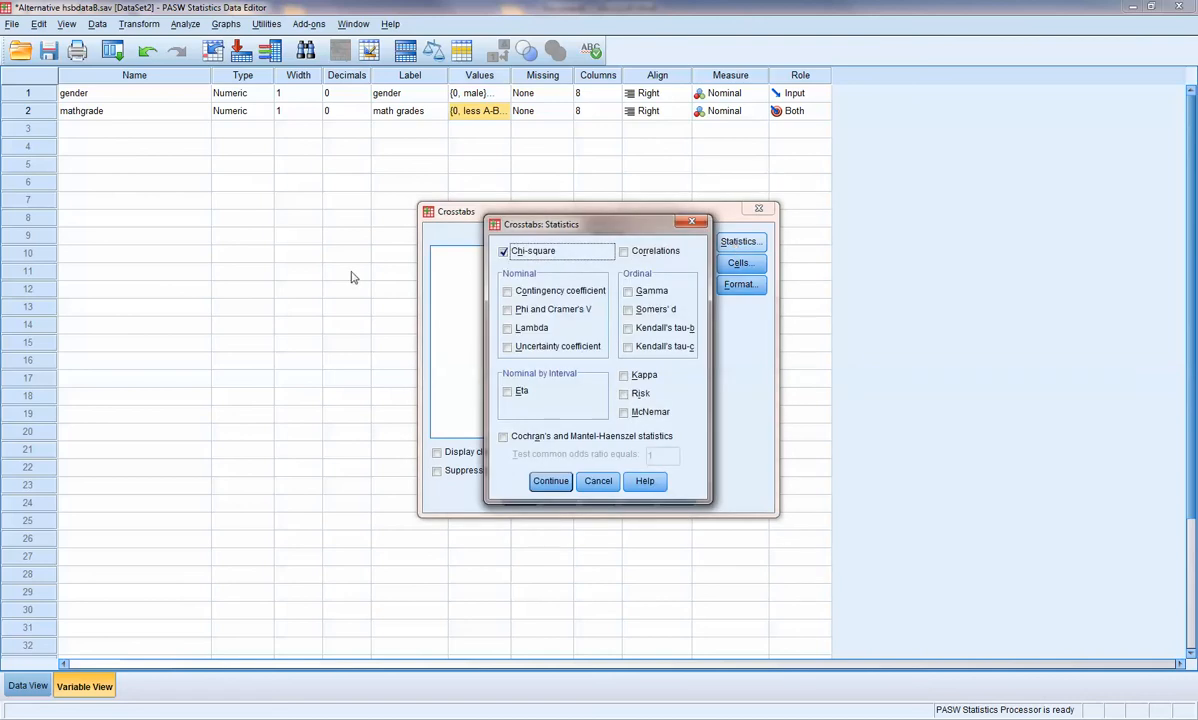
{"action": "mouse_move", "coordinate": [356, 272]}
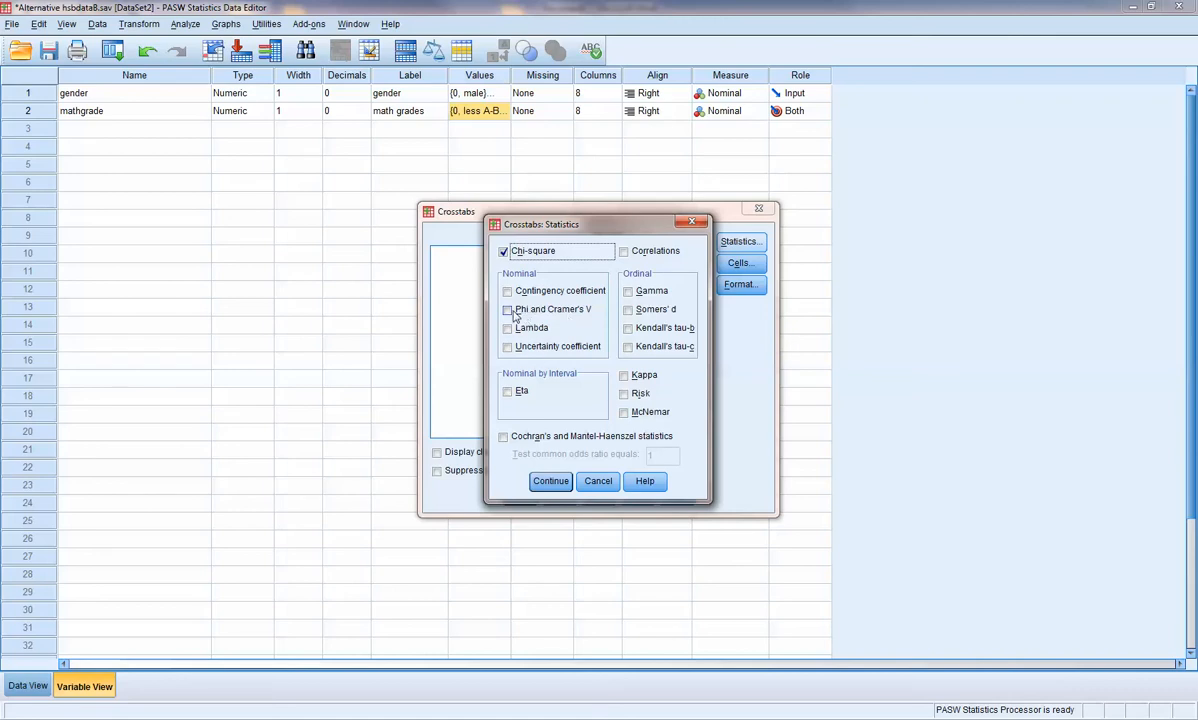
{"action": "left_click", "coordinate": [506, 308]}
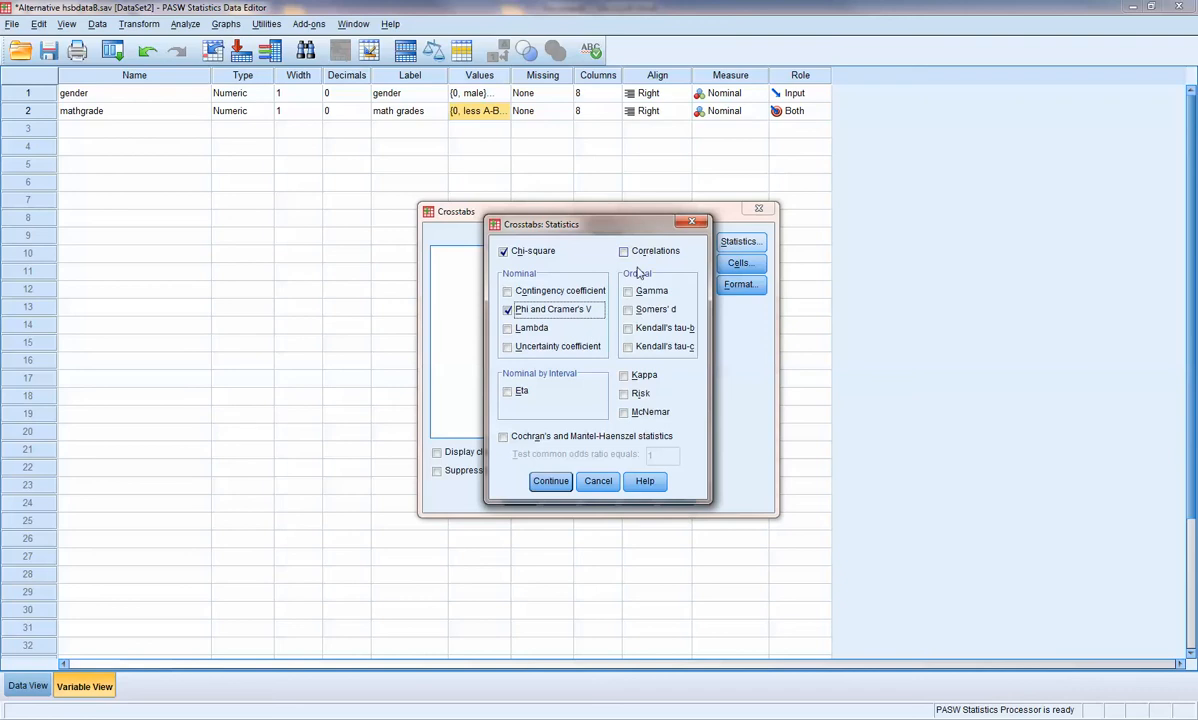
{"action": "mouse_move", "coordinate": [520, 418]}
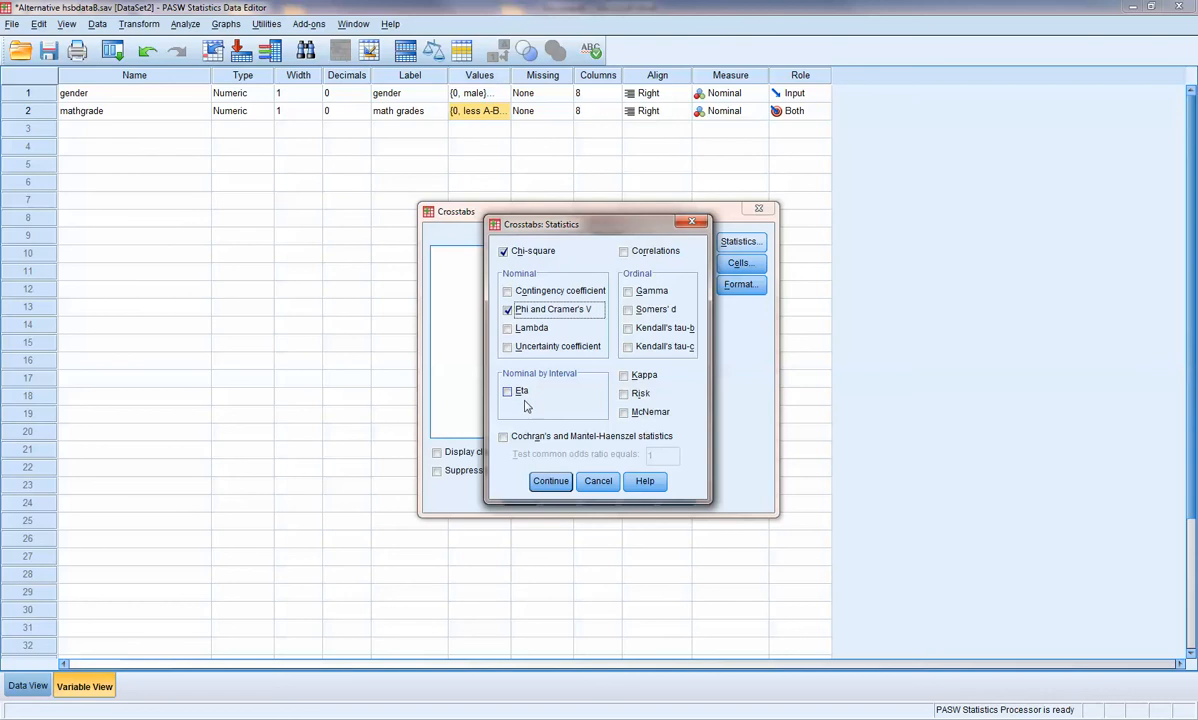
{"action": "mouse_move", "coordinate": [510, 400]}
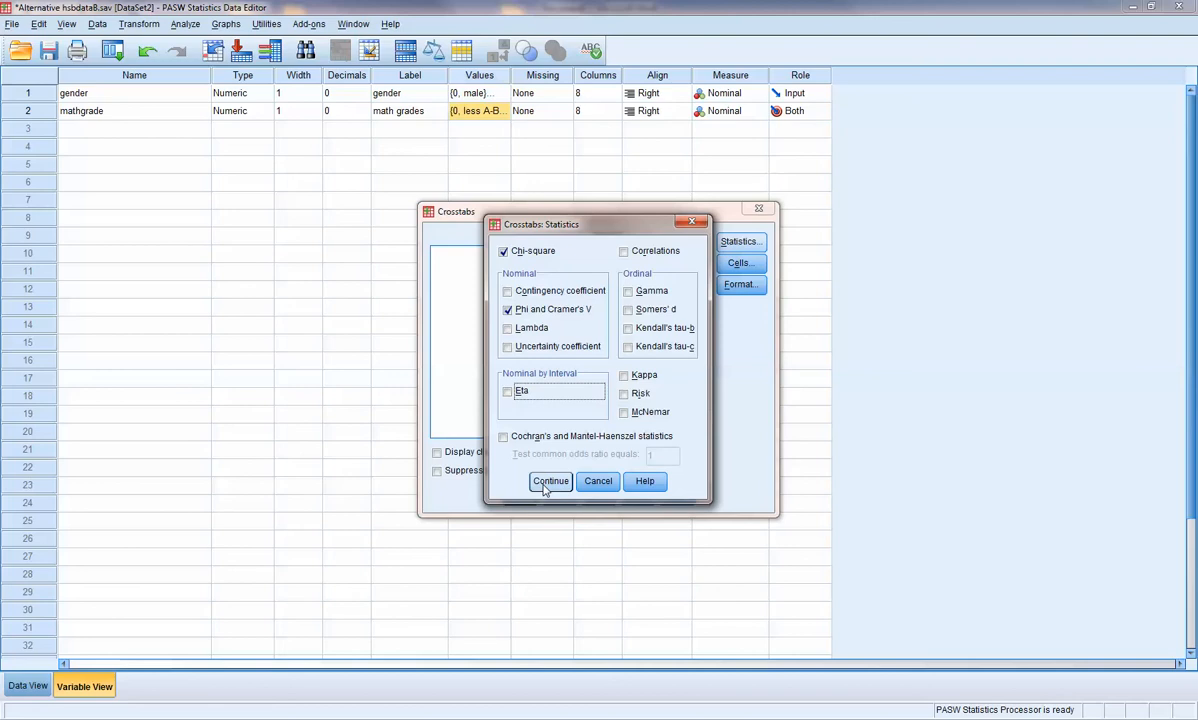
{"action": "left_click", "coordinate": [550, 480]}
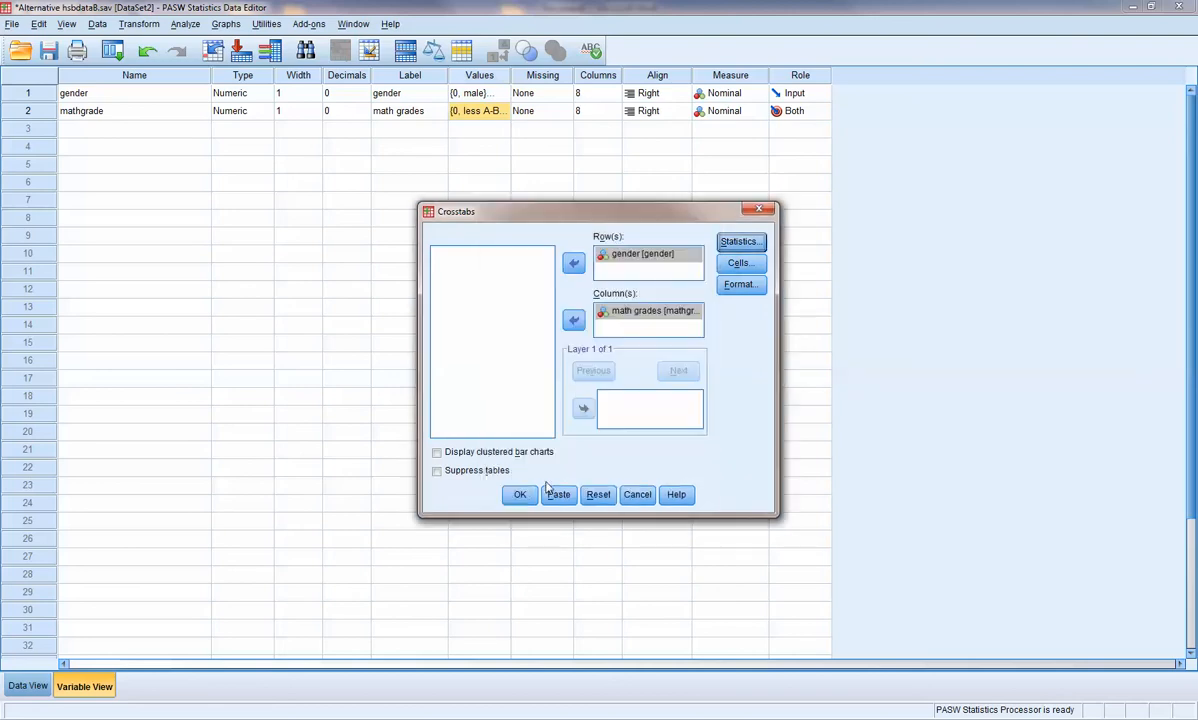
- In the Word notes, mark chi-square's large-sample requirement of expected counts above five in 80% of cells
{"action": "left_click", "coordinate": [740, 262]}
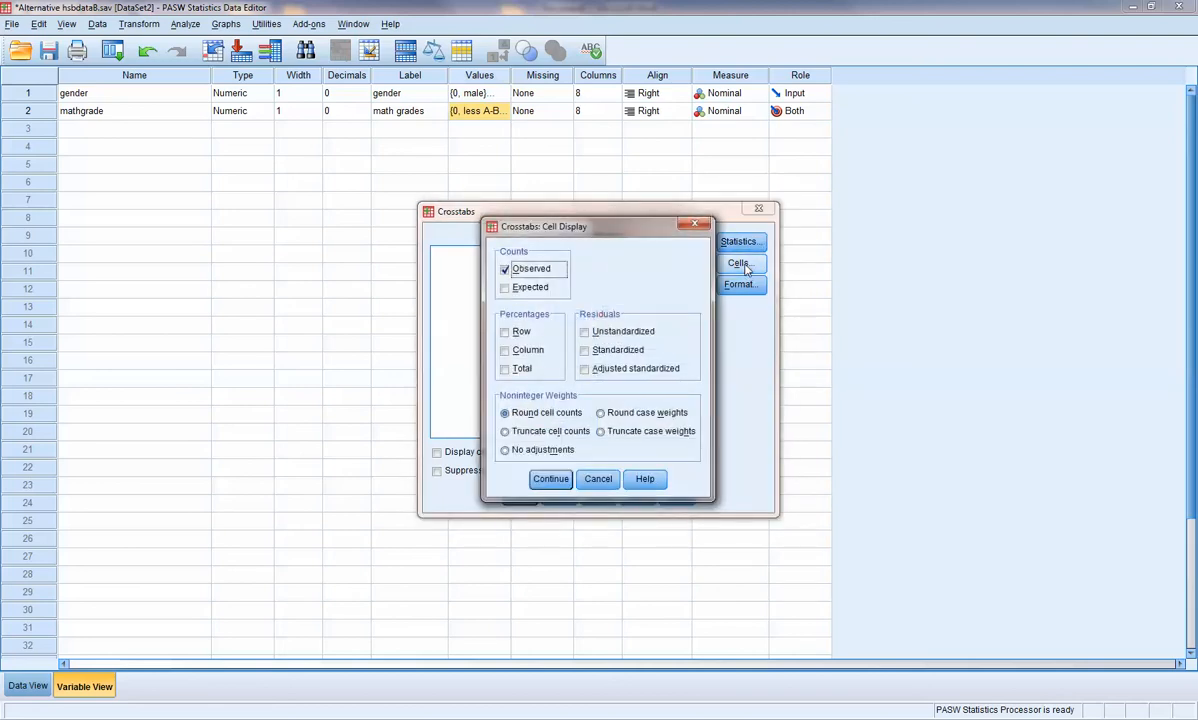
{"action": "mouse_move", "coordinate": [370, 710]}
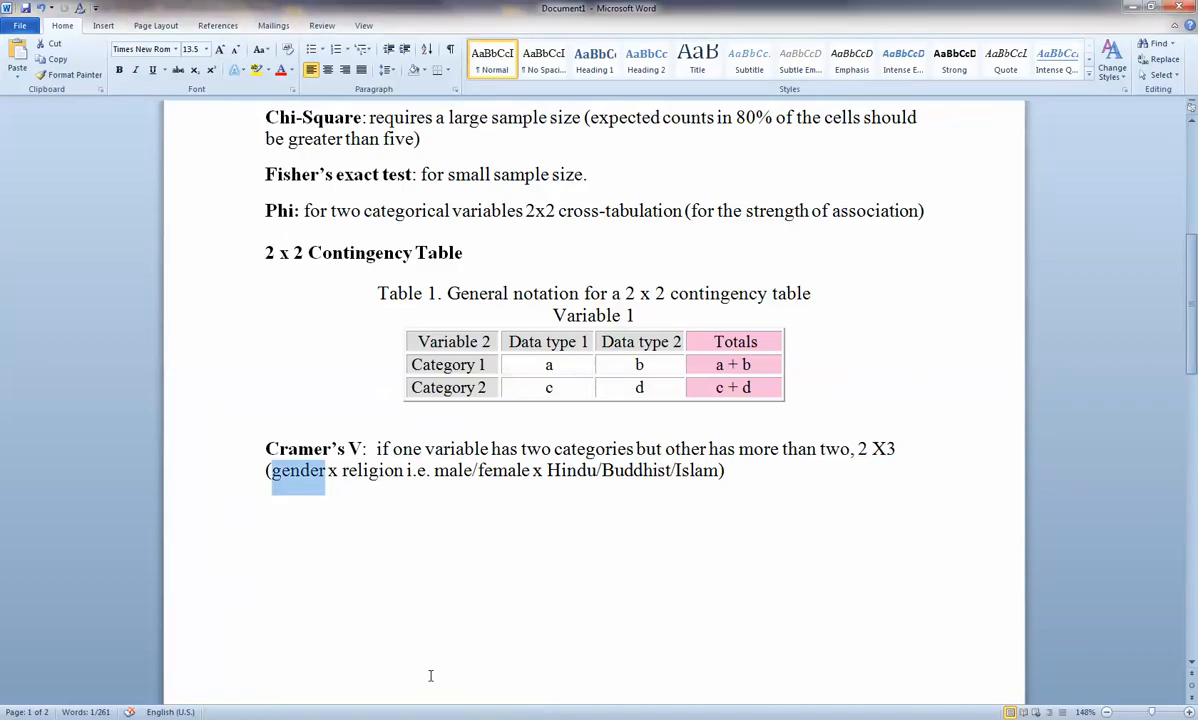
{"action": "scroll", "scroll_direction": "up", "scroll_amount": 3}
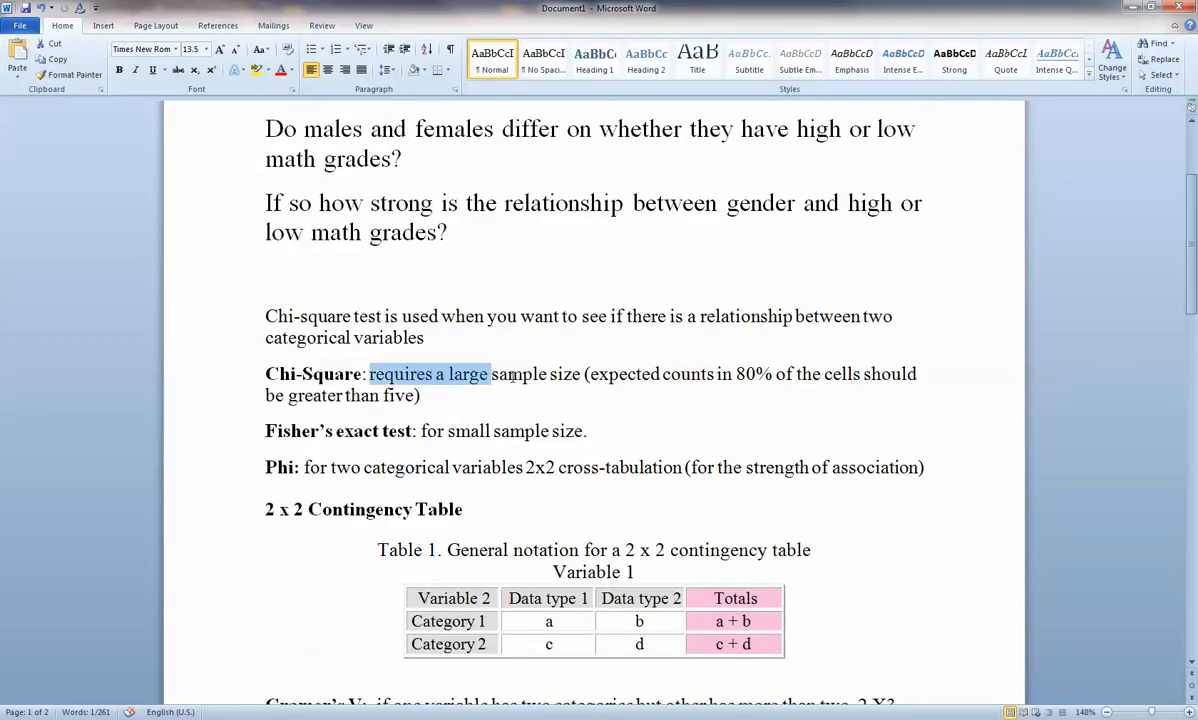
{"action": "left_click_drag", "start_coordinate": [492, 374], "coordinate": [714, 374]}
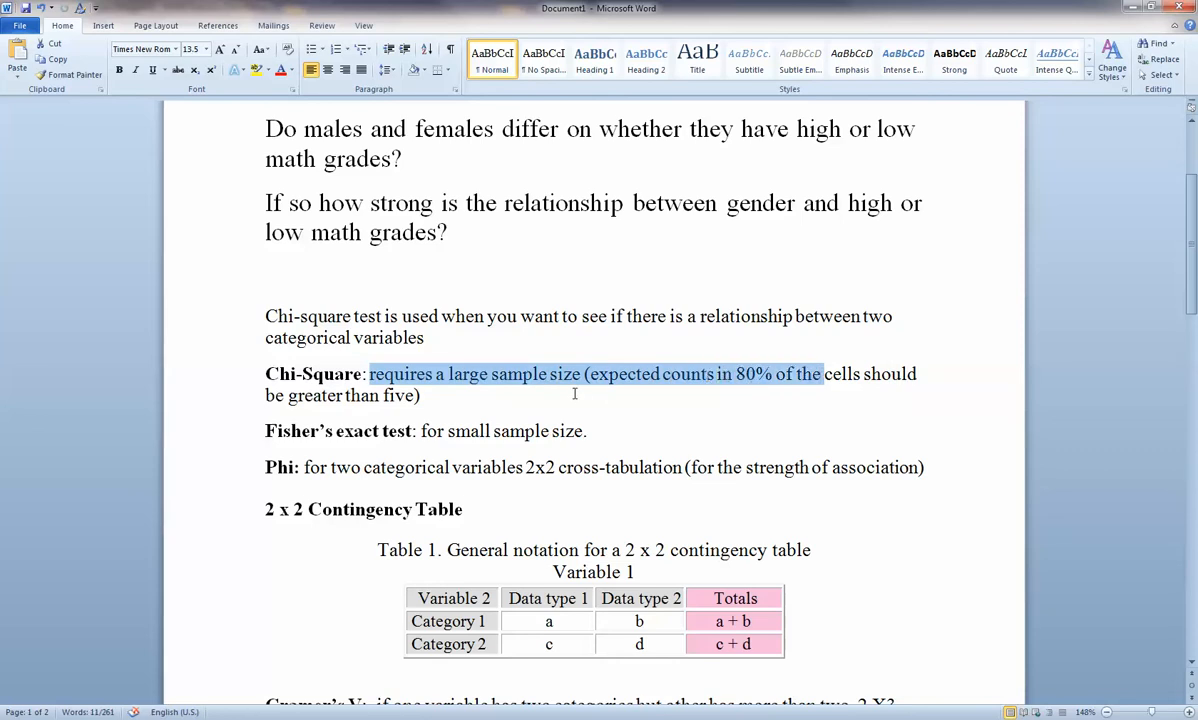
{"action": "mouse_move", "coordinate": [774, 392]}
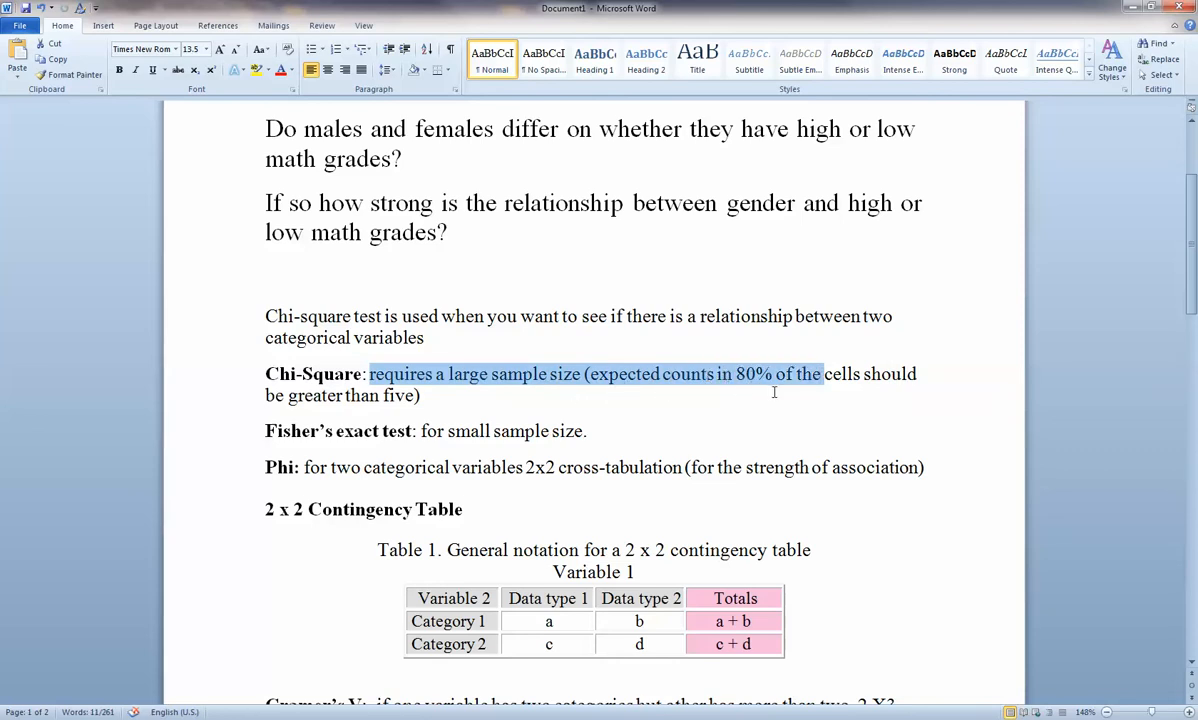
{"action": "mouse_move", "coordinate": [330, 396]}
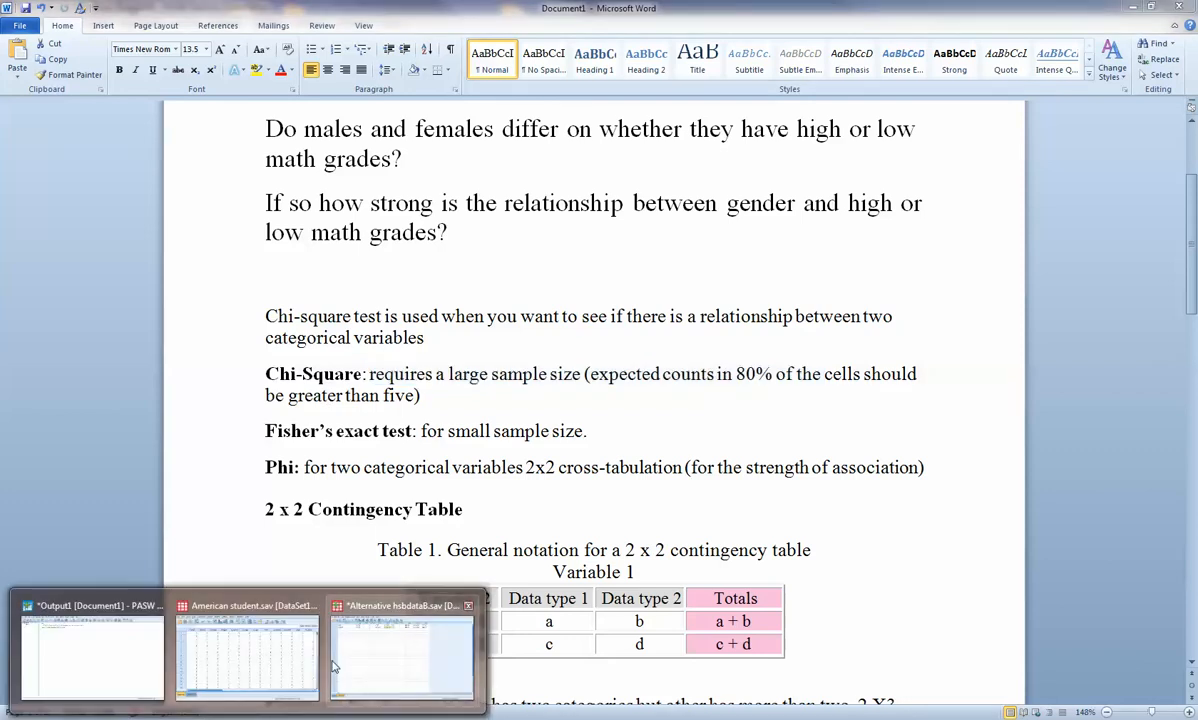
- Back in SPSS Crosstabs Cells, add Expected counts alongside Observed and continue
{"action": "left_click", "coordinate": [400, 656]}
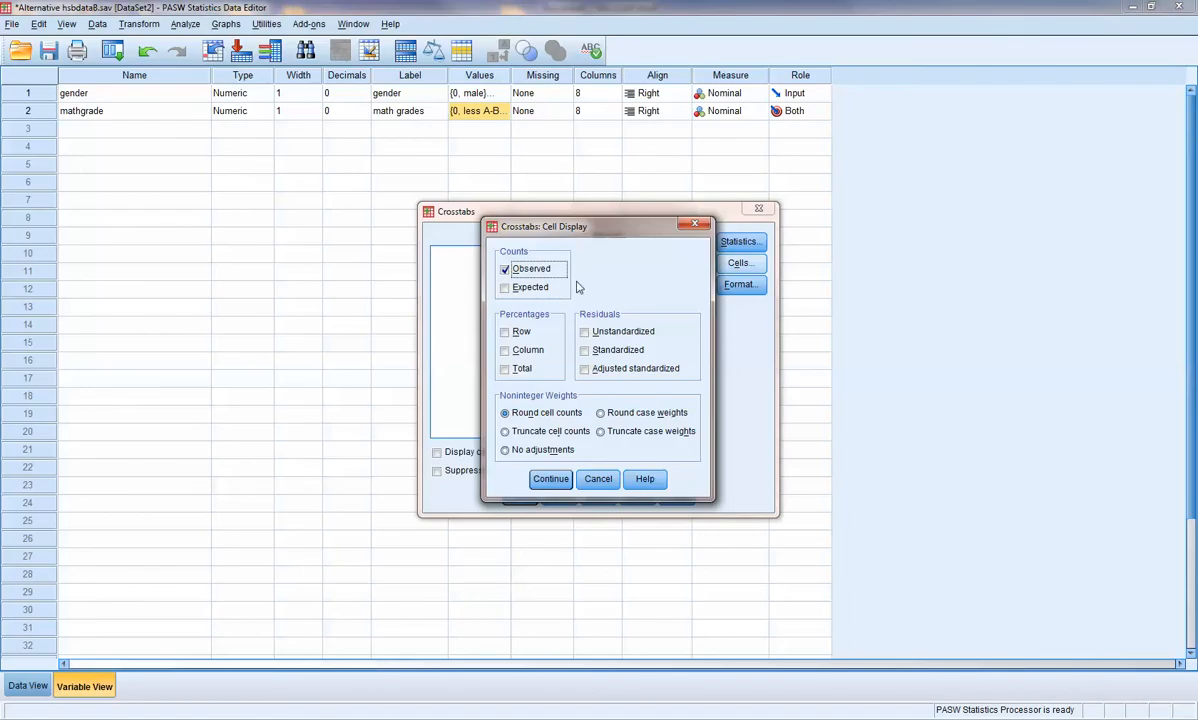
{"action": "left_click", "coordinate": [504, 288]}
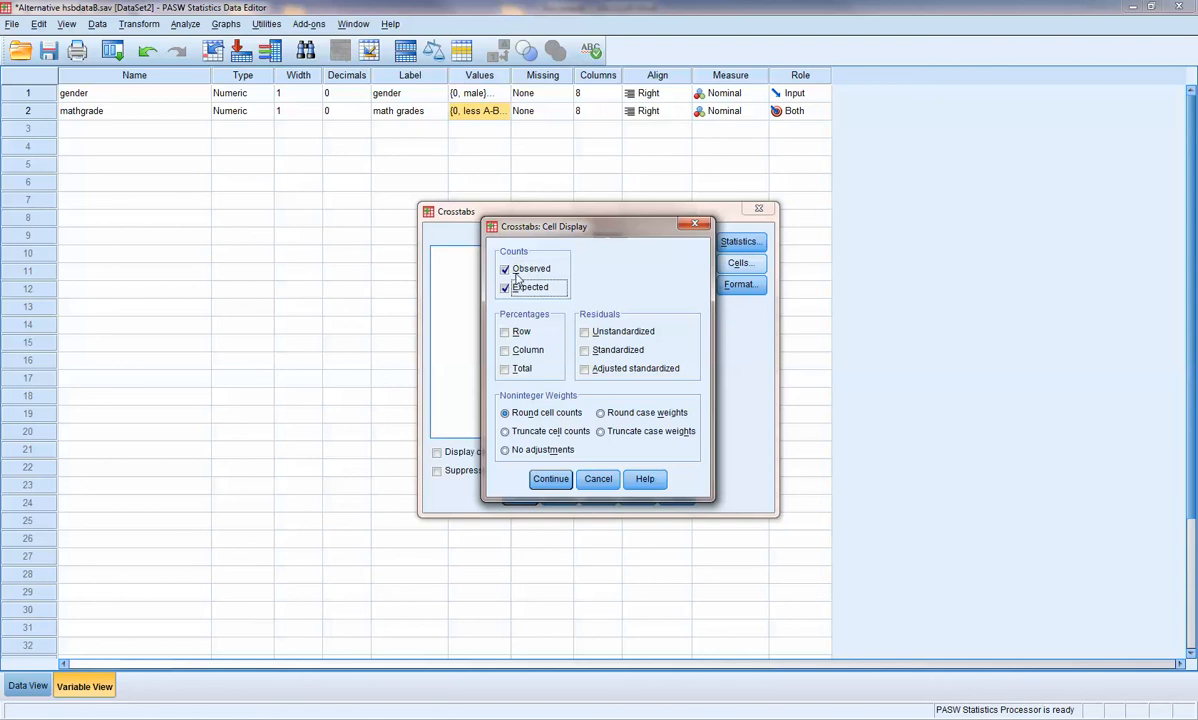
{"action": "mouse_move", "coordinate": [538, 318]}
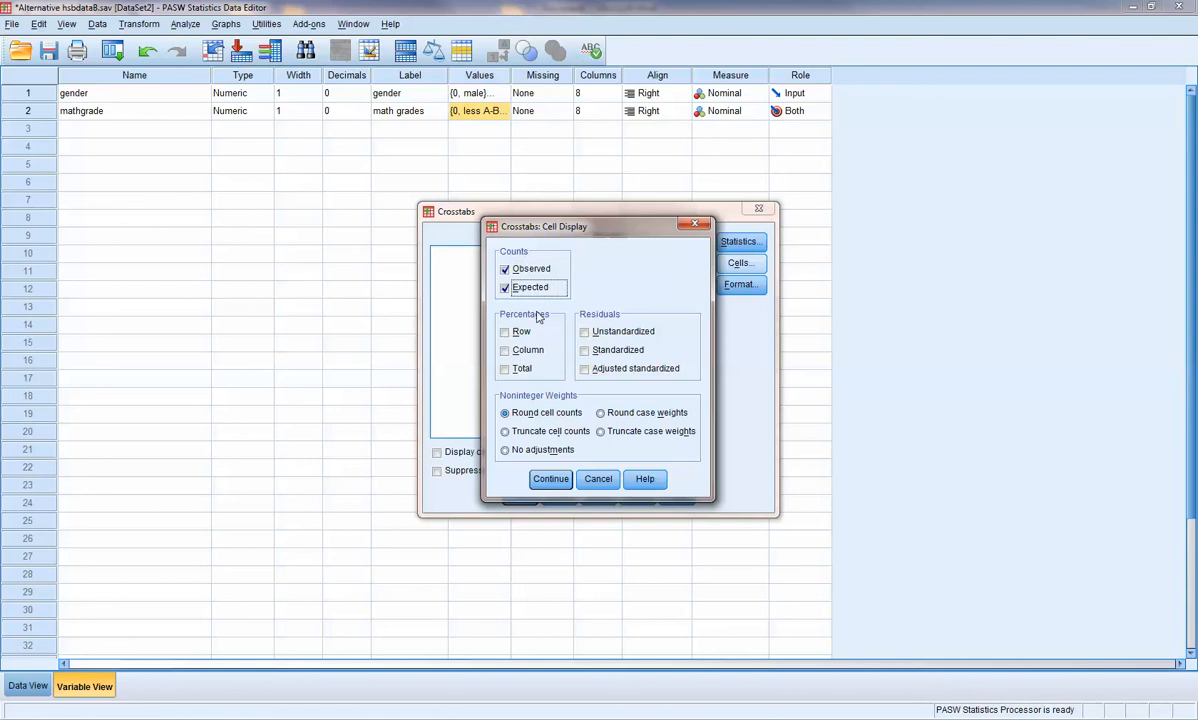
{"action": "mouse_move", "coordinate": [562, 318]}
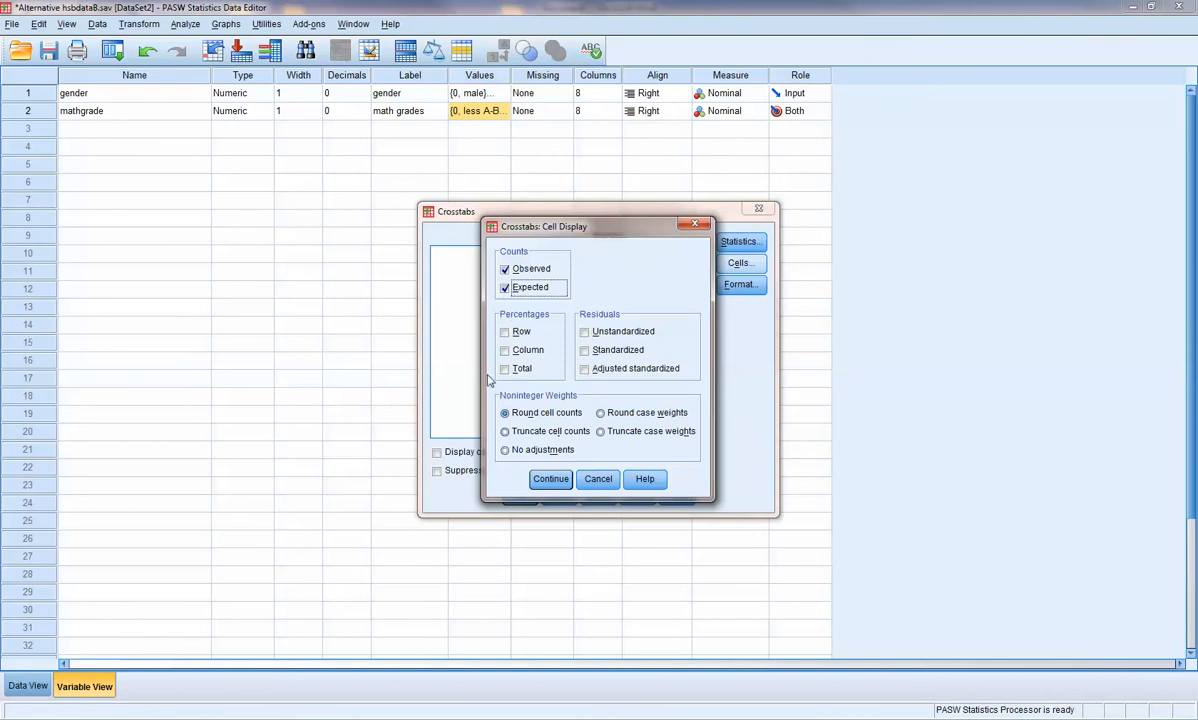
{"action": "mouse_move", "coordinate": [620, 366]}
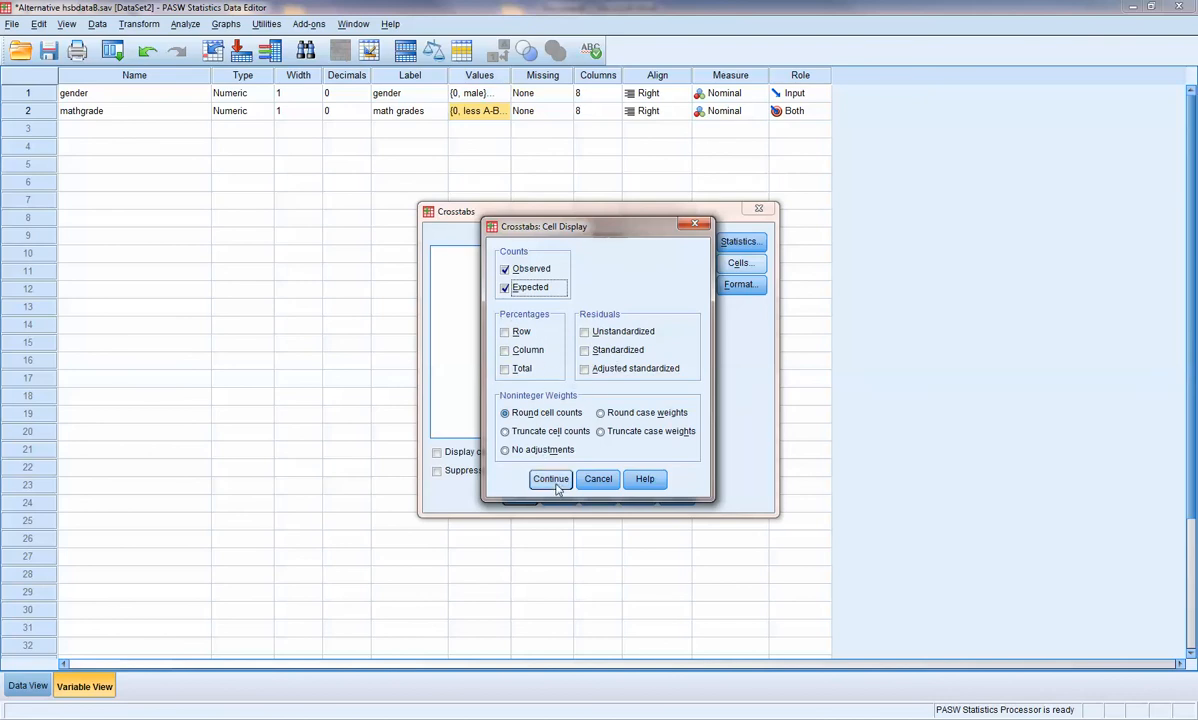
{"action": "left_click", "coordinate": [550, 478]}
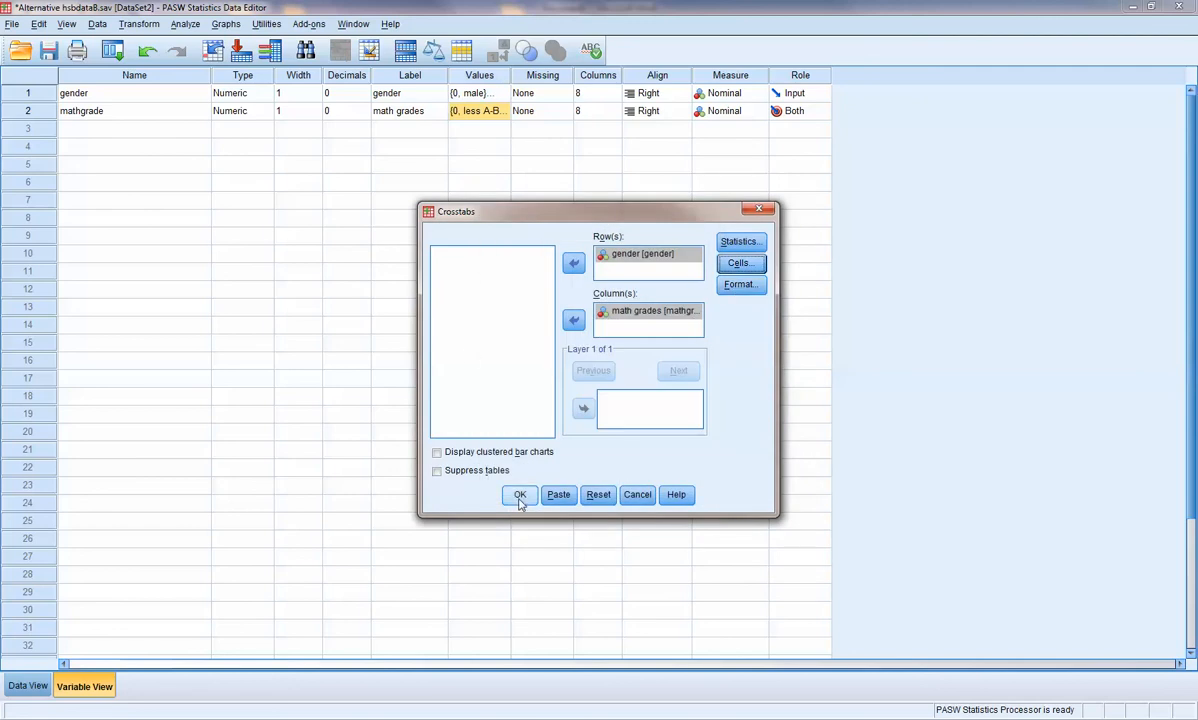
- Run the gender by math grades crosstab to produce the chi-square output in the Viewer
{"action": "left_click", "coordinate": [520, 494]}
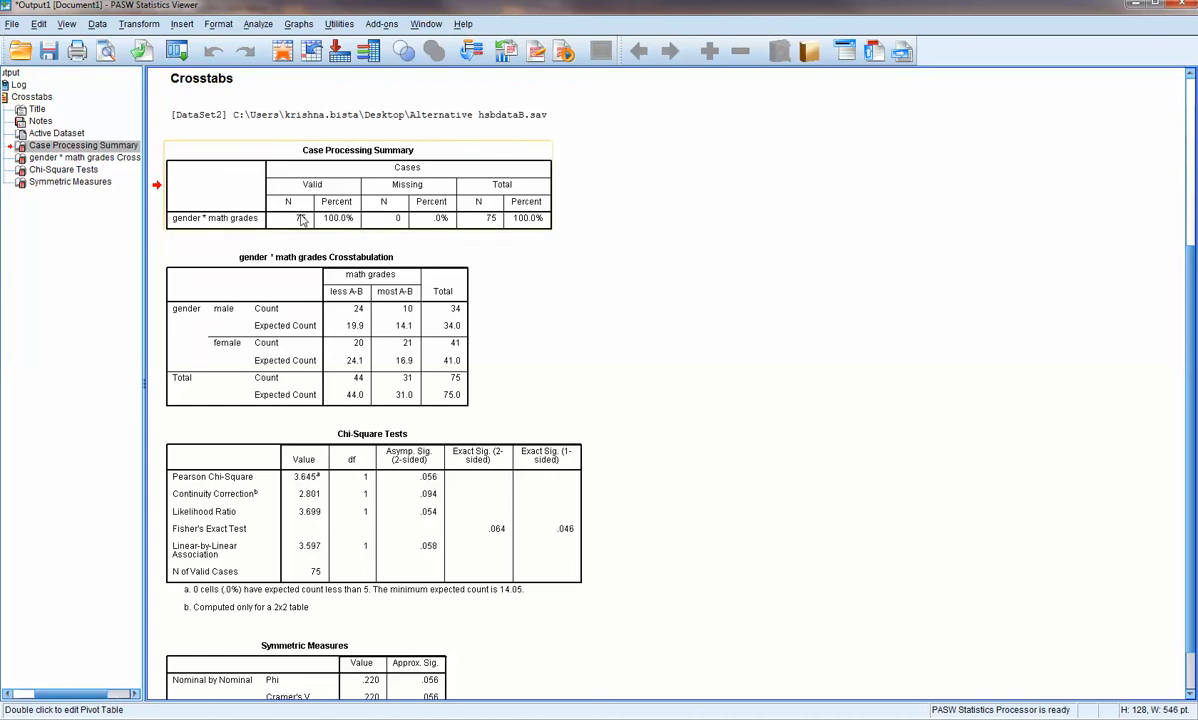
{"action": "mouse_move", "coordinate": [304, 222]}
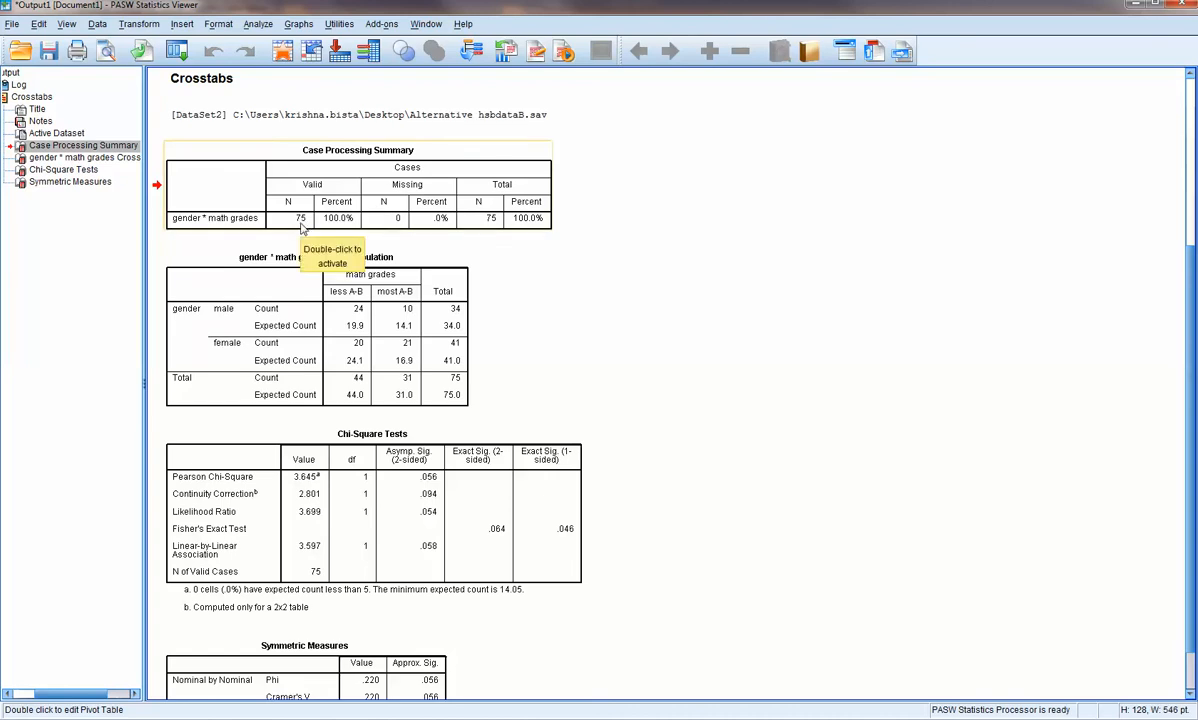
{"action": "mouse_move", "coordinate": [300, 222]}
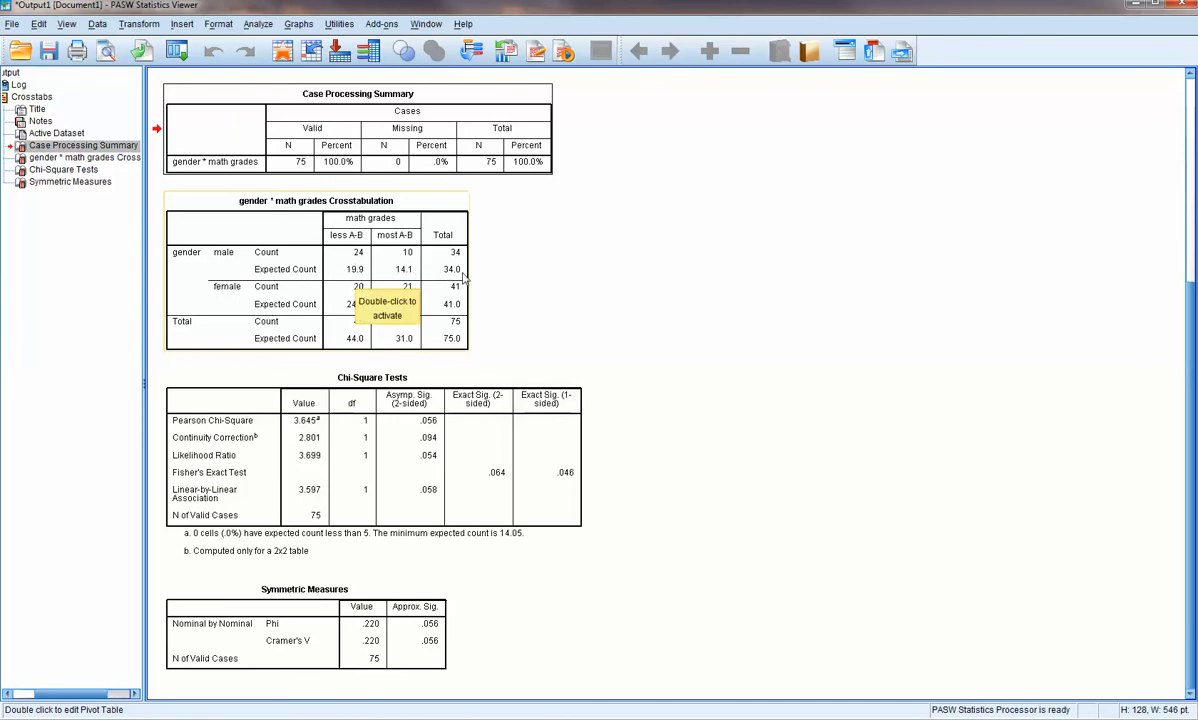
{"action": "left_click", "coordinate": [300, 270]}
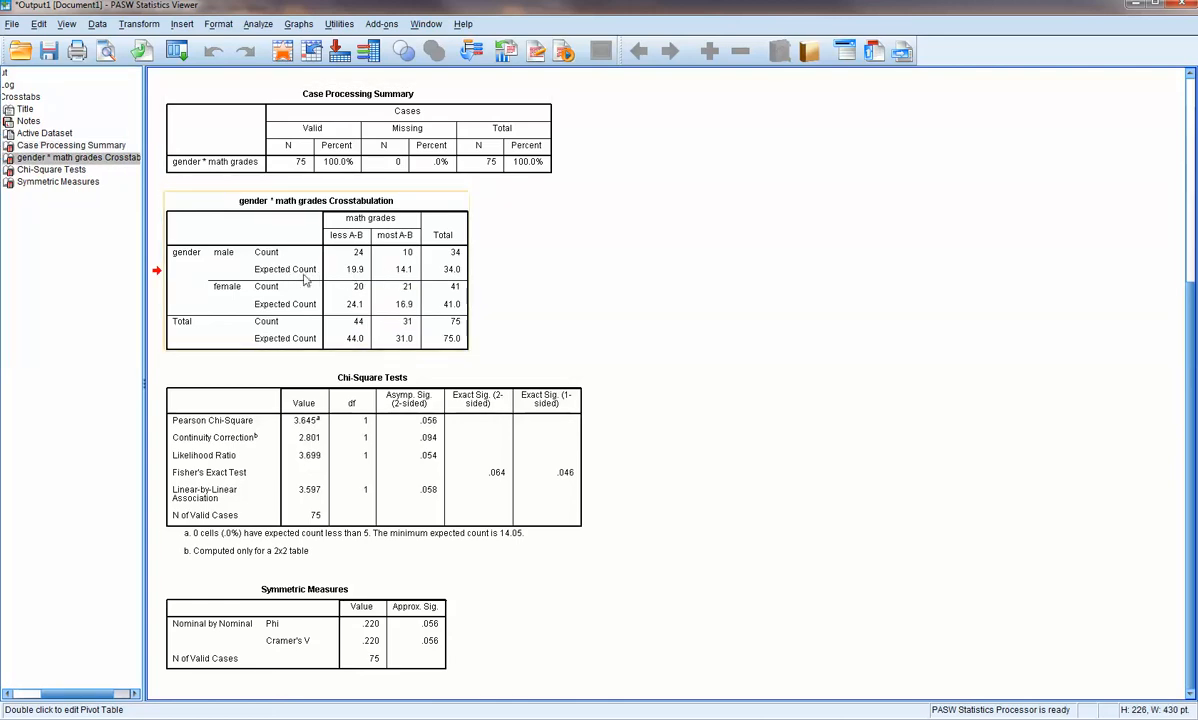
{"action": "mouse_move", "coordinate": [452, 276]}
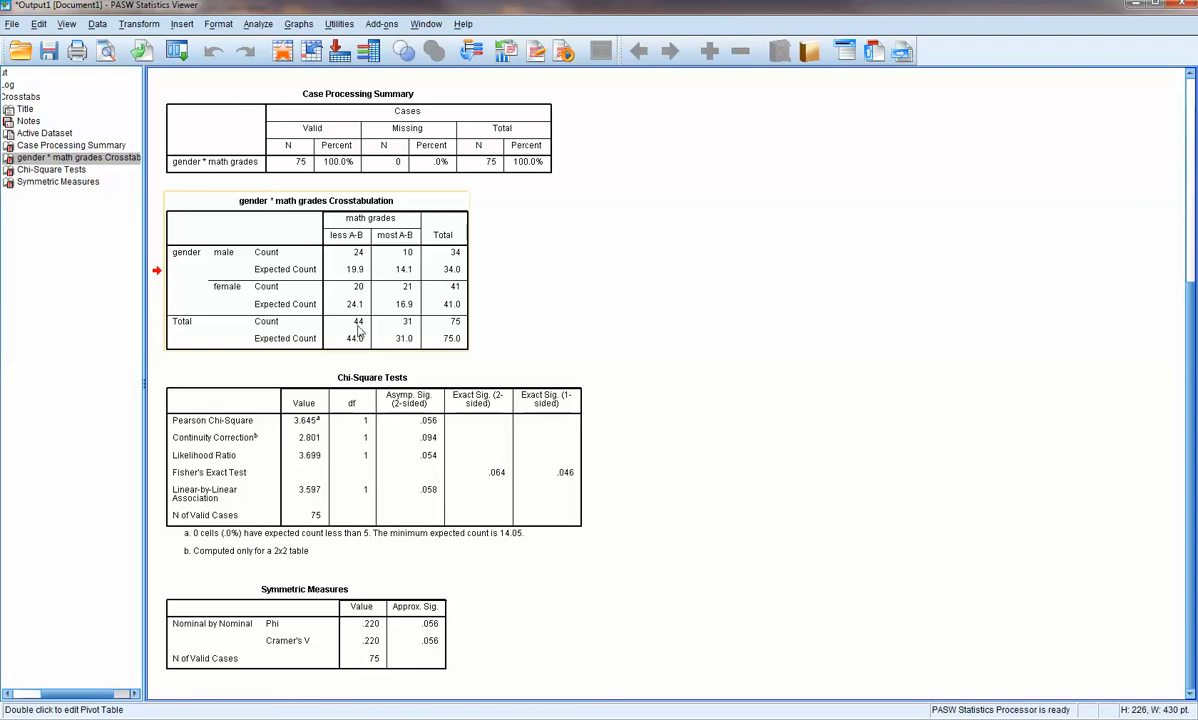
{"action": "mouse_move", "coordinate": [344, 344]}
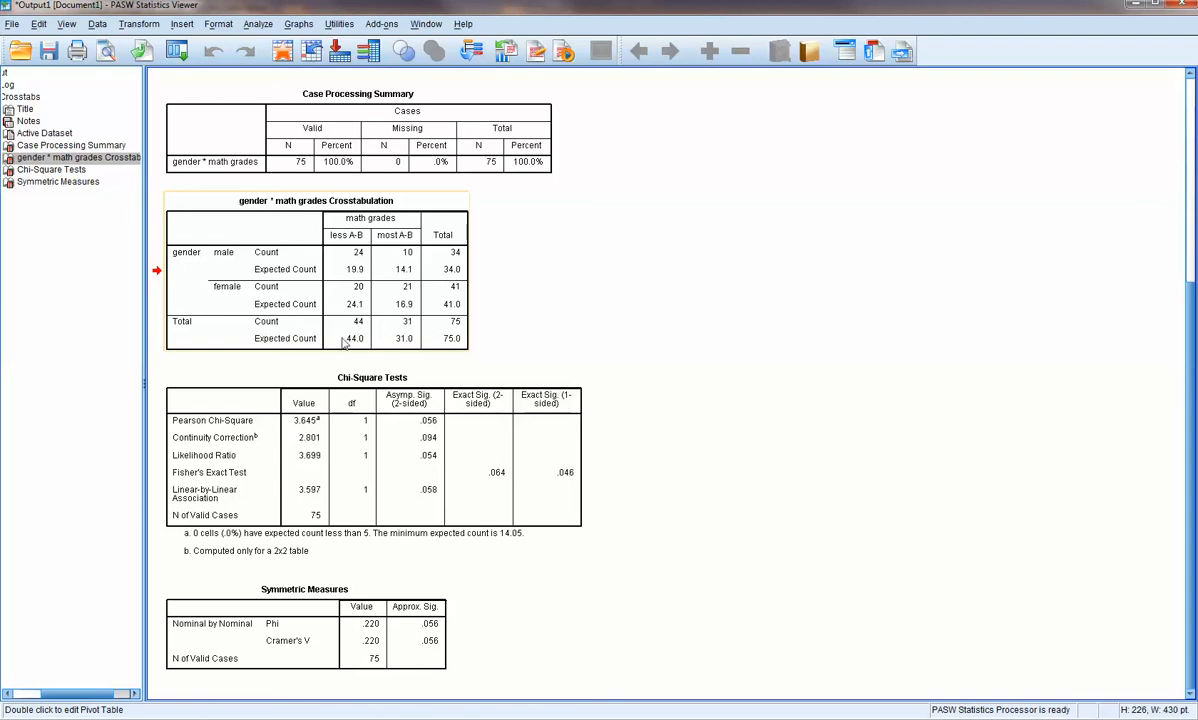
{"action": "mouse_move", "coordinate": [422, 348]}
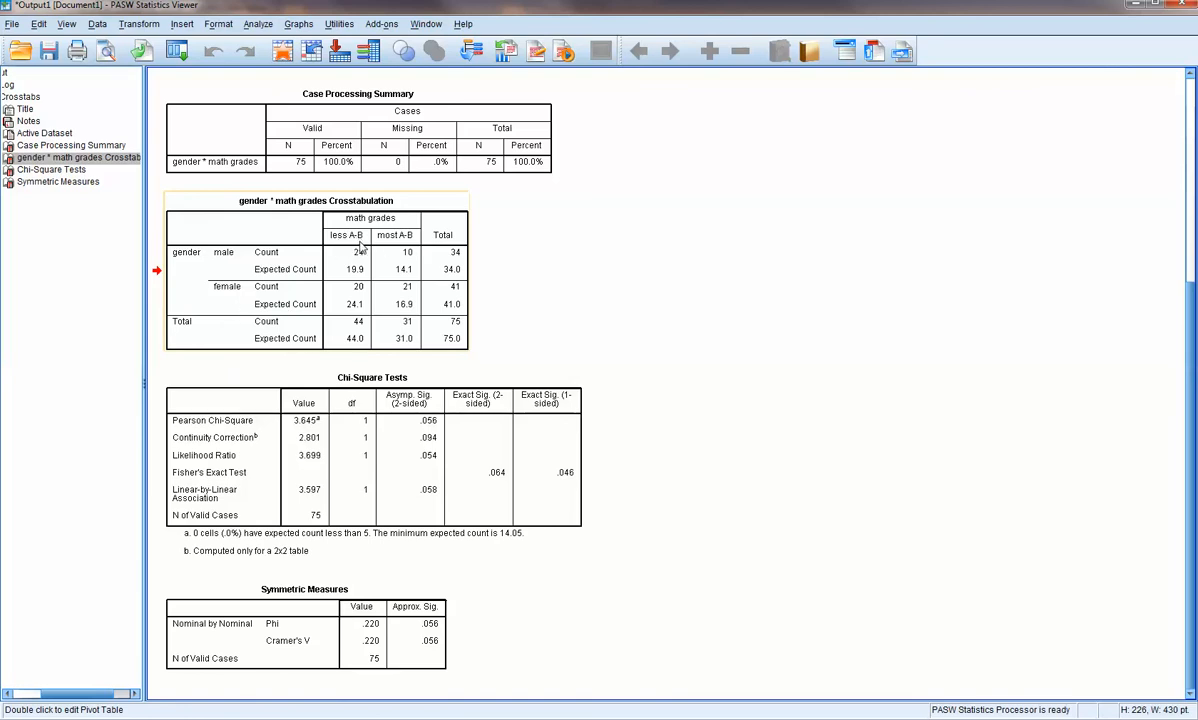
{"action": "mouse_move", "coordinate": [364, 250]}
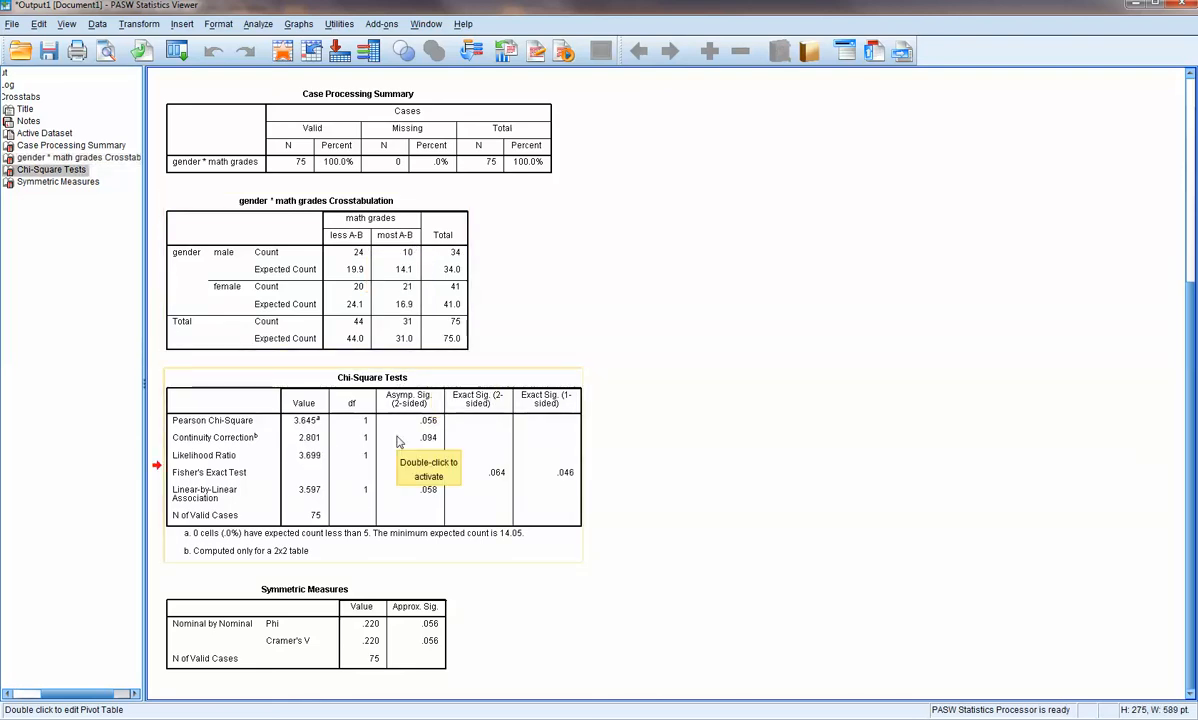
{"action": "mouse_move", "coordinate": [210, 480]}
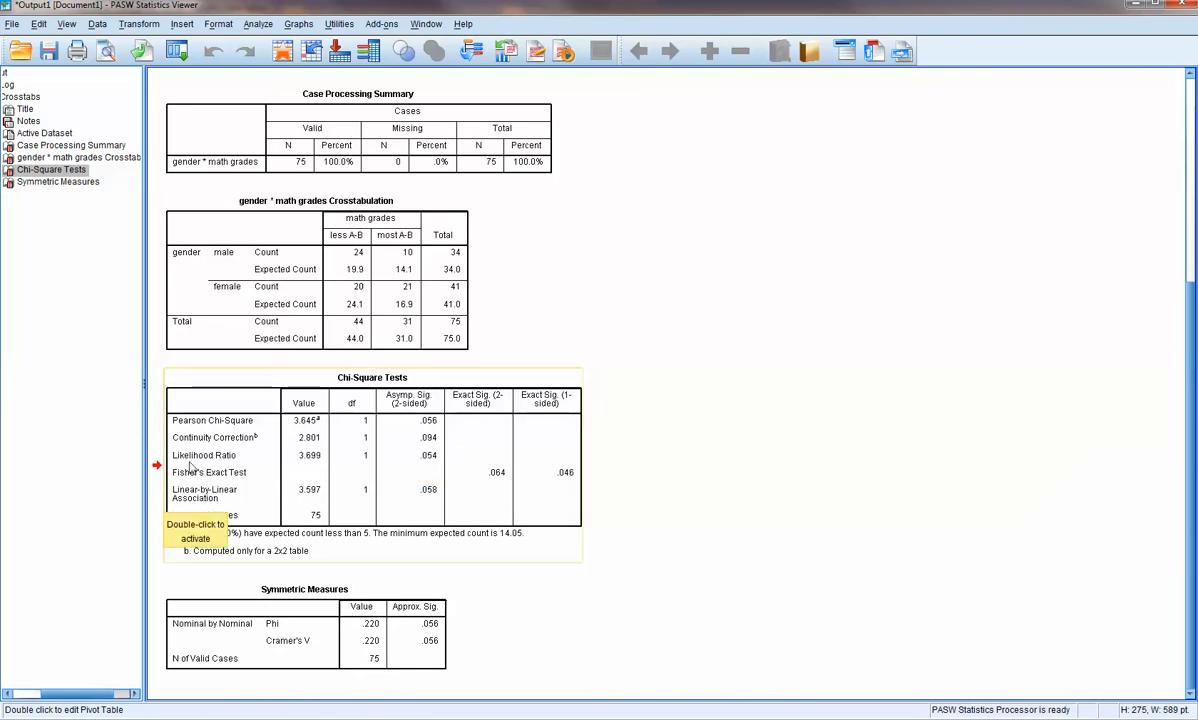
{"action": "mouse_move", "coordinate": [272, 522]}
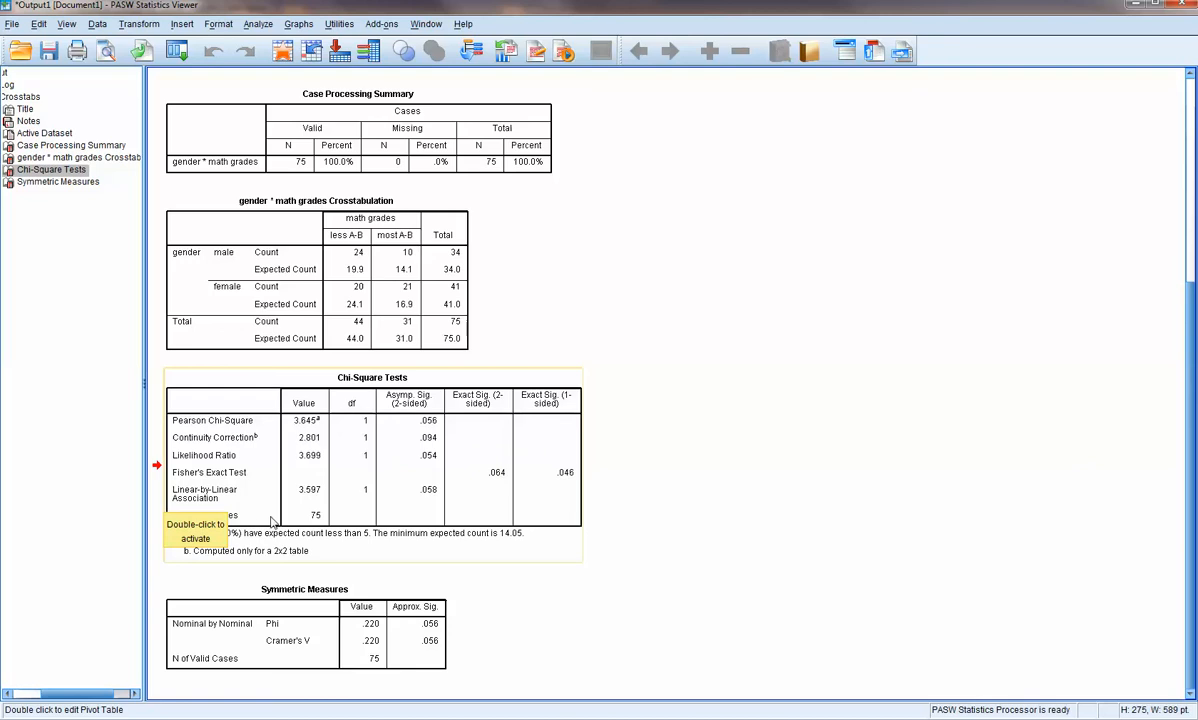
{"action": "mouse_move", "coordinate": [504, 404]}
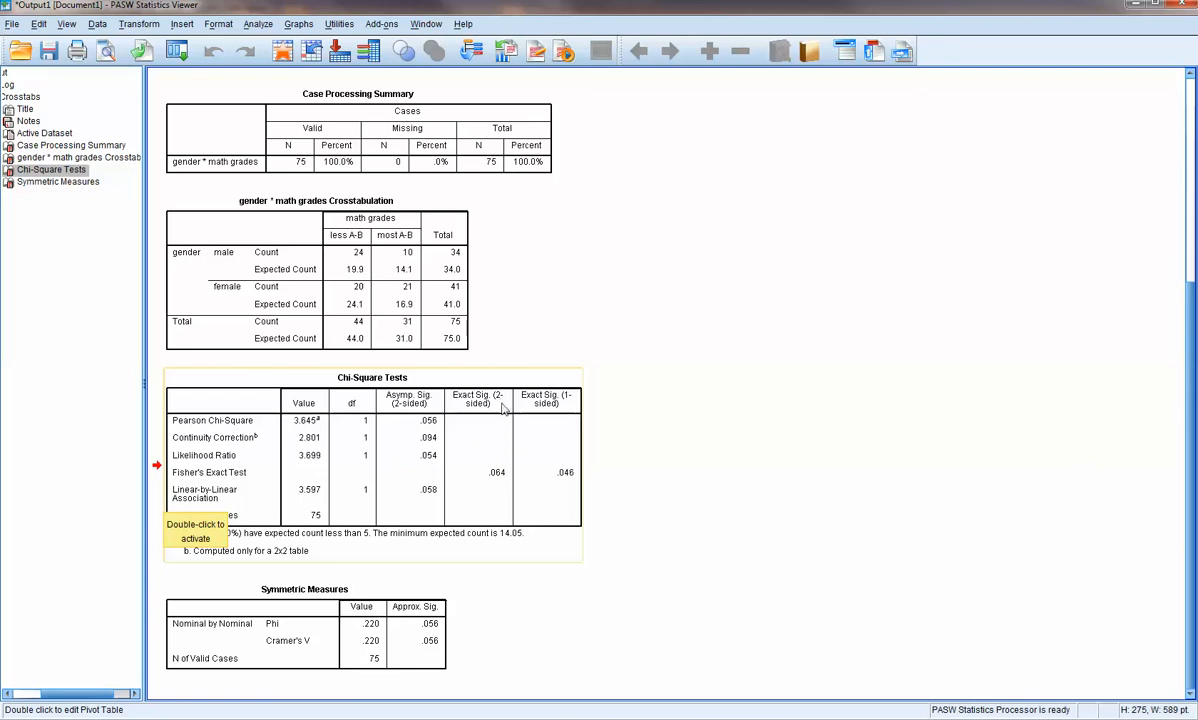
{"action": "mouse_move", "coordinate": [468, 480]}
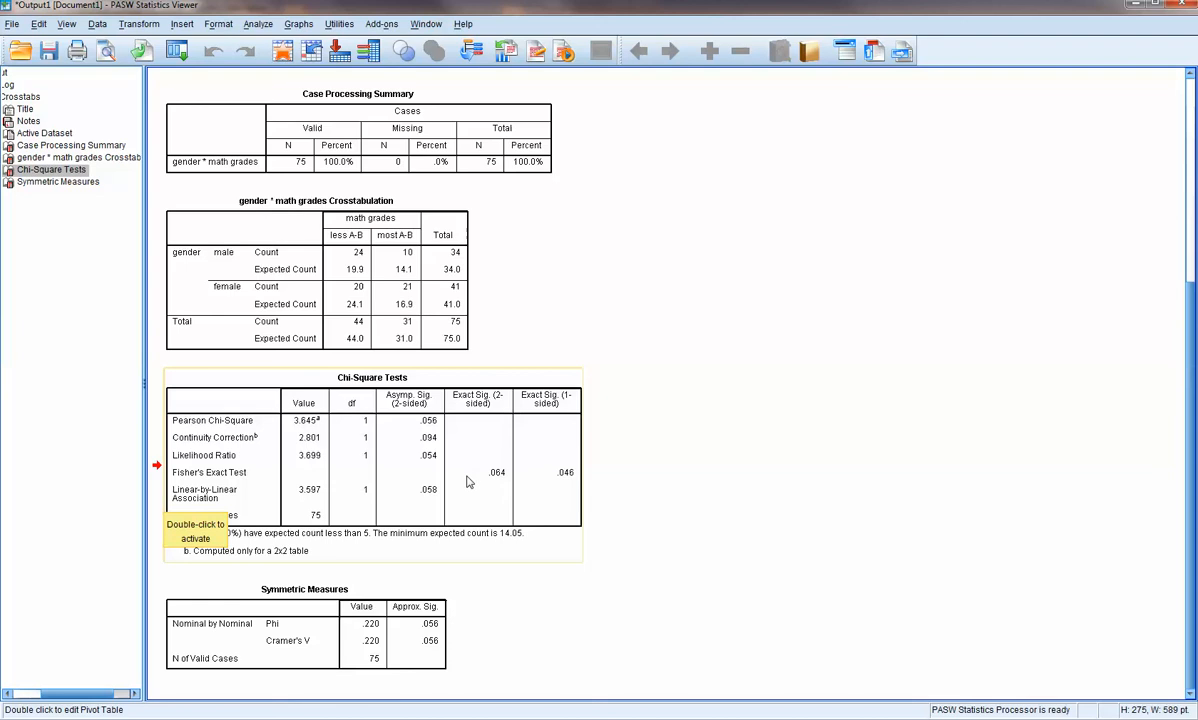
{"action": "mouse_move", "coordinate": [358, 416]}
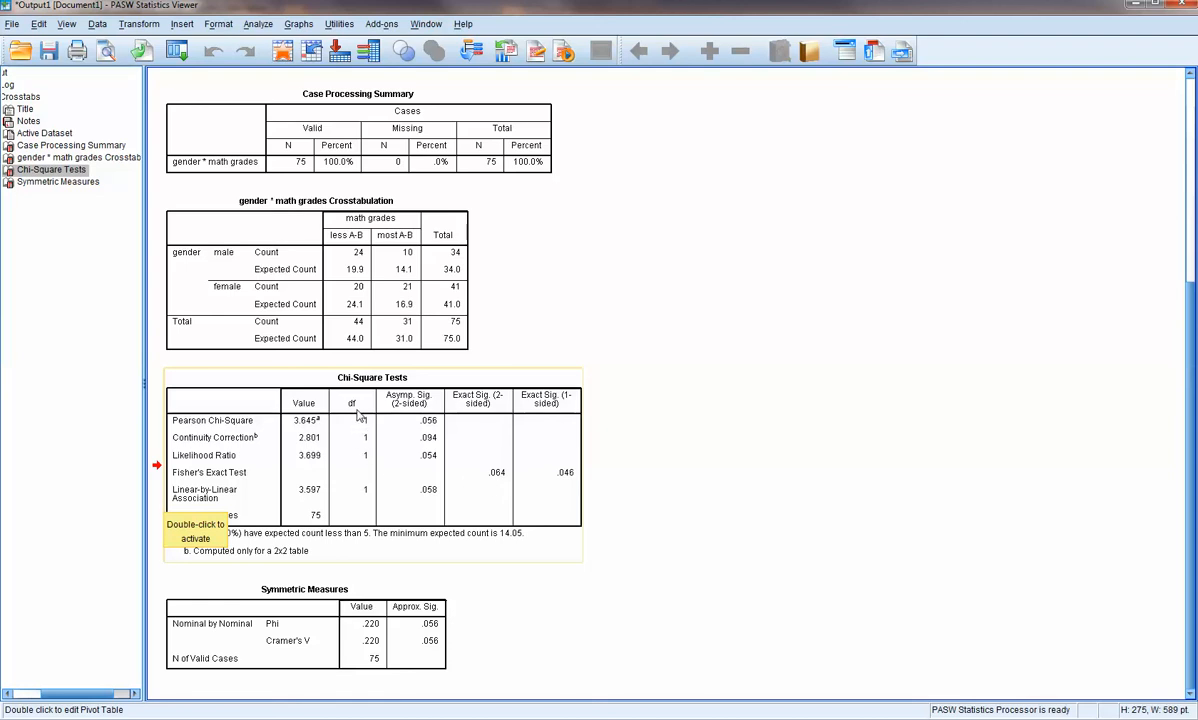
{"action": "mouse_move", "coordinate": [464, 476]}
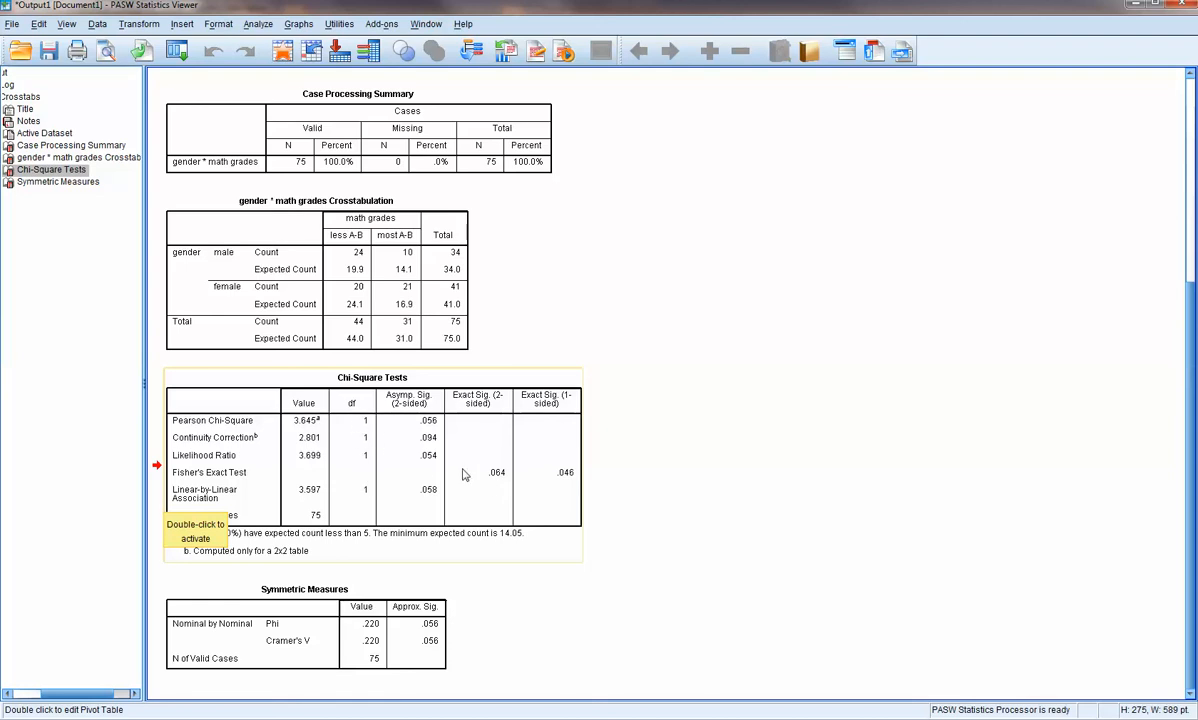
{"action": "mouse_move", "coordinate": [516, 522]}
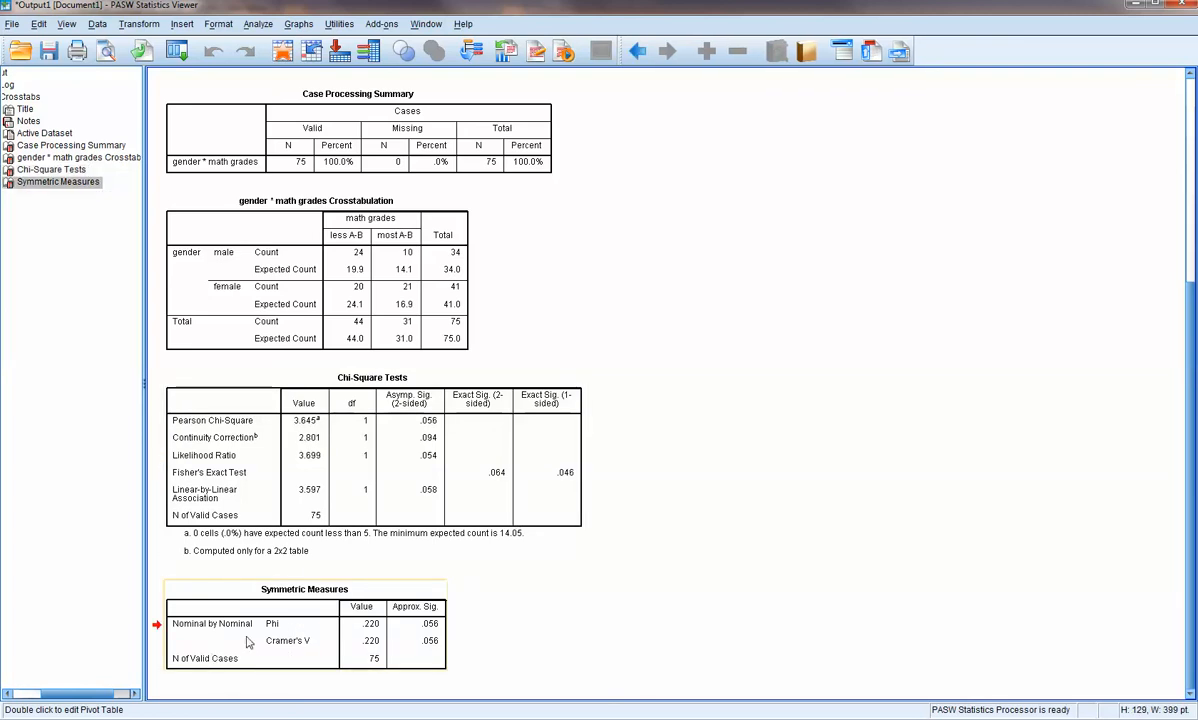
{"action": "mouse_move", "coordinate": [432, 636]}
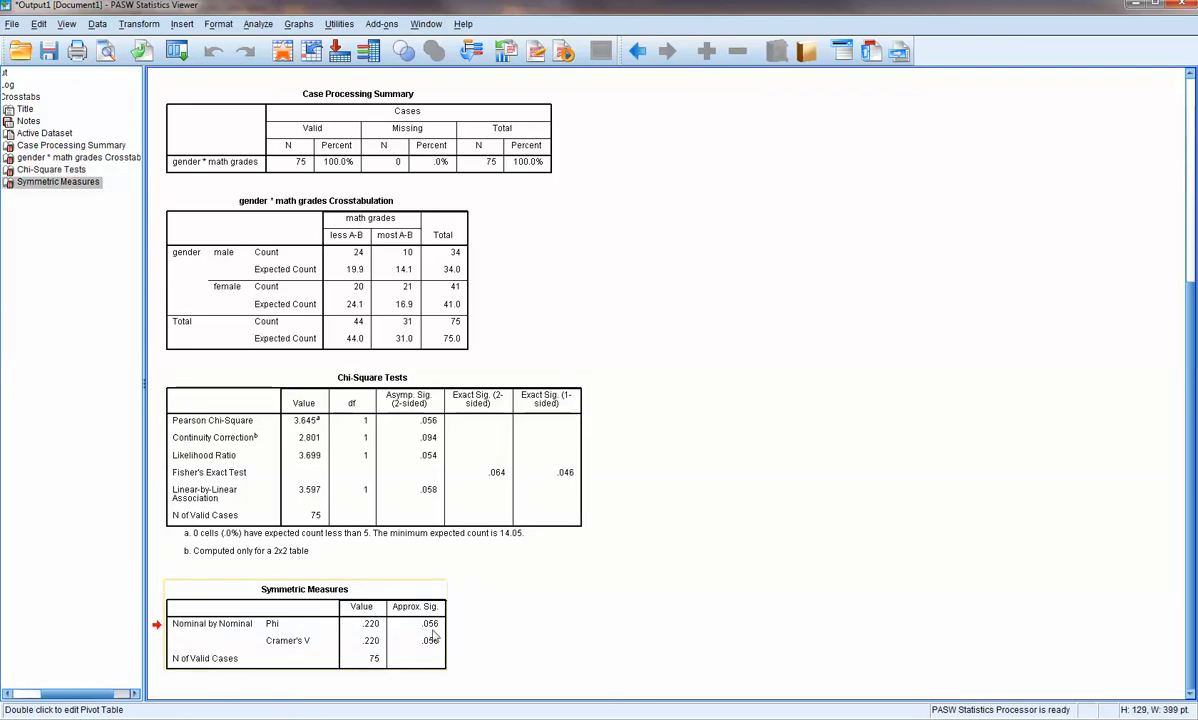
{"action": "mouse_move", "coordinate": [304, 630]}
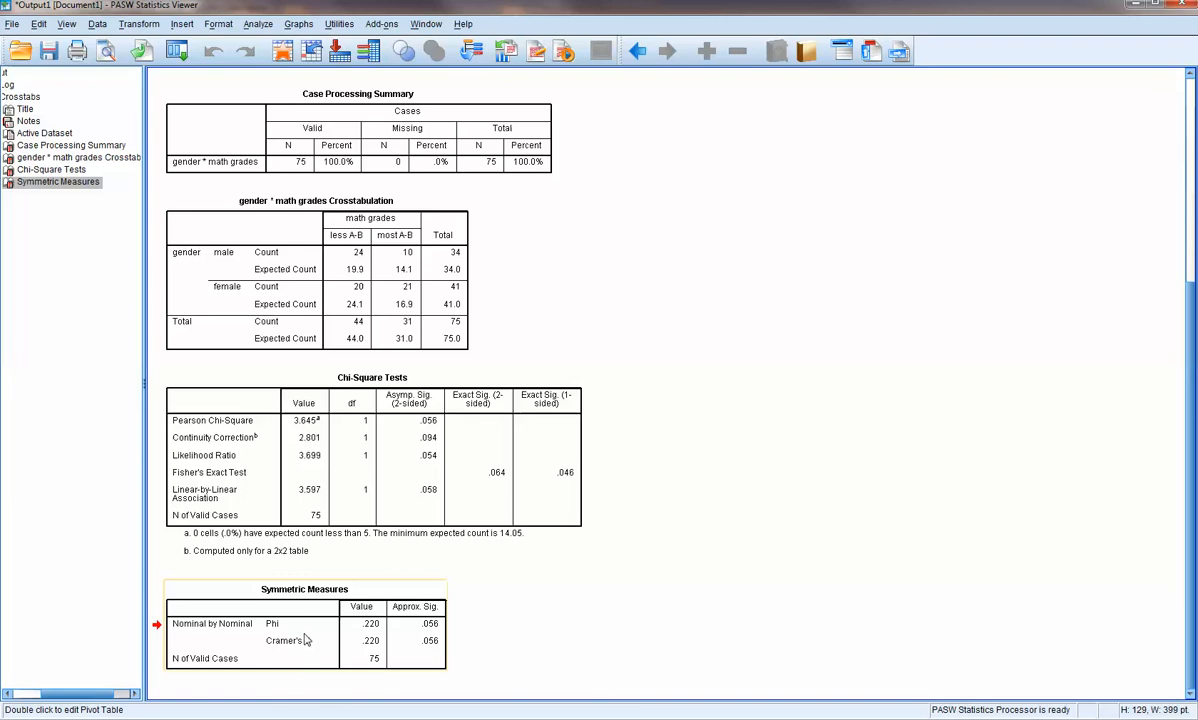
{"action": "mouse_move", "coordinate": [316, 652]}
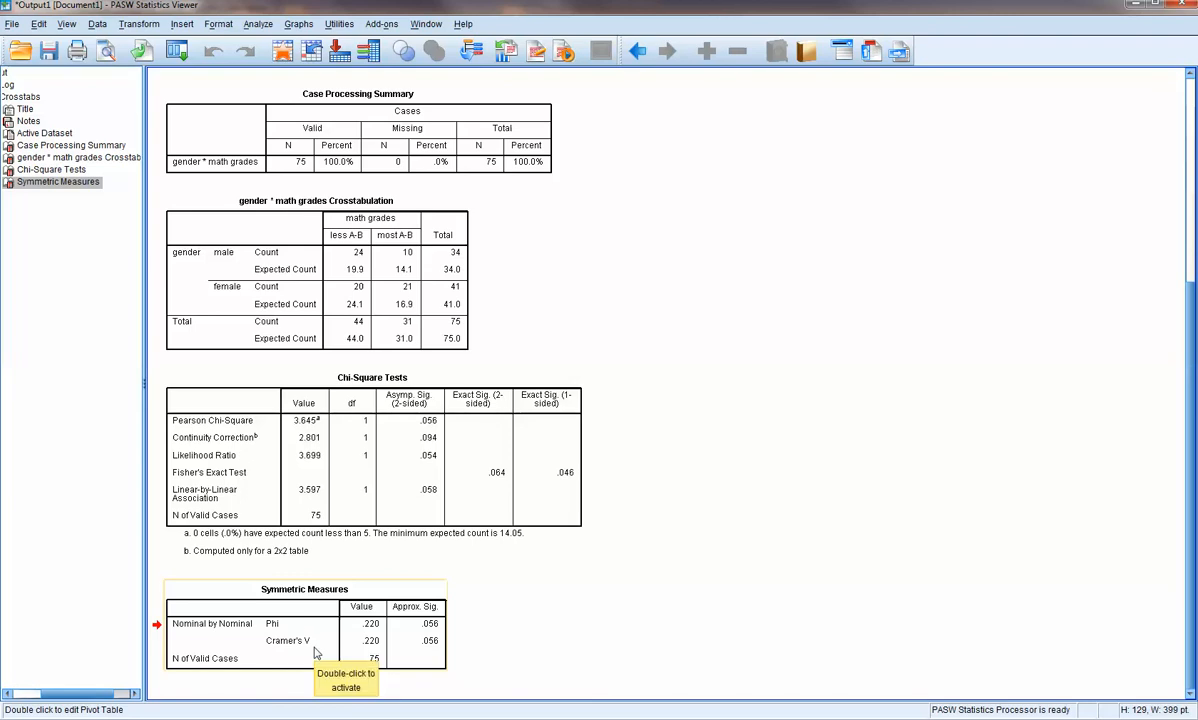
{"action": "mouse_move", "coordinate": [352, 556]}
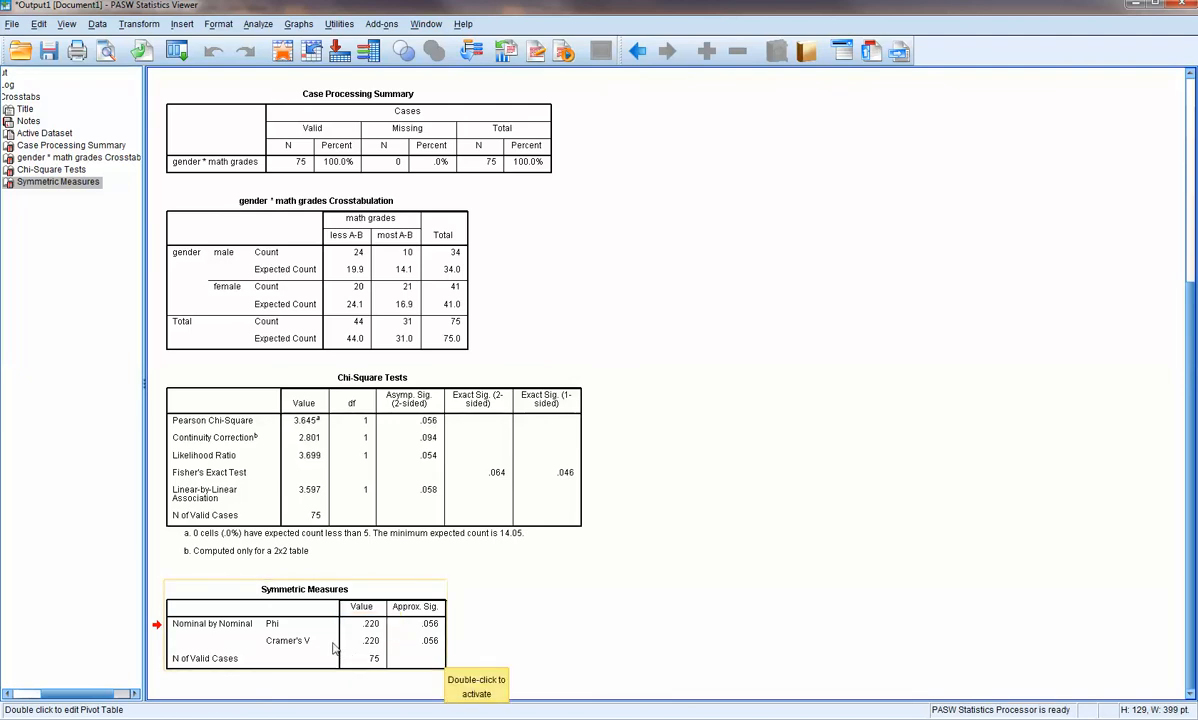
{"action": "mouse_move", "coordinate": [304, 648]}
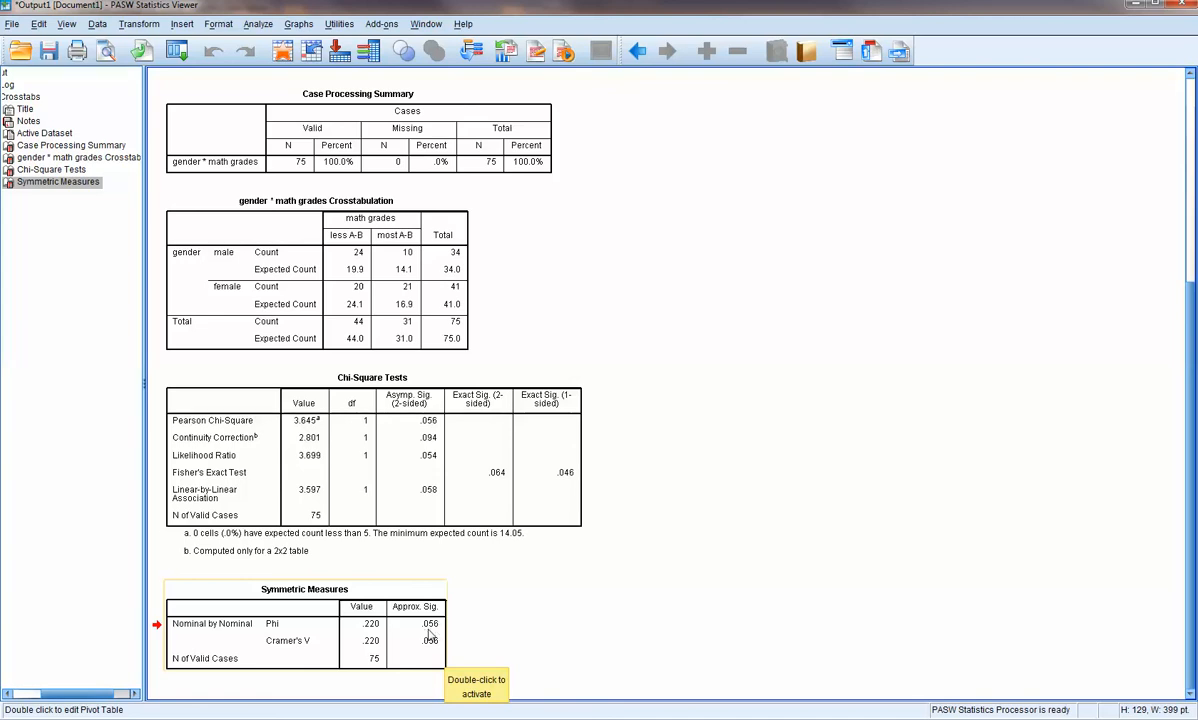
{"action": "mouse_move", "coordinate": [436, 648]}
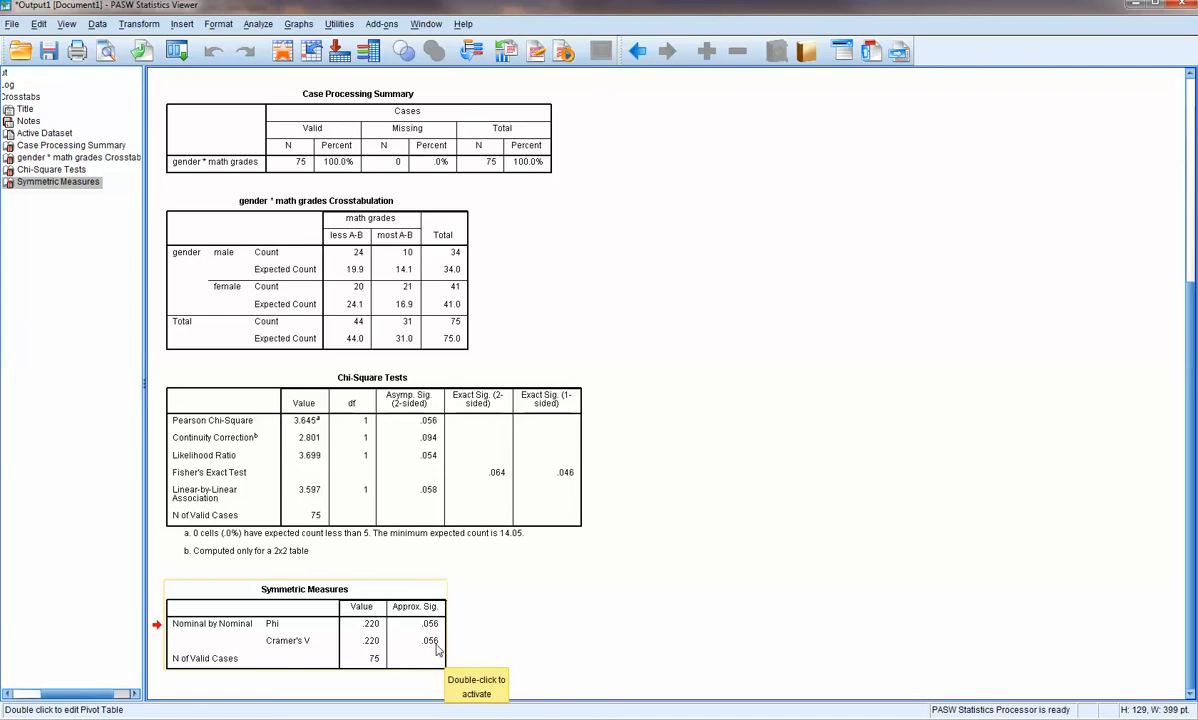
{"action": "mouse_move", "coordinate": [432, 624]}
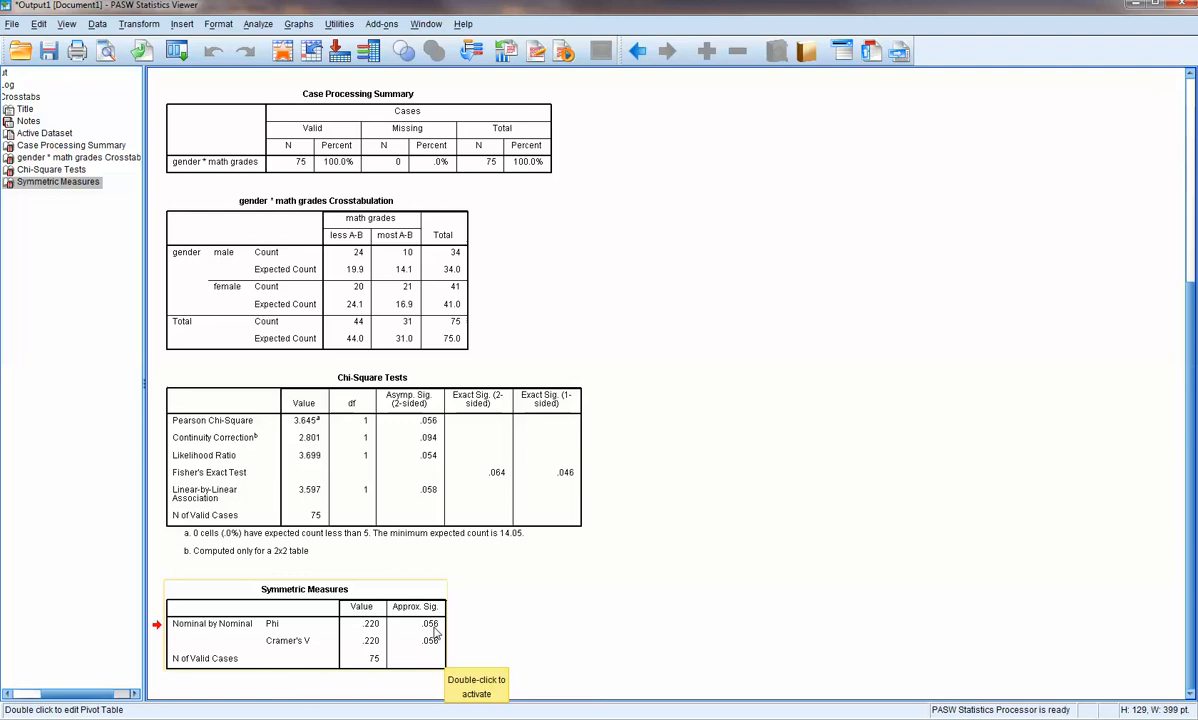
{"action": "mouse_move", "coordinate": [432, 632]}
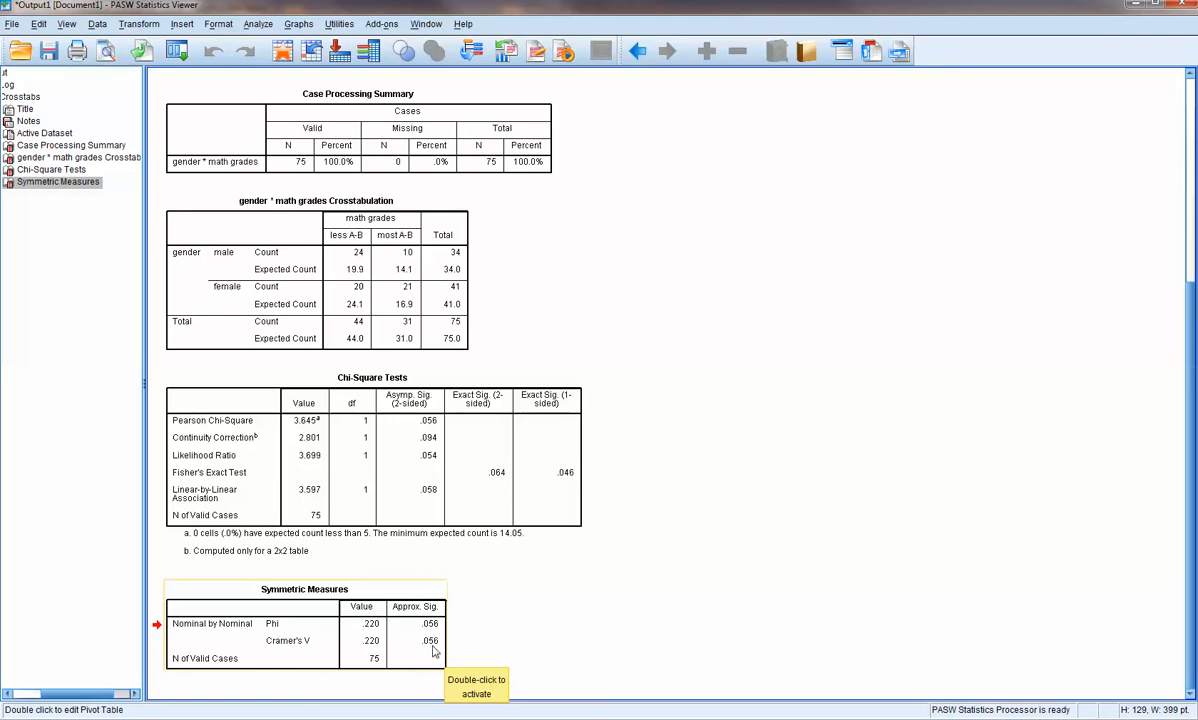
{"action": "mouse_move", "coordinate": [434, 634]}
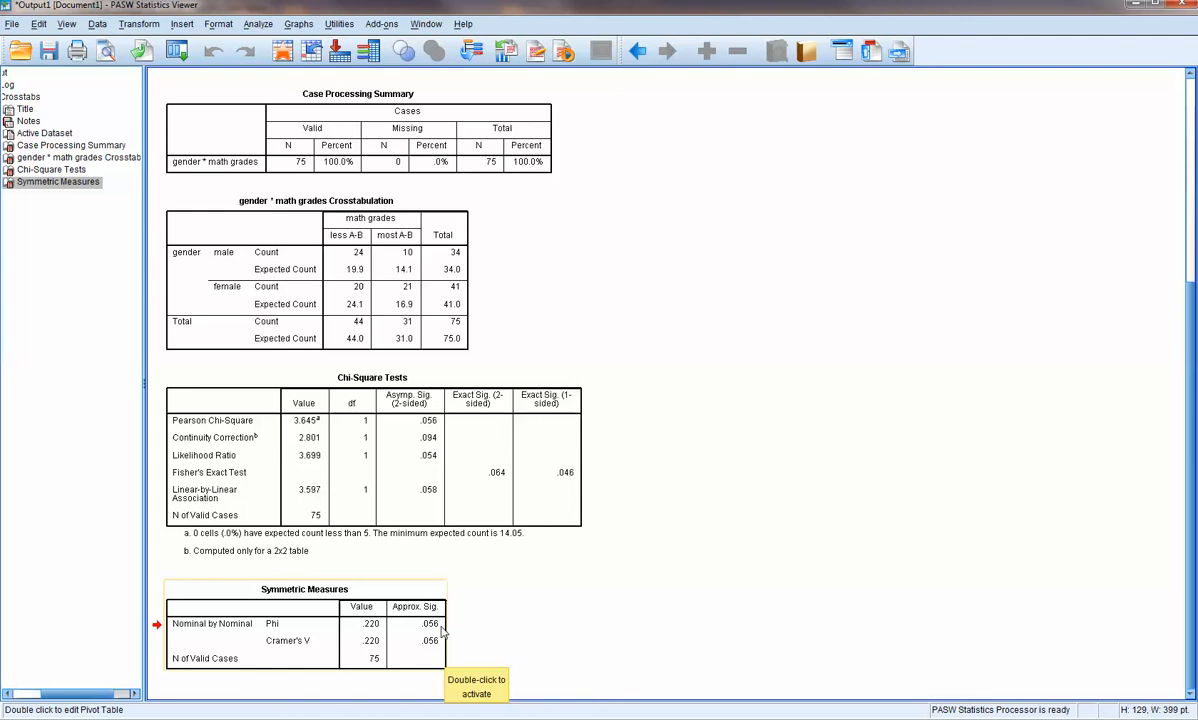
{"action": "mouse_move", "coordinate": [436, 632]}
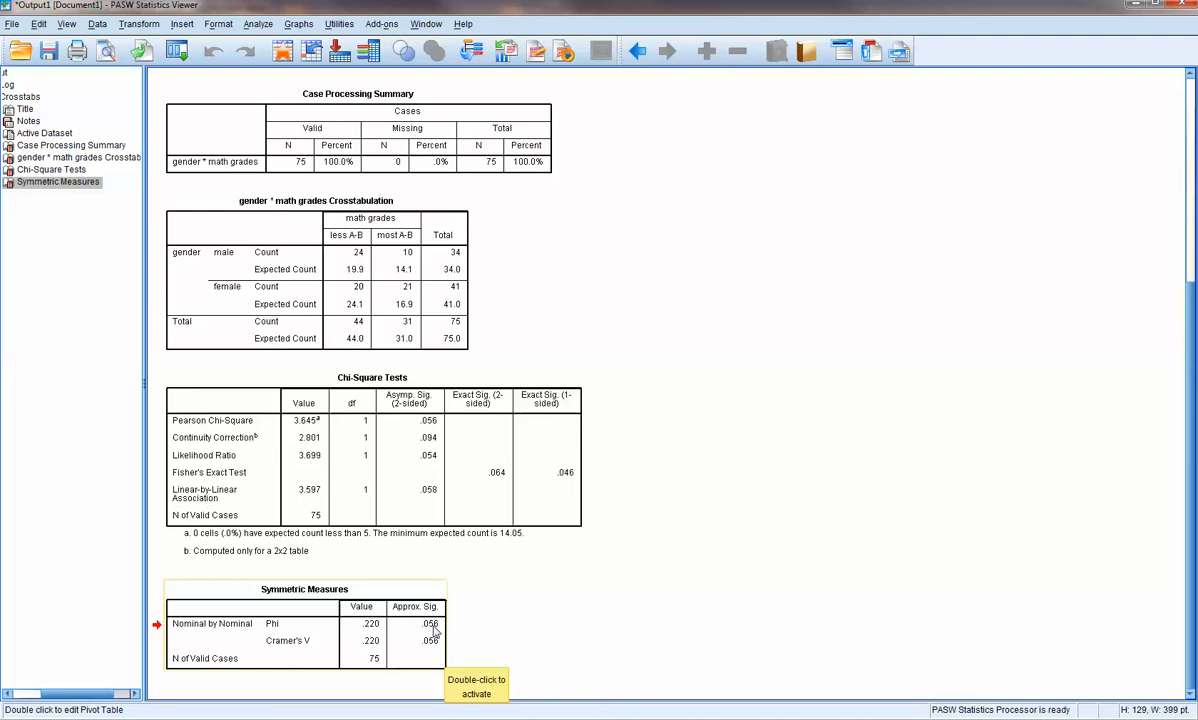
{"action": "mouse_move", "coordinate": [448, 626]}
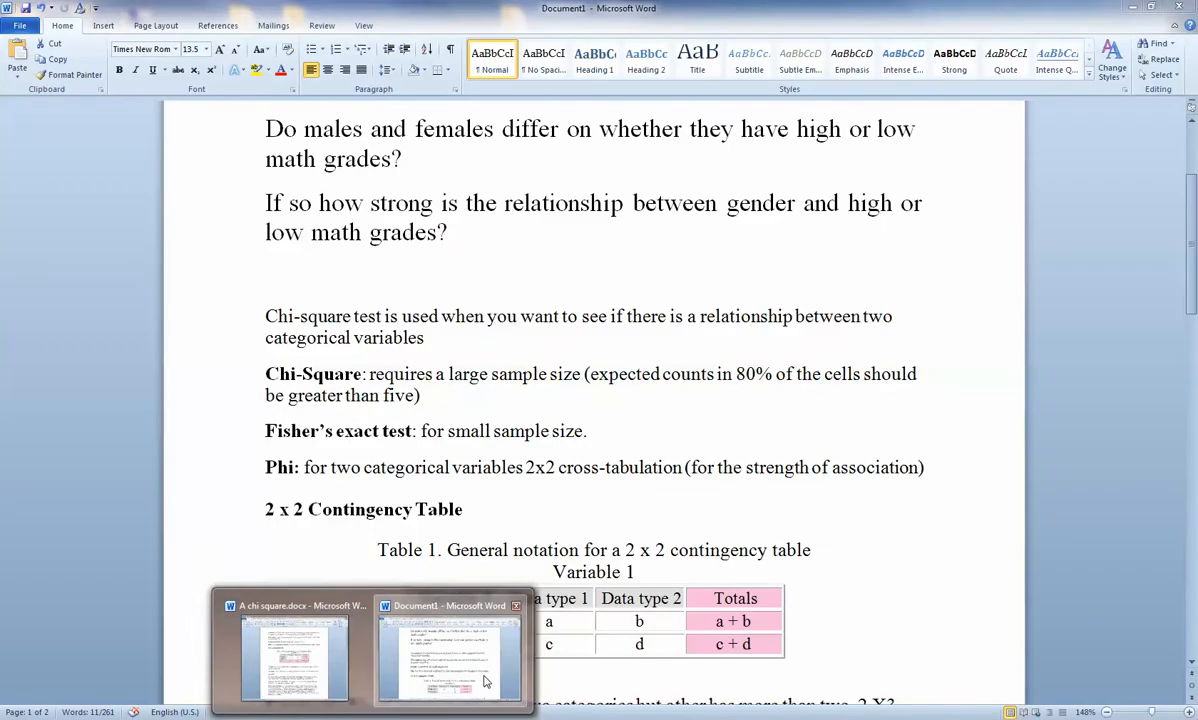
- In the Word notes, mark the Cramer's V phrase about a variable having two categories
{"action": "scroll", "scroll_direction": "down", "scroll_amount": 3}
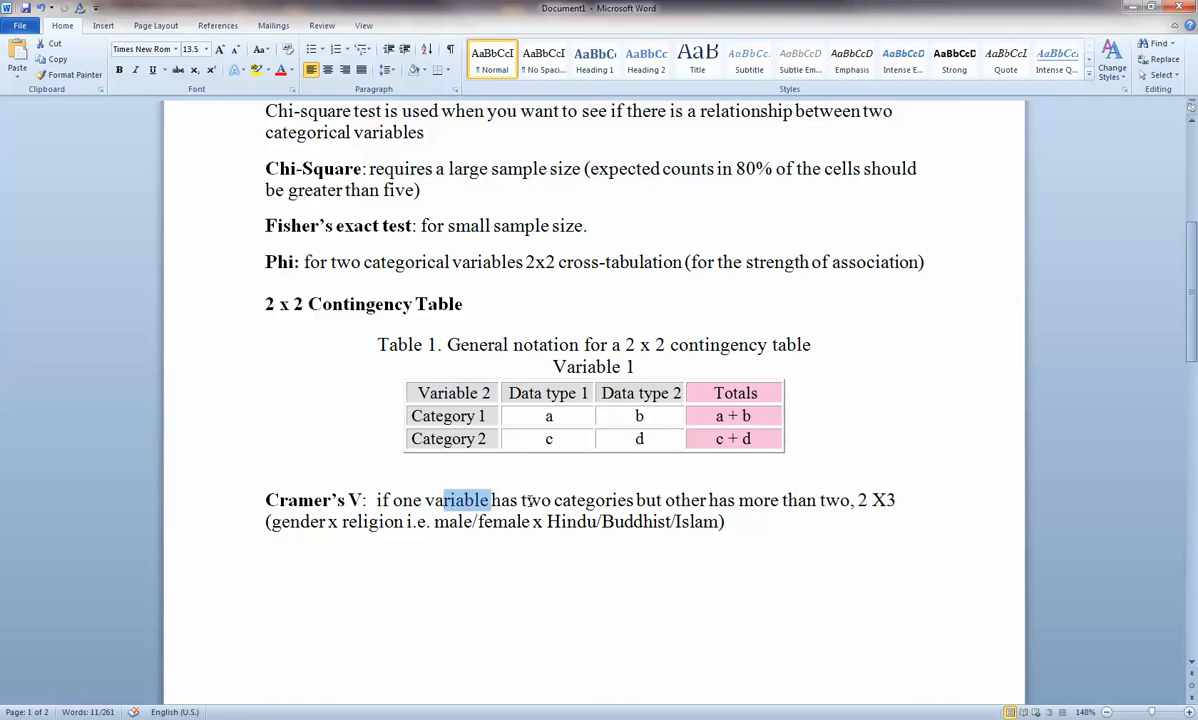
{"action": "left_click_drag", "start_coordinate": [442, 500], "coordinate": [632, 500]}
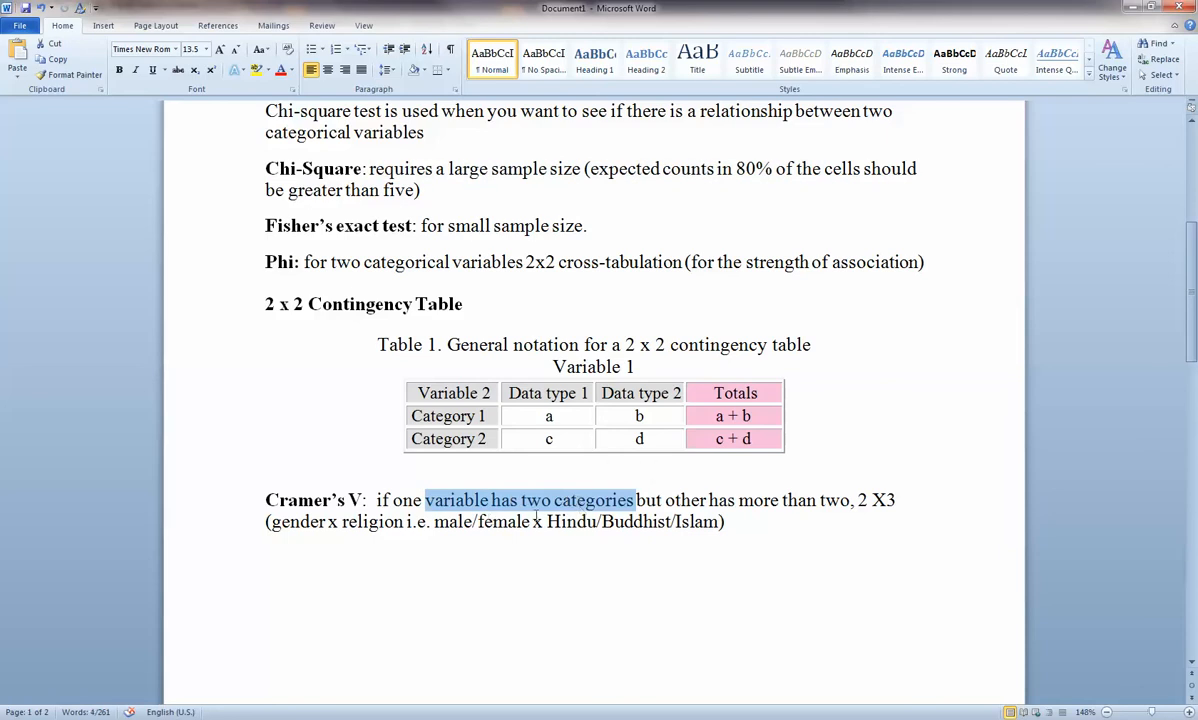
{"action": "mouse_move", "coordinate": [348, 512]}
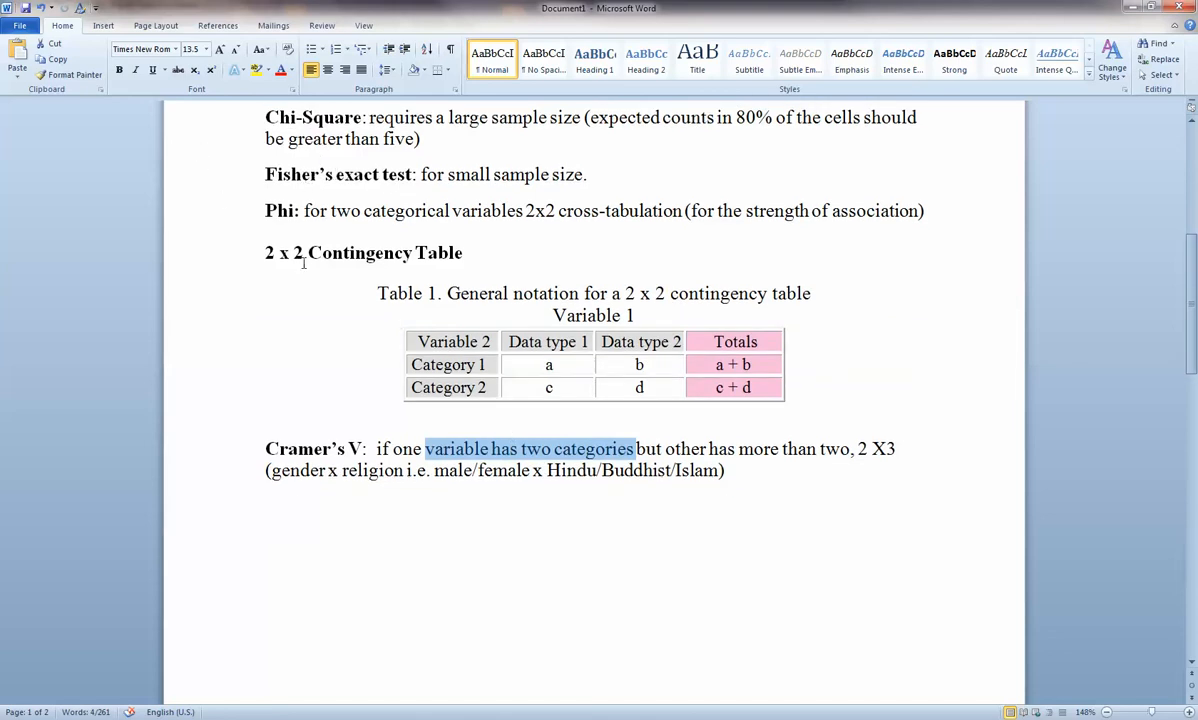
- Scroll to the How to Report paragraph and chi-square summary table and mark the paragraph
{"action": "scroll", "scroll_direction": "down", "scroll_amount": 3}
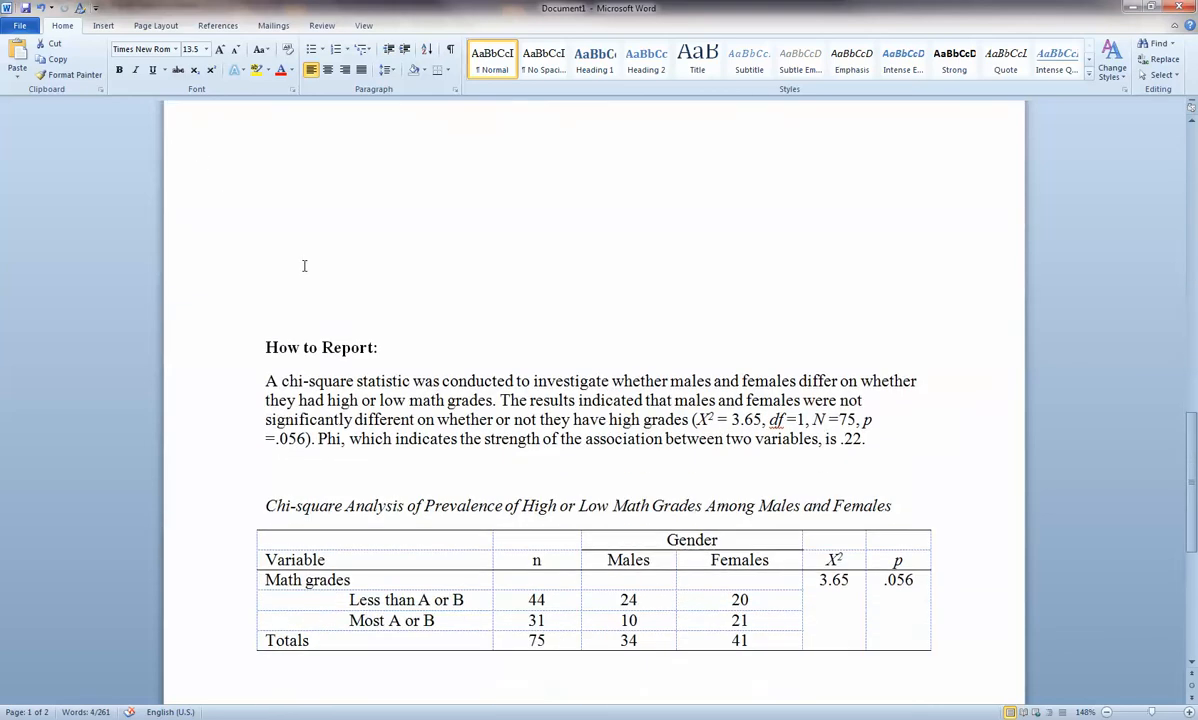
{"action": "scroll", "scroll_direction": "down", "scroll_amount": 3}
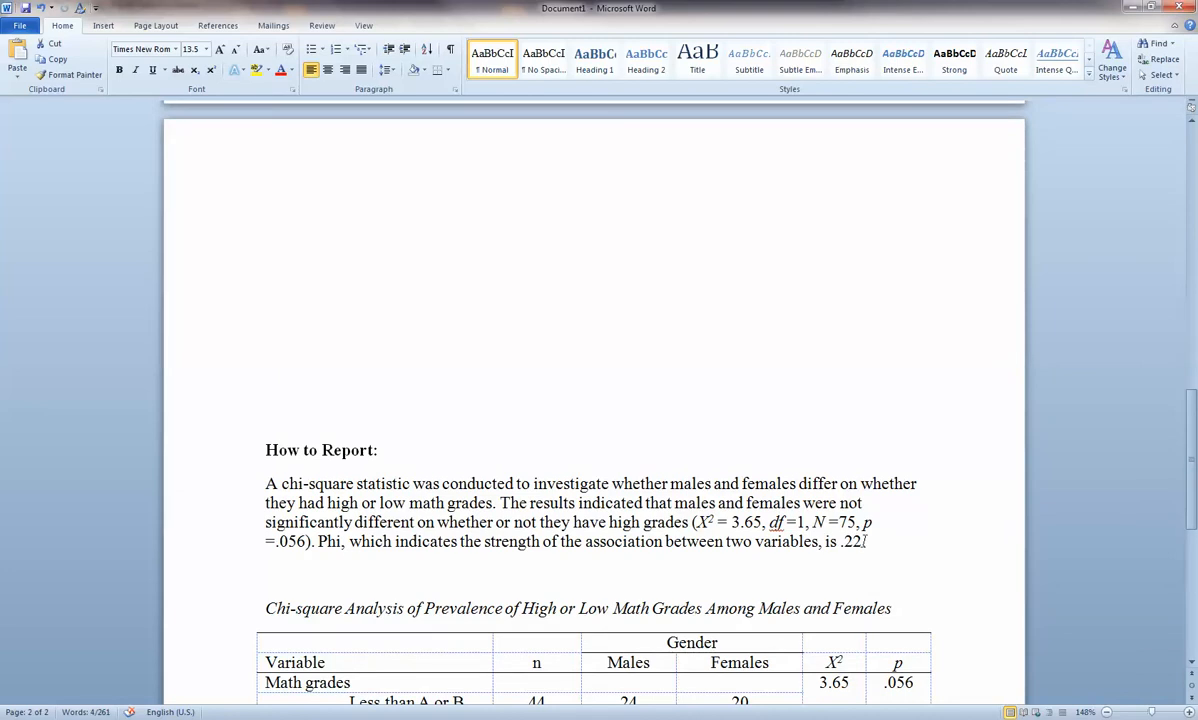
{"action": "left_click_drag", "start_coordinate": [264, 450], "coordinate": [866, 540]}
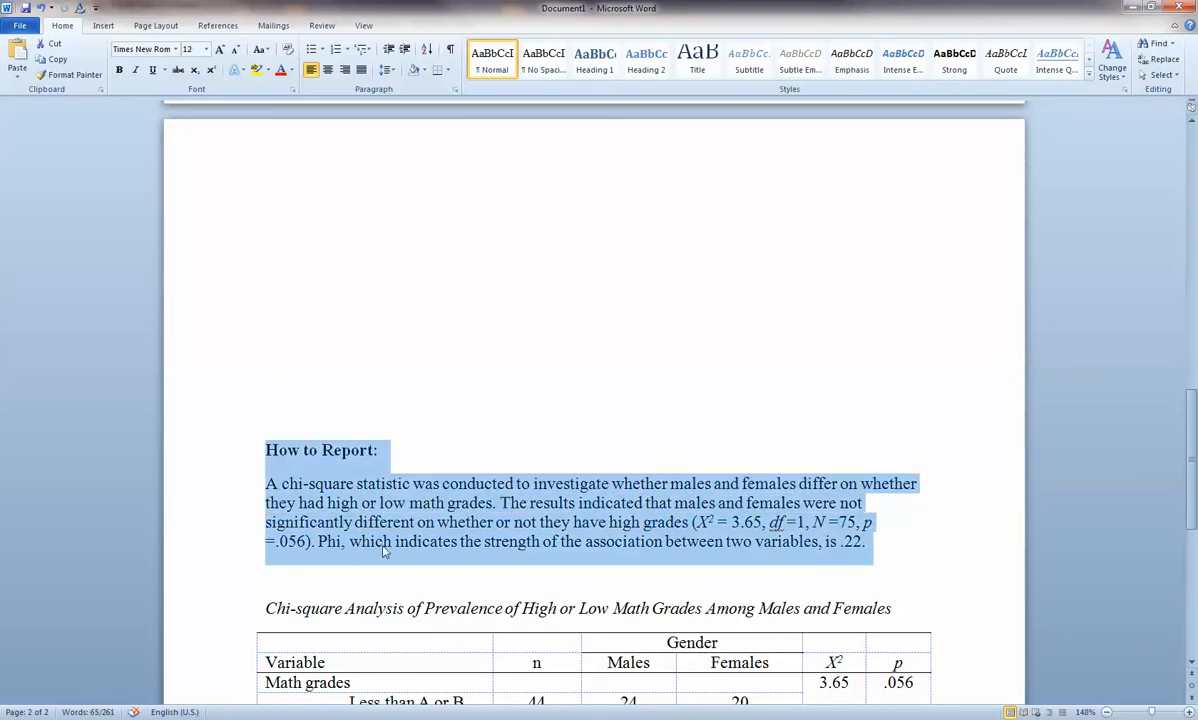
{"action": "left_click", "coordinate": [372, 540]}
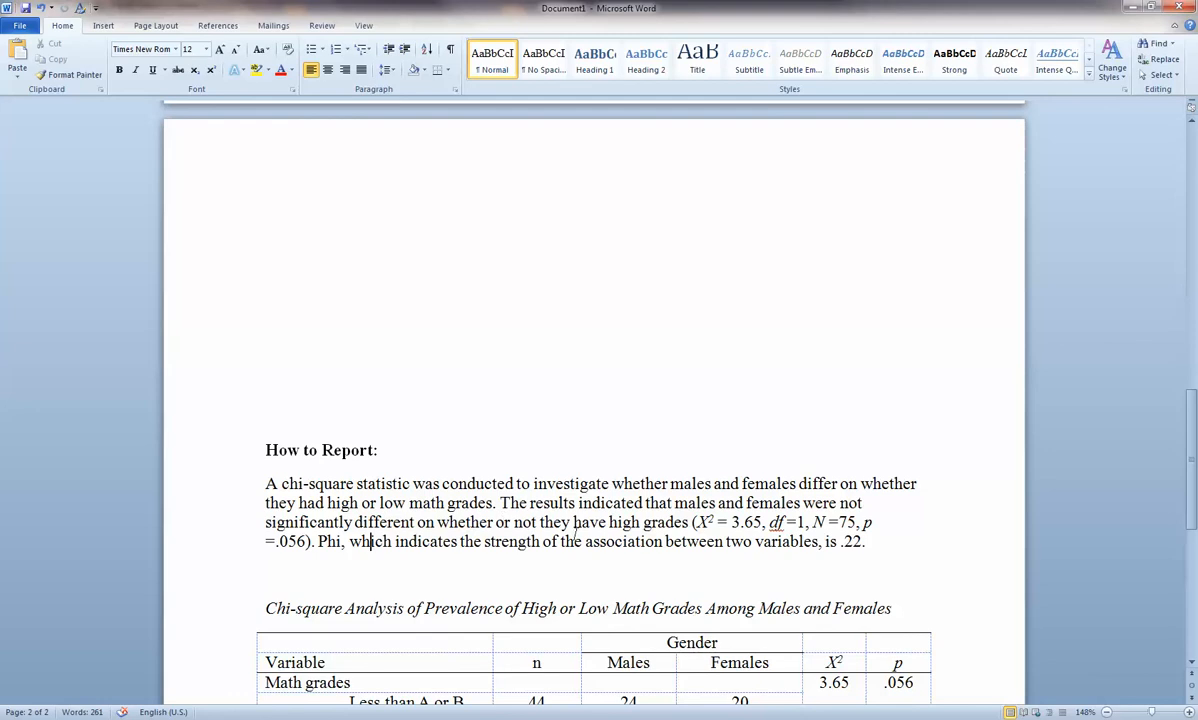
{"action": "double_click", "coordinate": [704, 522]}
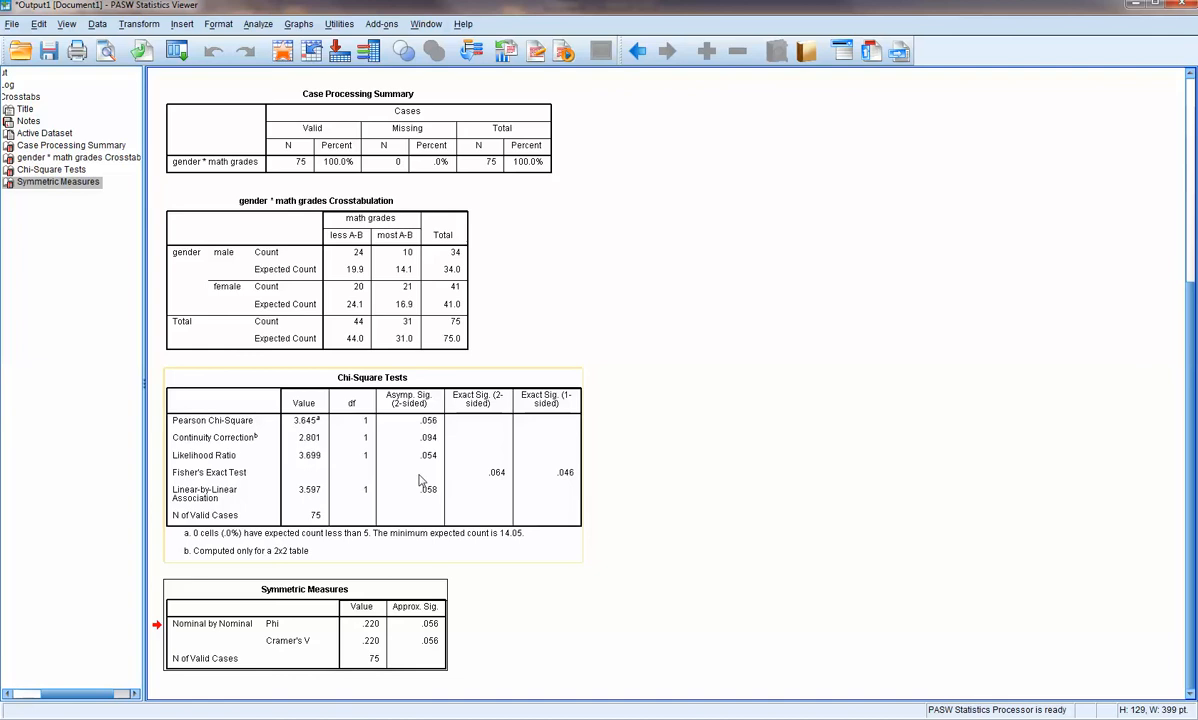
{"action": "mouse_move", "coordinate": [296, 464]}
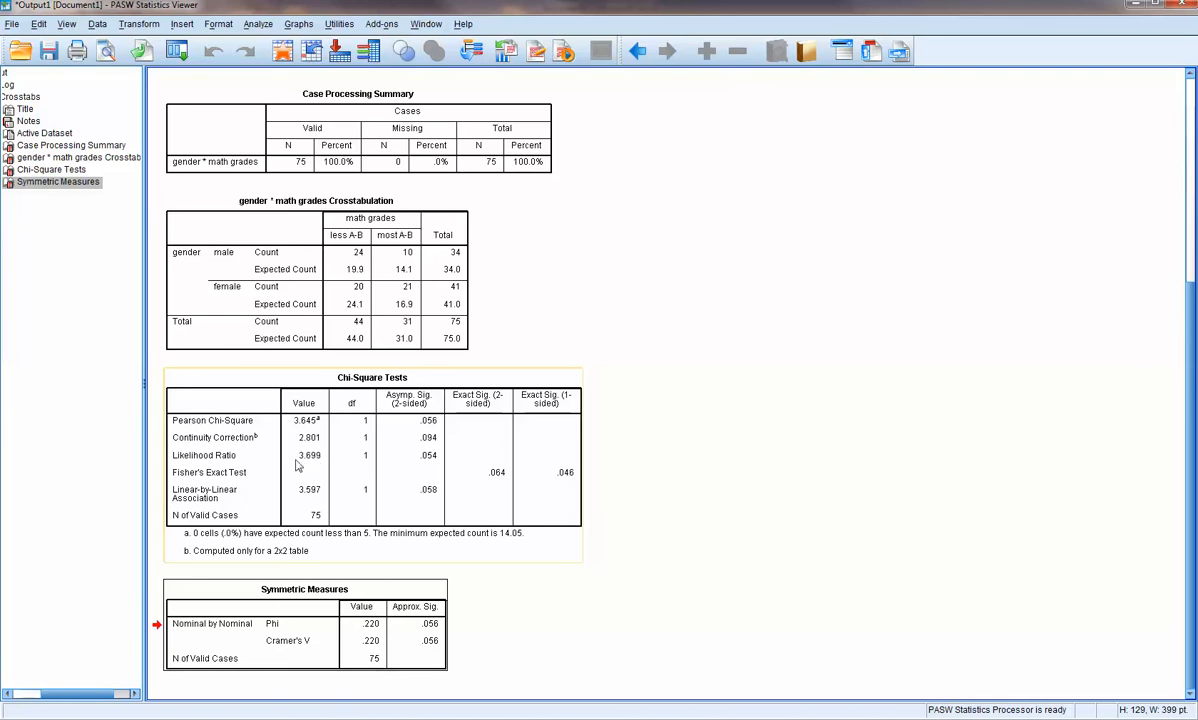
{"action": "mouse_move", "coordinate": [386, 490]}
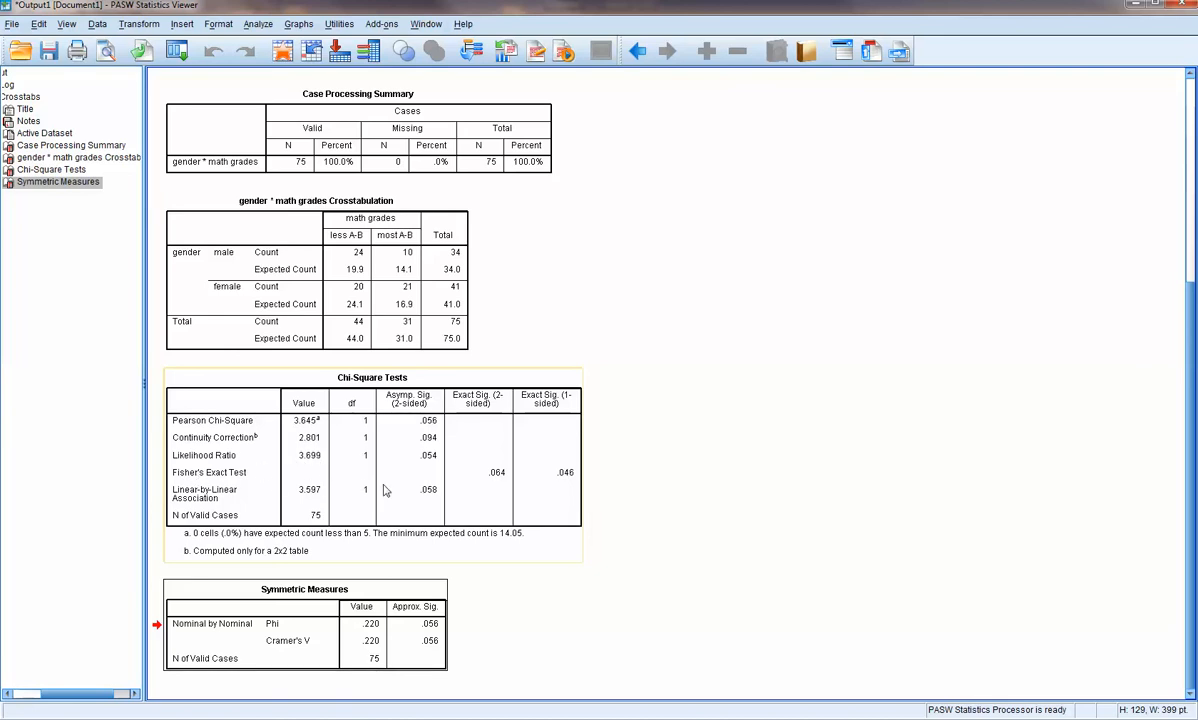
{"action": "mouse_move", "coordinate": [304, 500]}
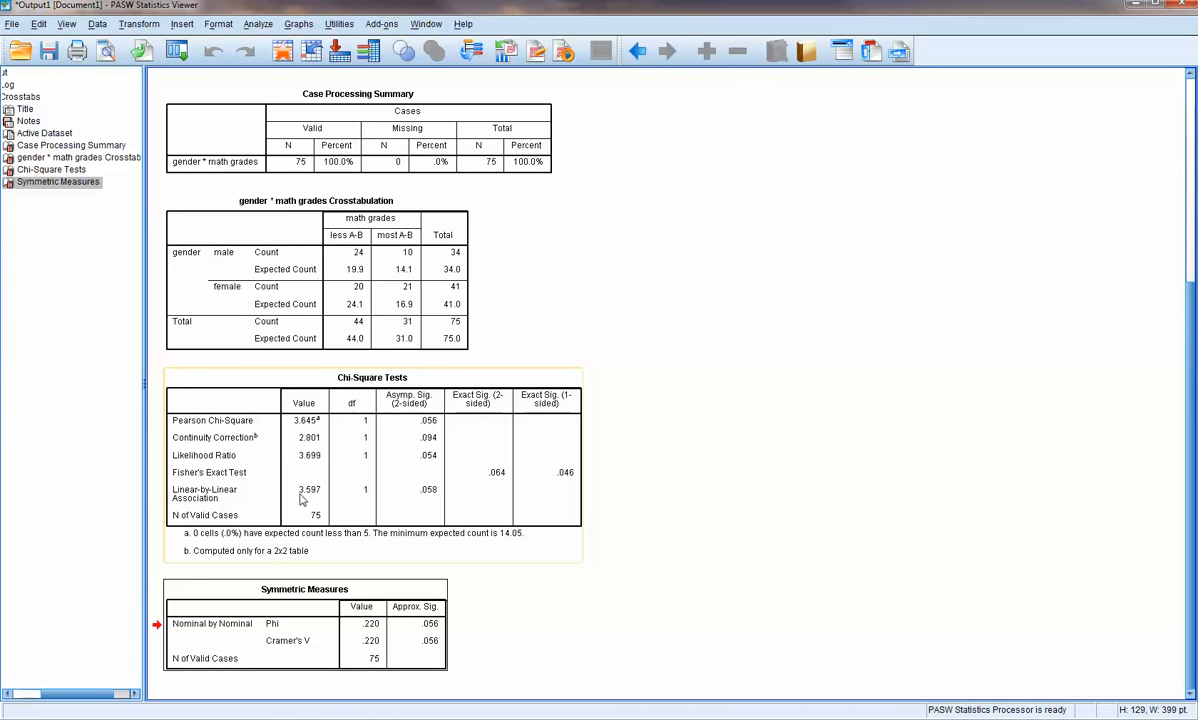
{"action": "mouse_move", "coordinate": [440, 504]}
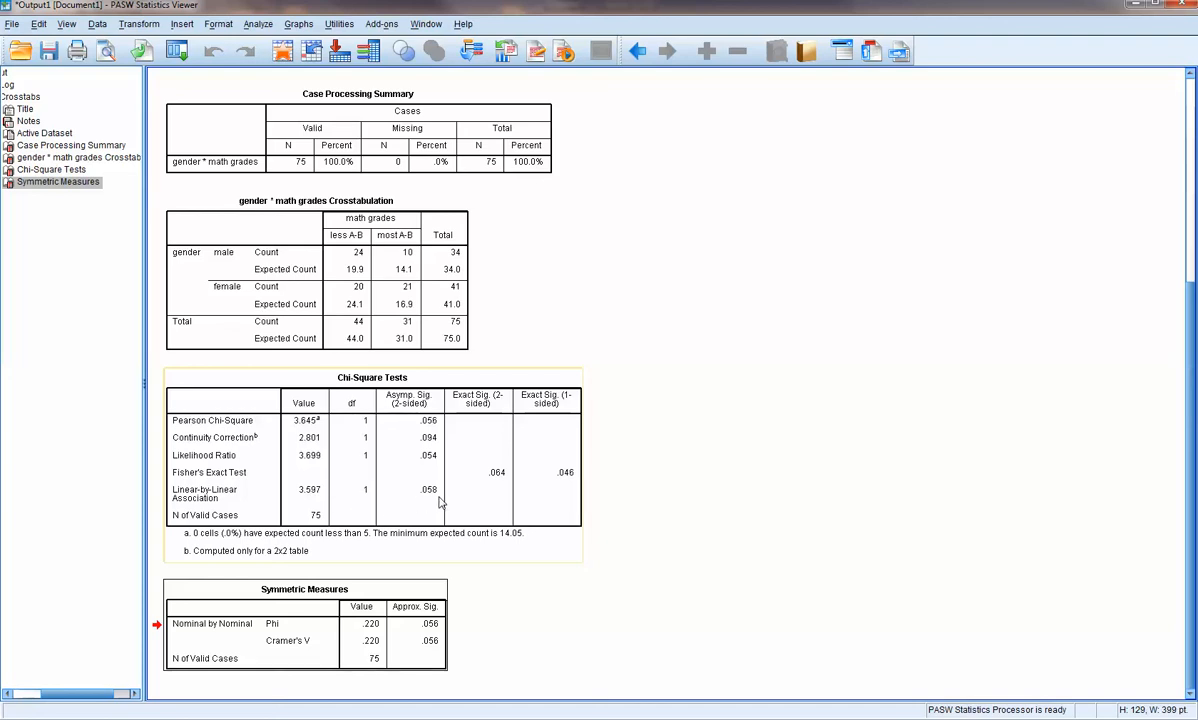
{"action": "mouse_move", "coordinate": [558, 446]}
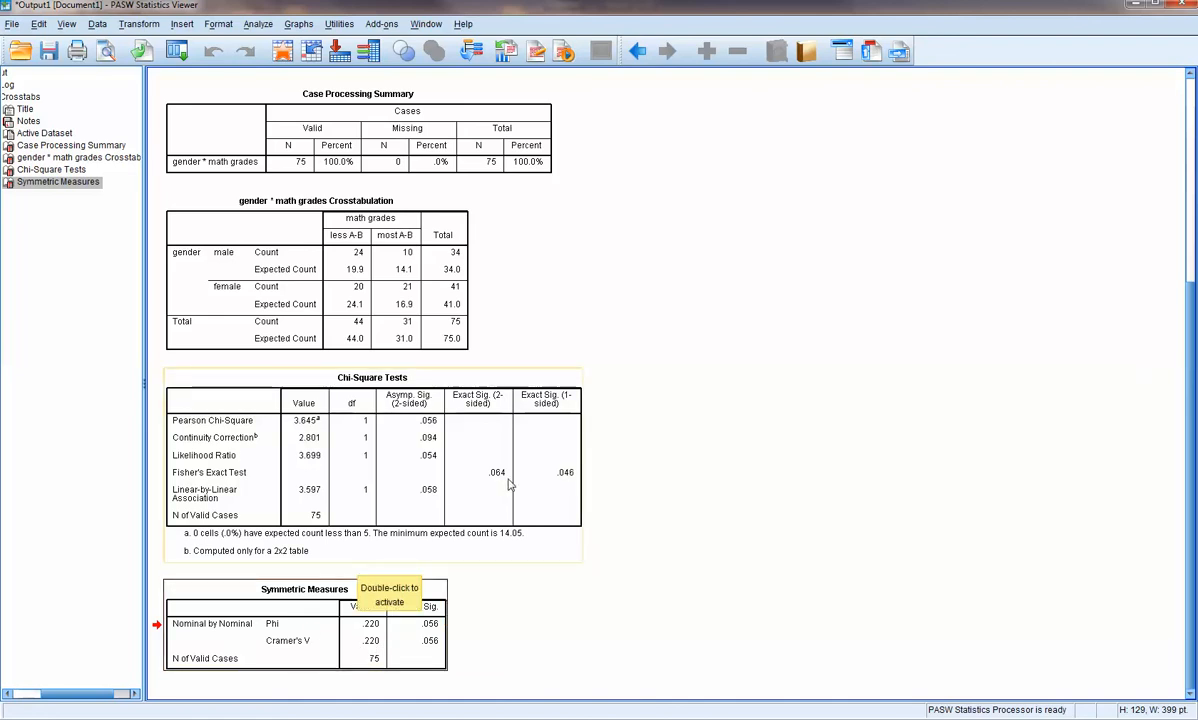
- Select the Chi-Square Tests output to review χ² = 3.65, p = .056 and phi .22
{"action": "left_click", "coordinate": [370, 456]}
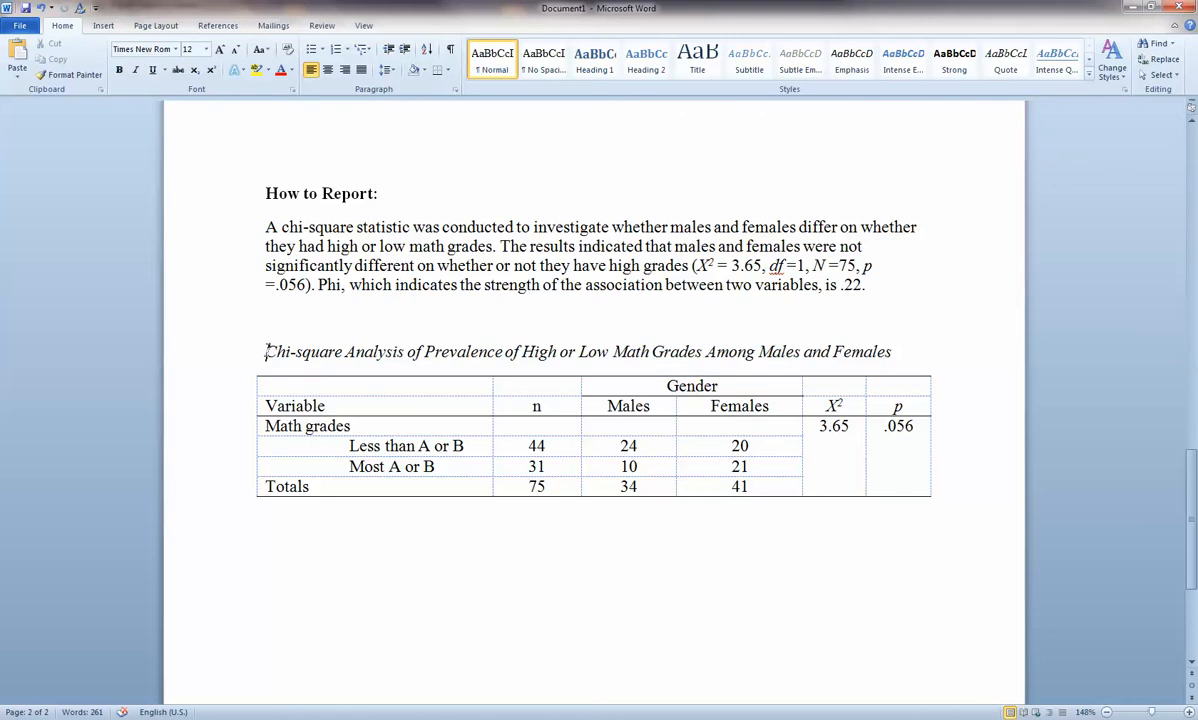
- Review the report paragraph and highlight the count of 44 in the chi-square summary table
{"action": "left_click_drag", "start_coordinate": [264, 352], "coordinate": [800, 352]}
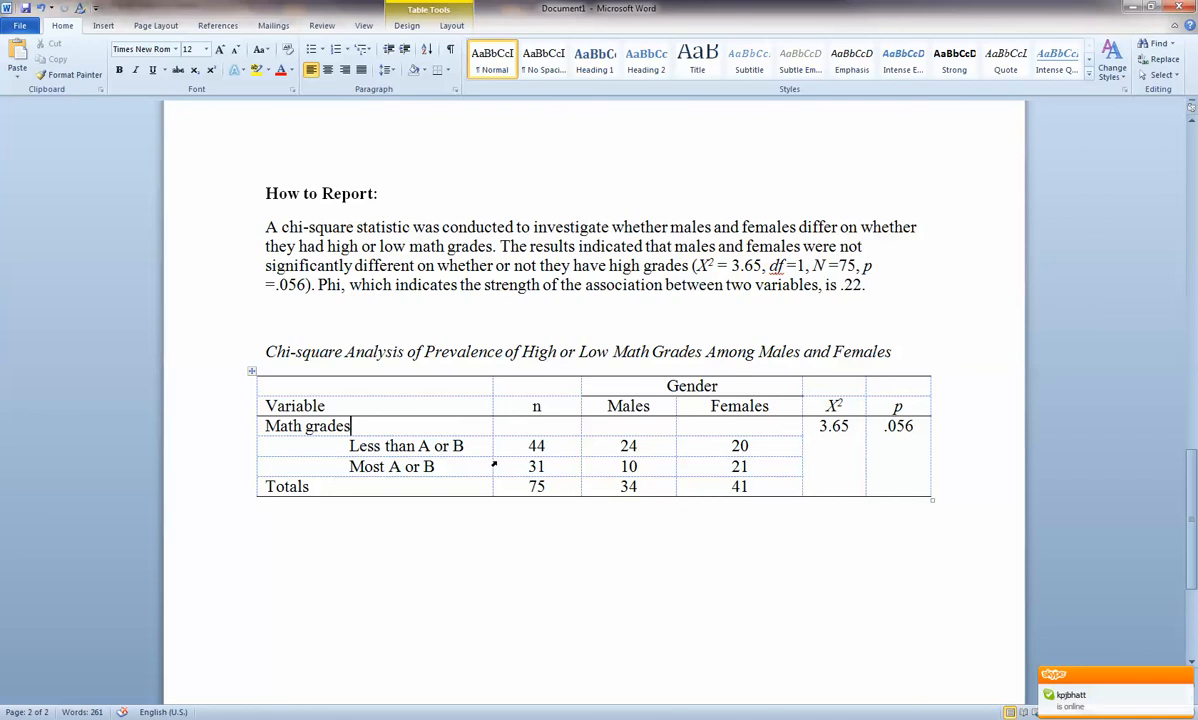
{"action": "double_click", "coordinate": [536, 444]}
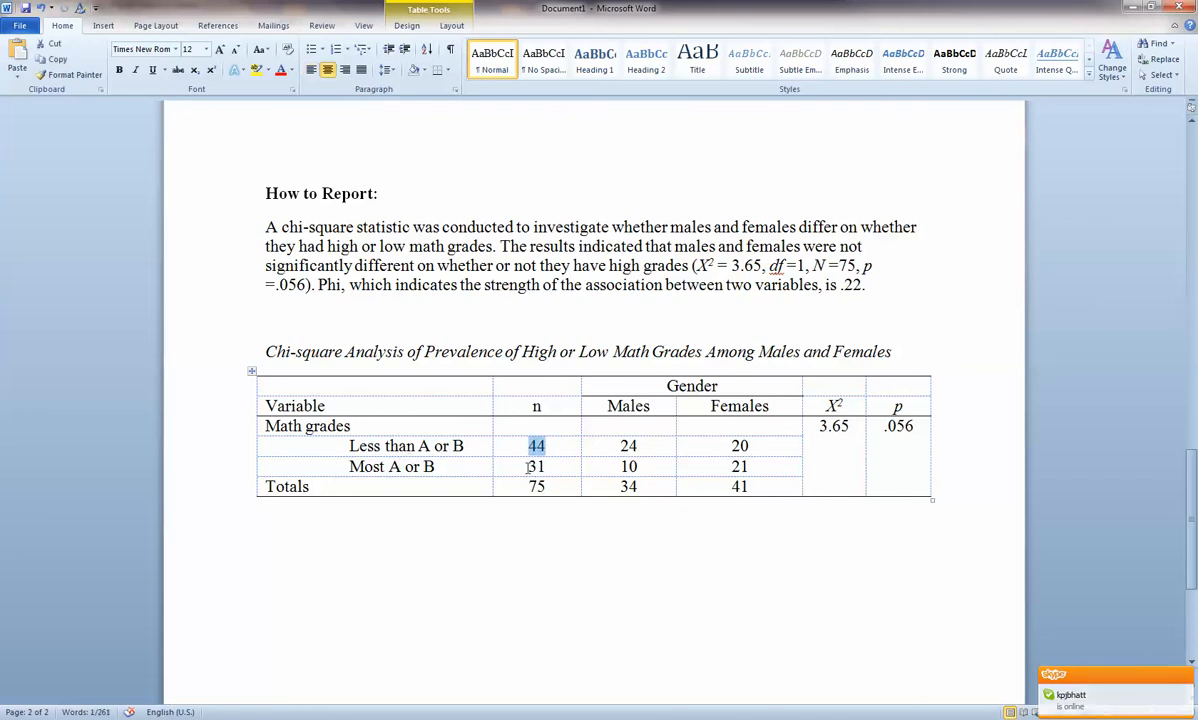
{"action": "left_click", "coordinate": [536, 466]}
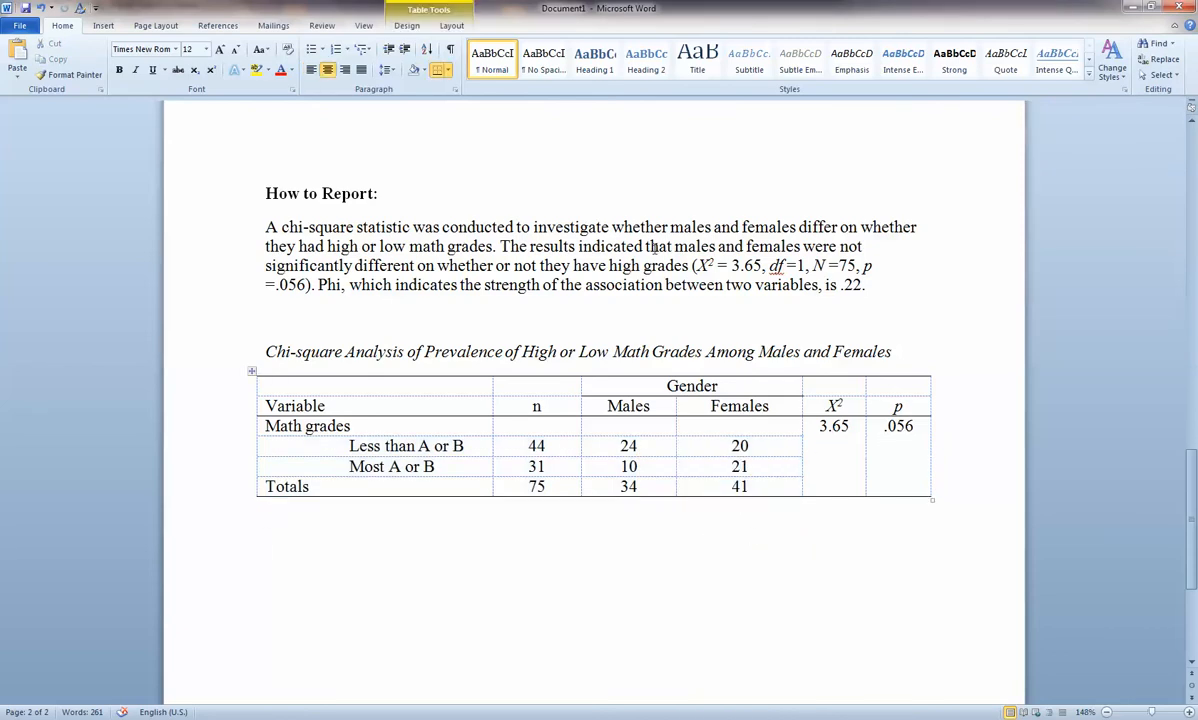
{"action": "double_click", "coordinate": [744, 264]}
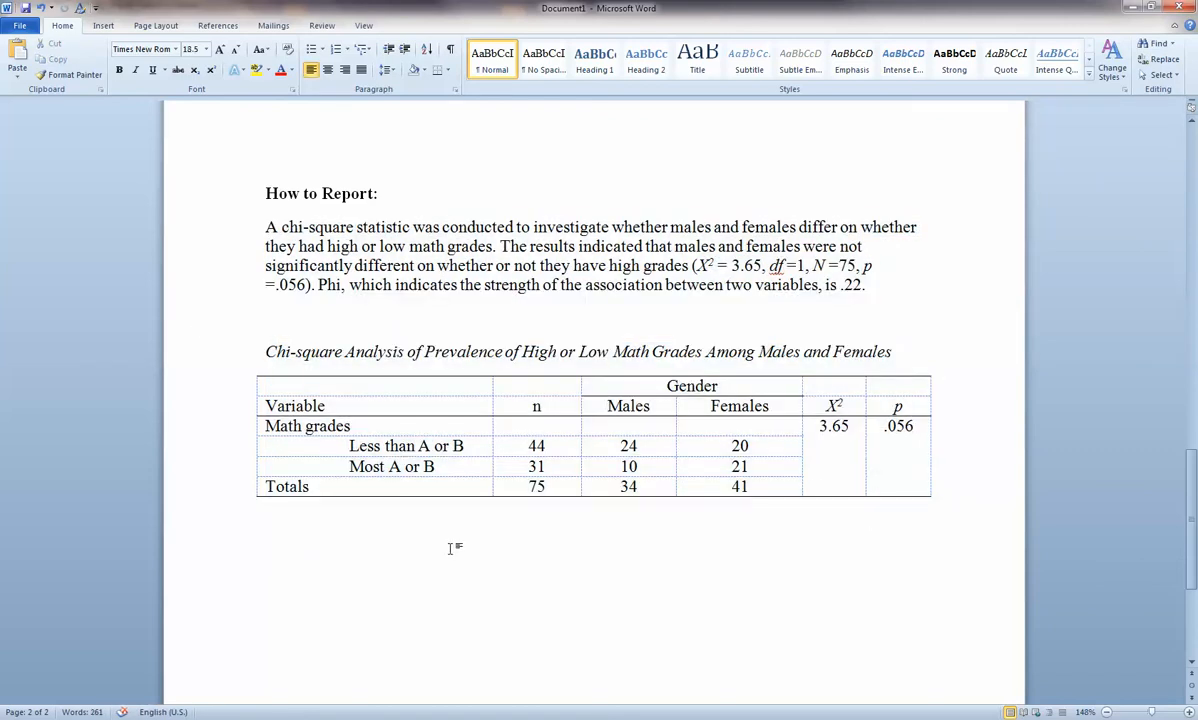
{"action": "scroll", "scroll_direction": "up", "scroll_amount": 3}
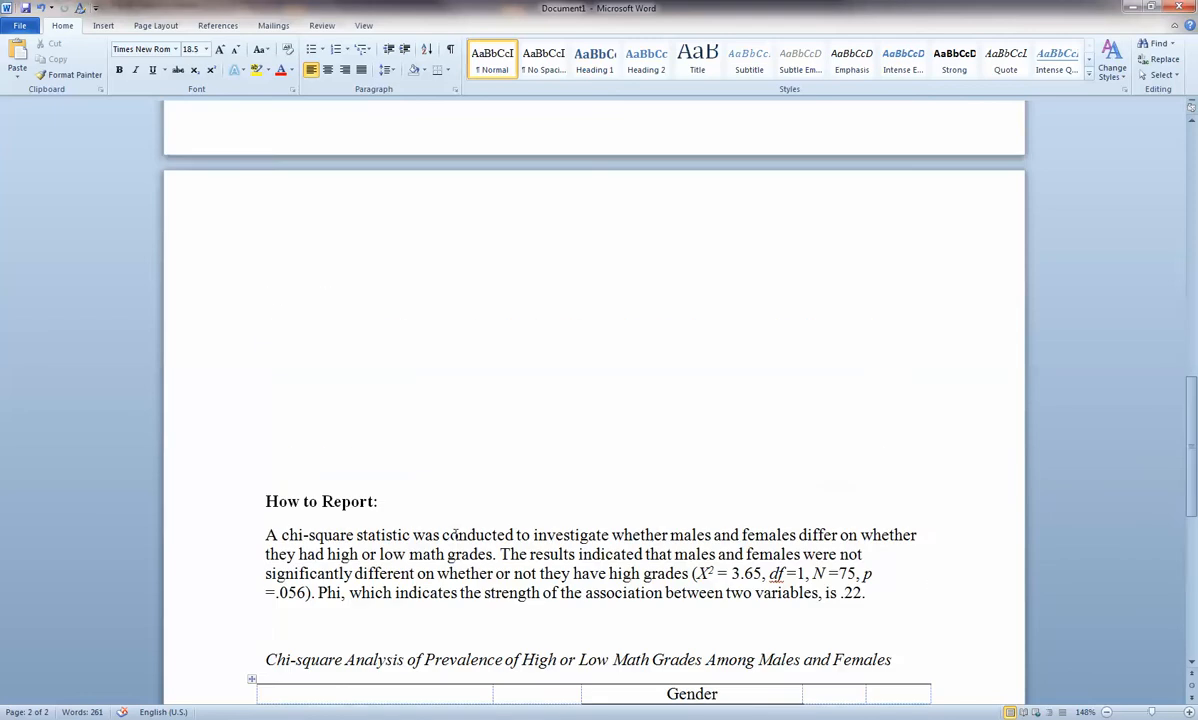
{"action": "scroll", "scroll_direction": "up", "scroll_amount": 3}
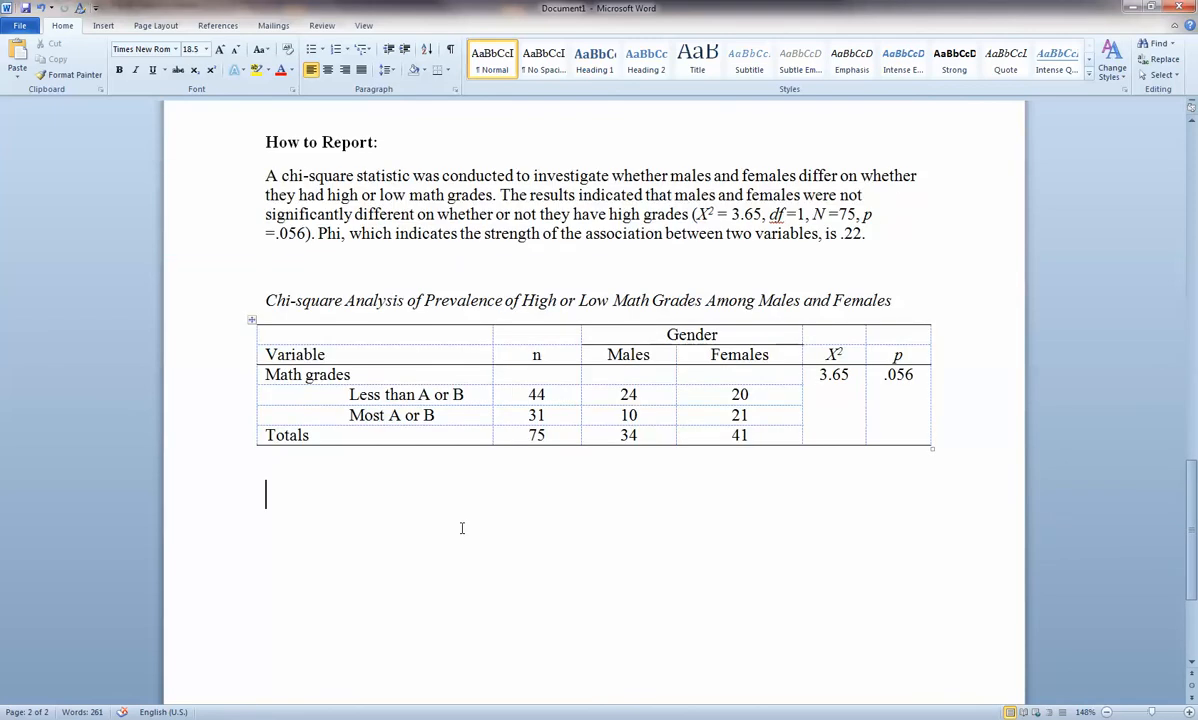
{"action": "scroll", "scroll_direction": "up", "scroll_amount": 3}
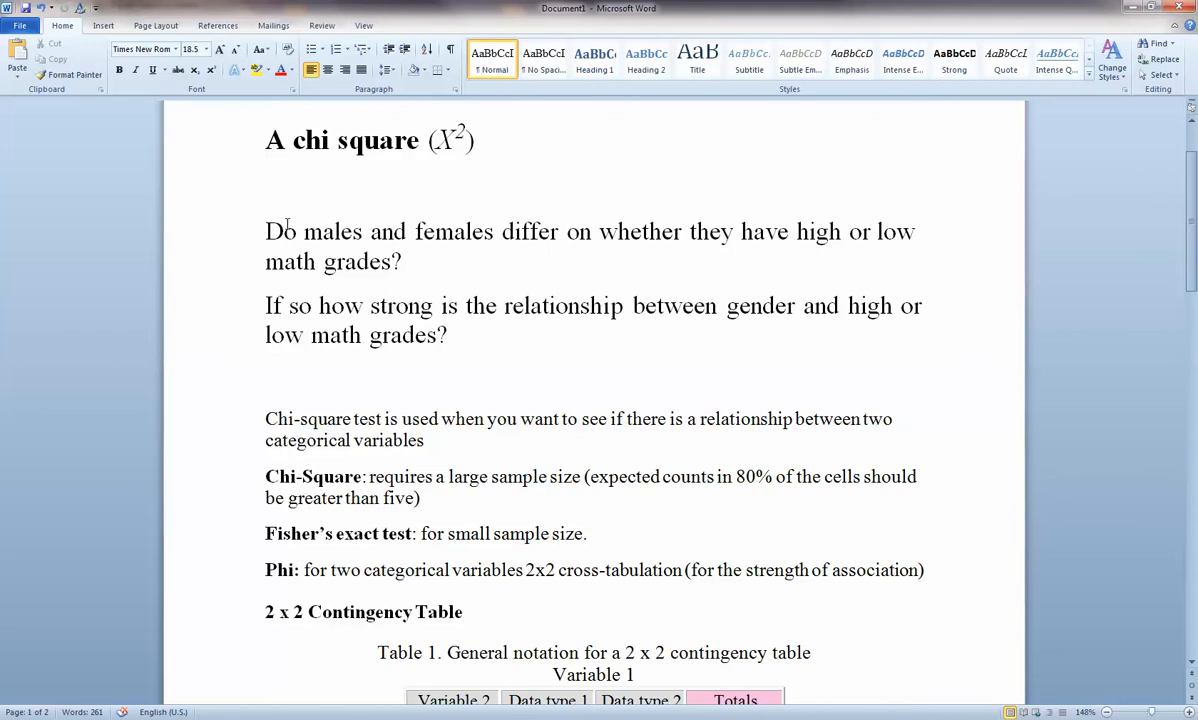
{"action": "left_click_drag", "start_coordinate": [266, 232], "coordinate": [400, 260]}
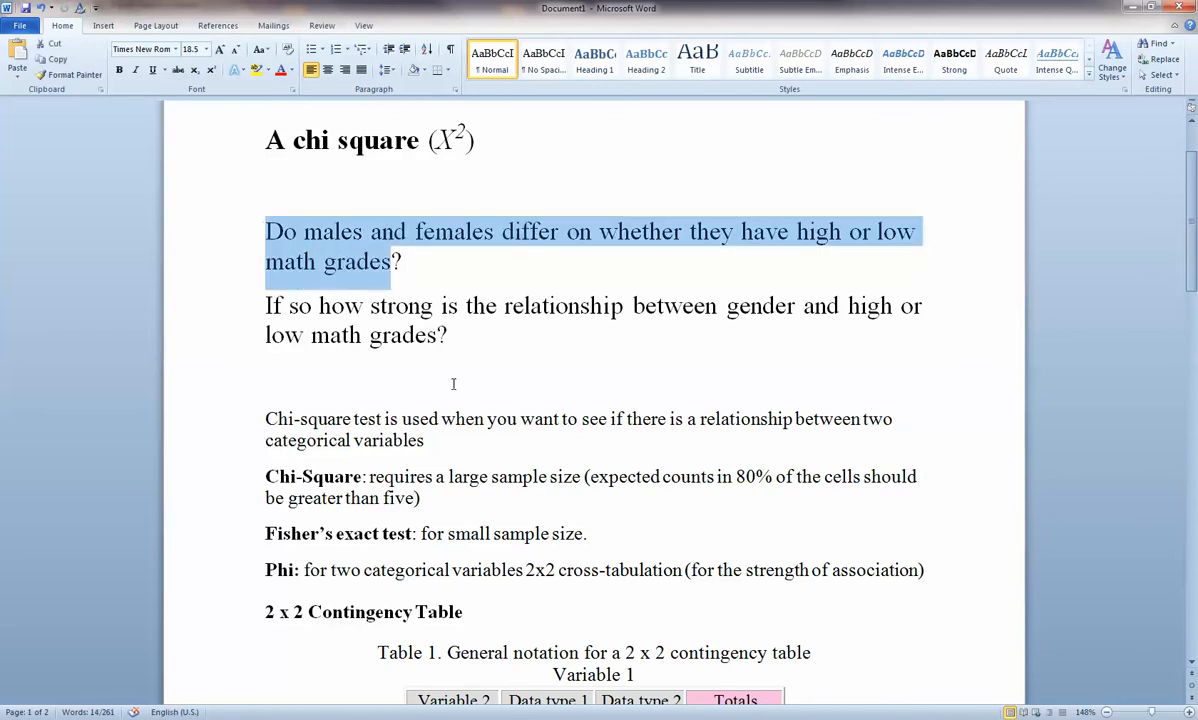
{"action": "scroll", "scroll_direction": "down", "scroll_amount": 3}
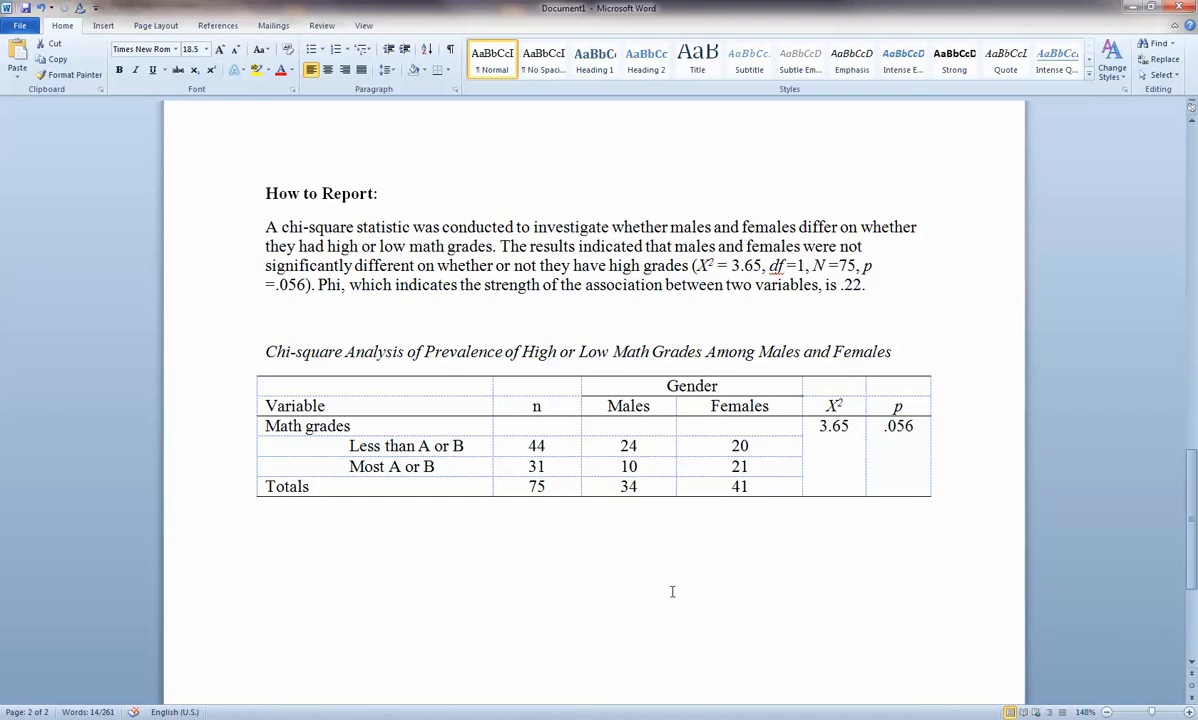
{"action": "mouse_move", "coordinate": [806, 636]}
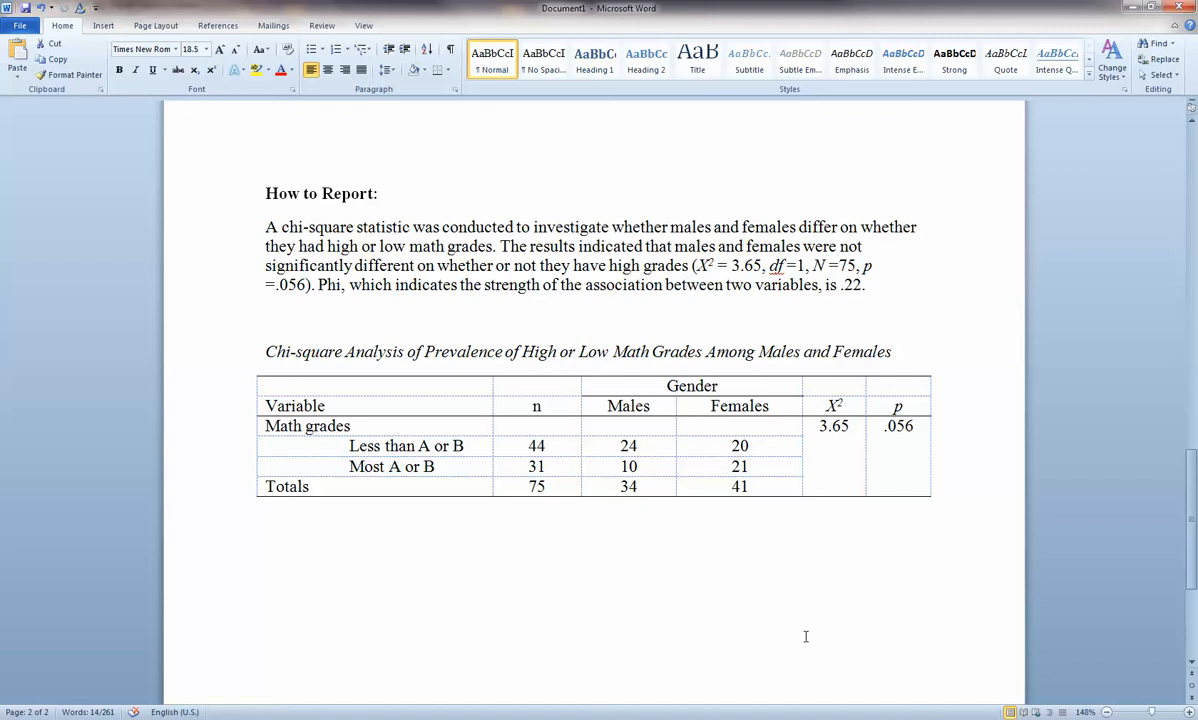